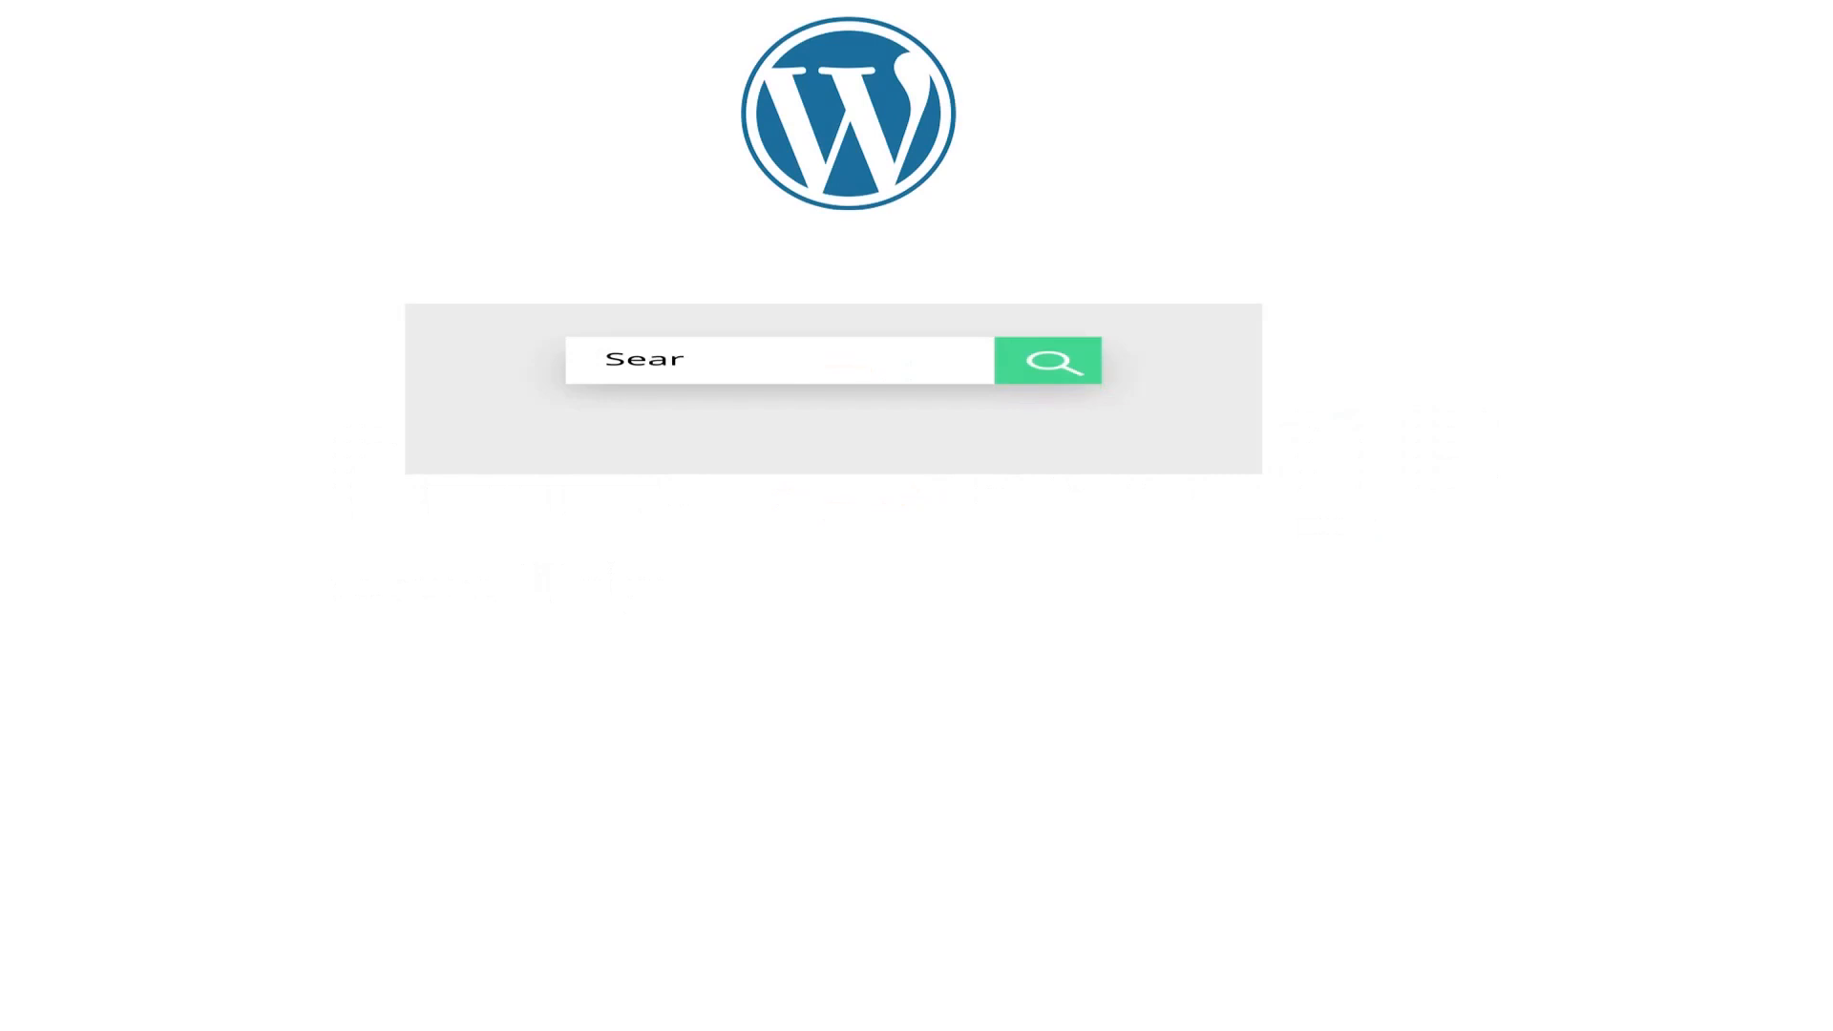
Open the LDAP/AD Login for Intranet plugin's LDAP Configuration page from the sidebar.
{"action": "left_click", "coordinate": [1047, 359]}
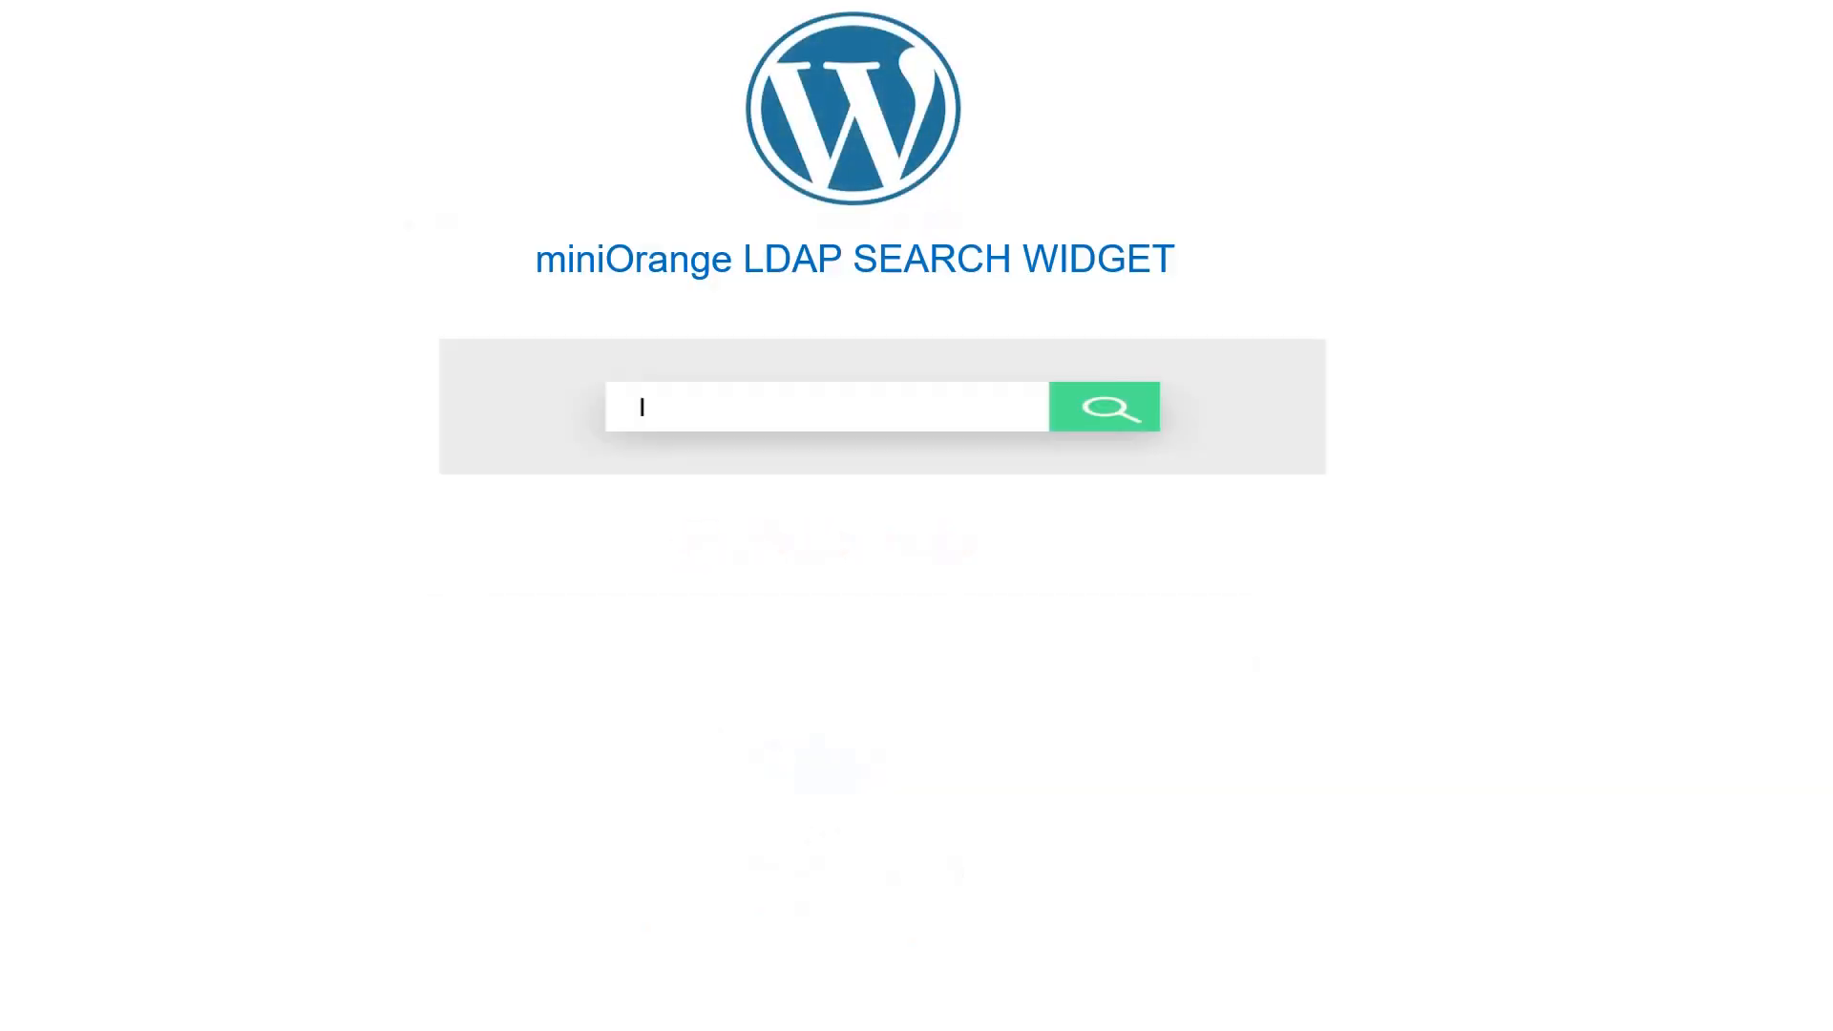
{"action": "left_click", "coordinate": [1103, 407]}
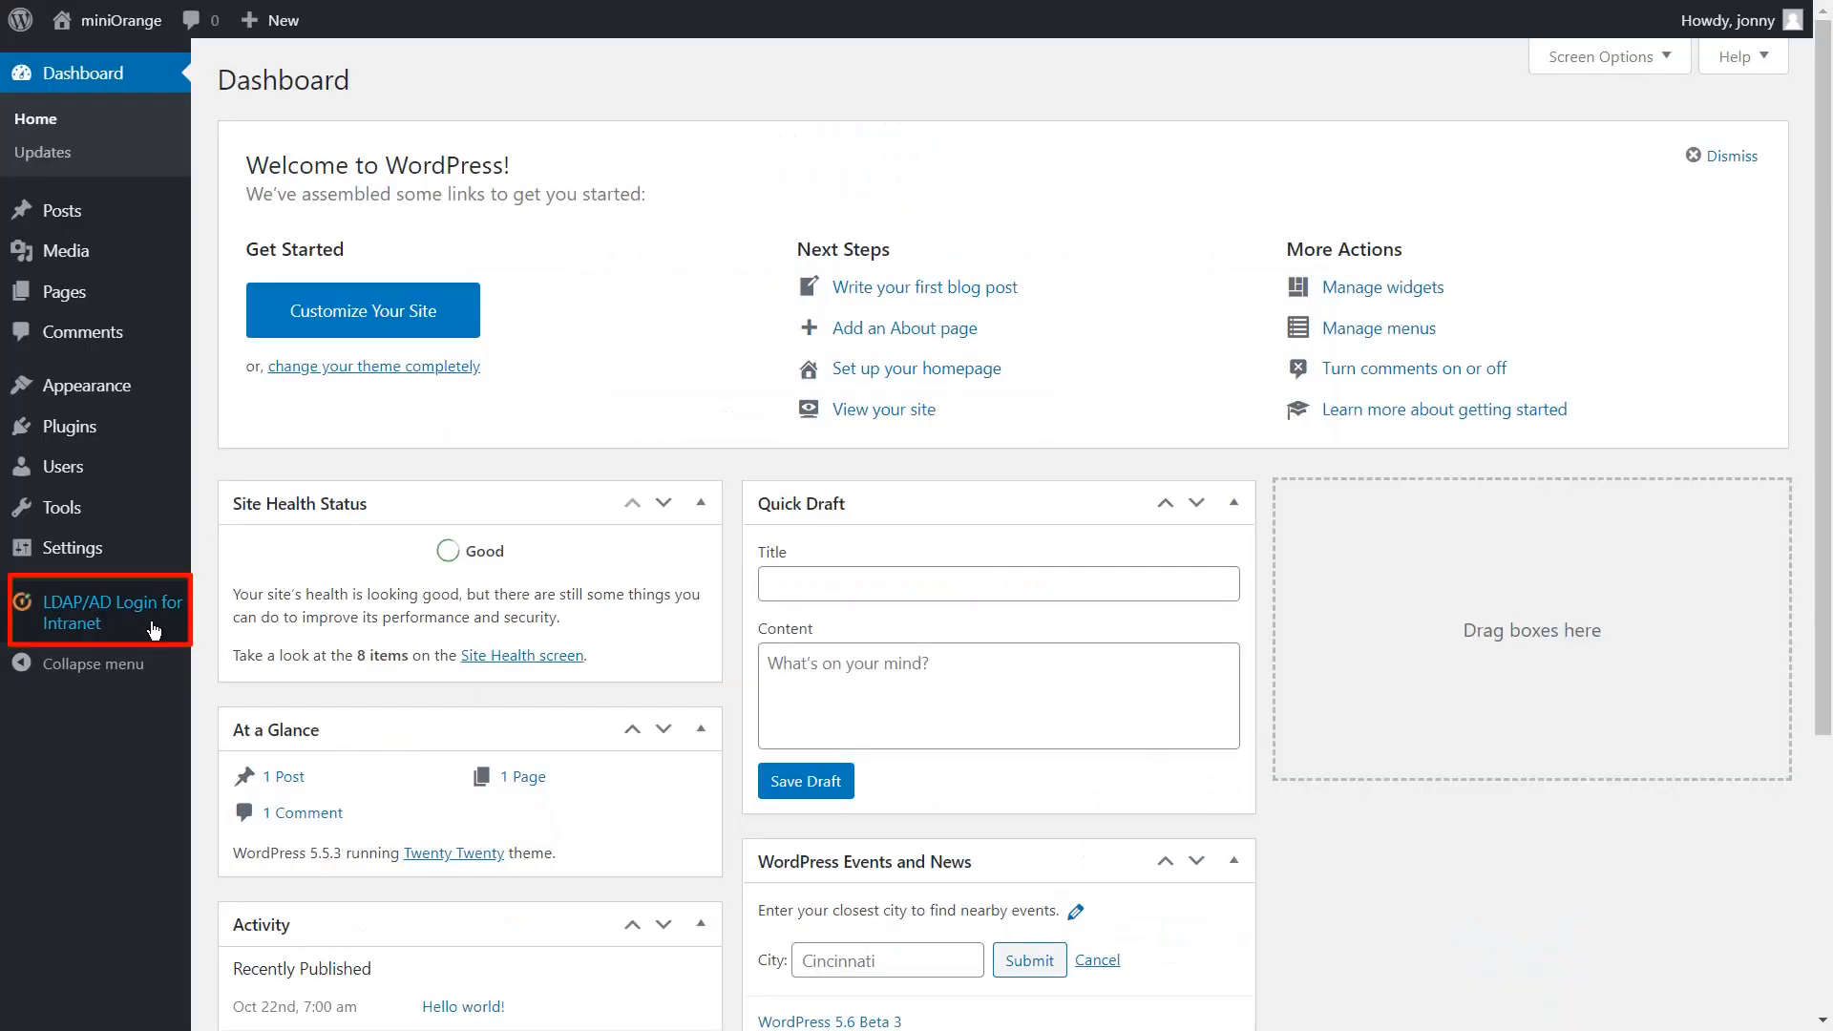
{"action": "left_click", "coordinate": [100, 611]}
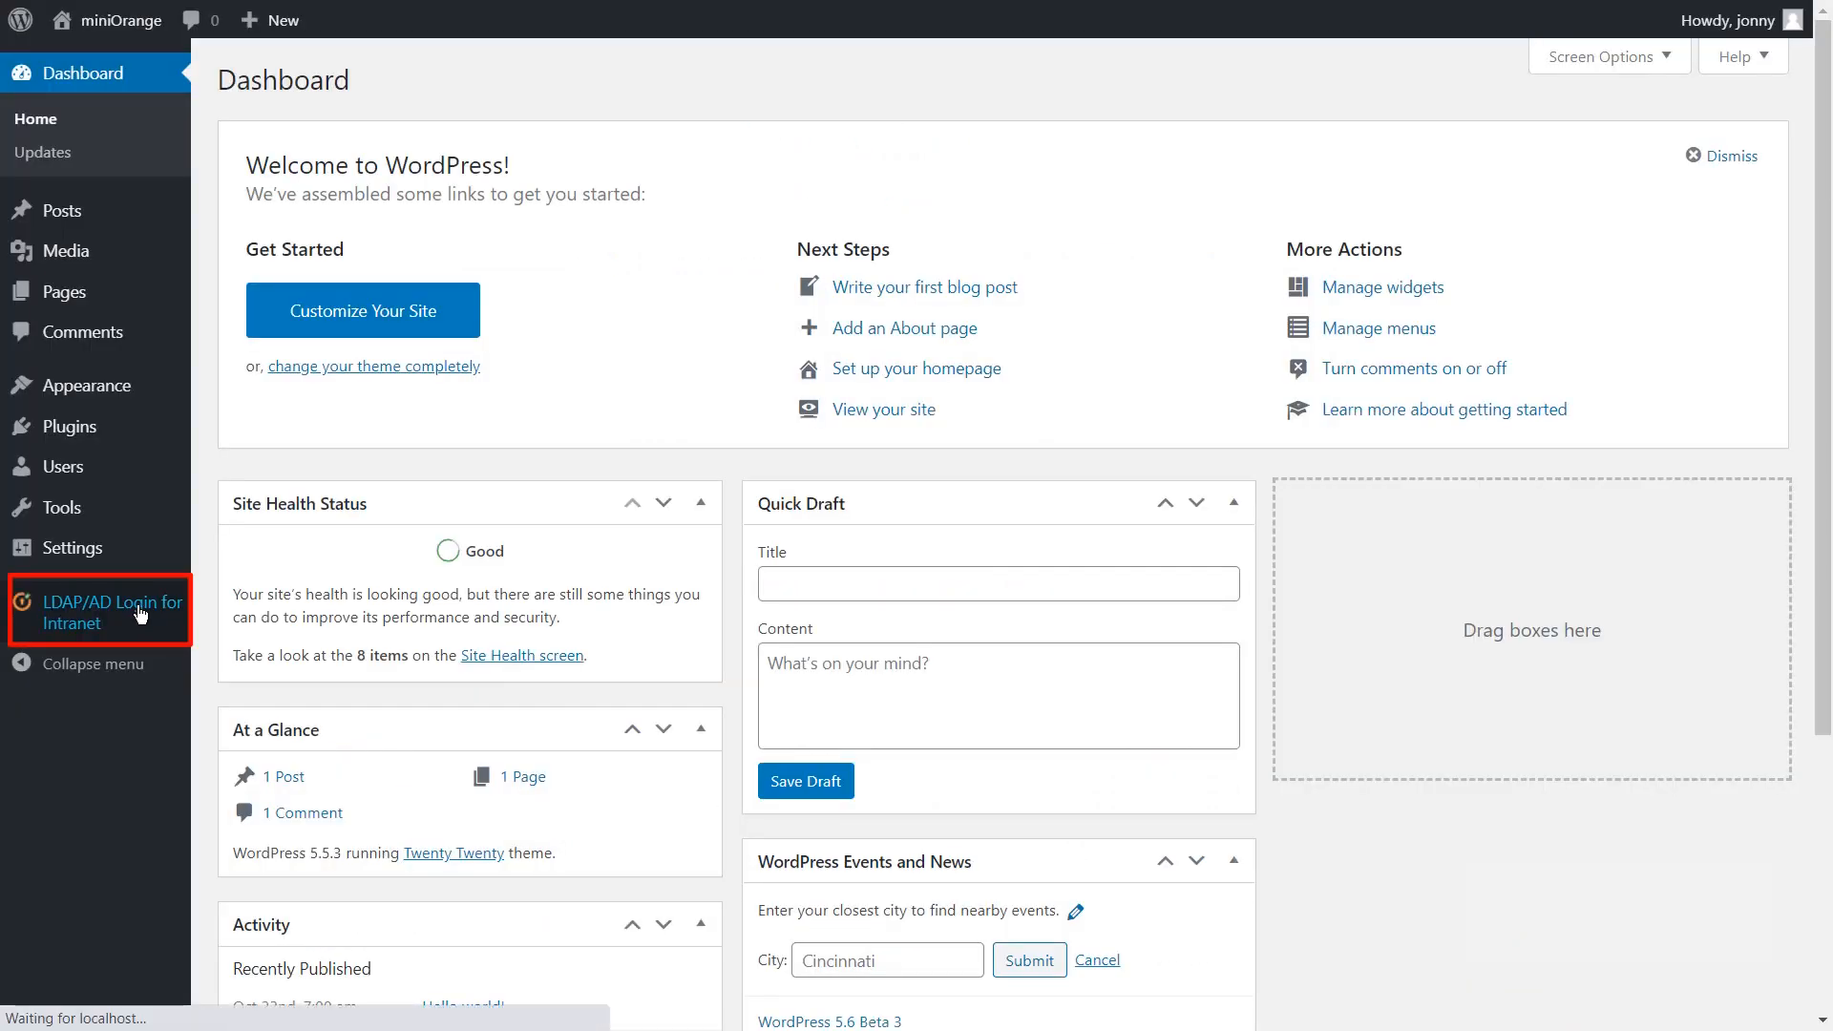
{"action": "left_click", "coordinate": [96, 611]}
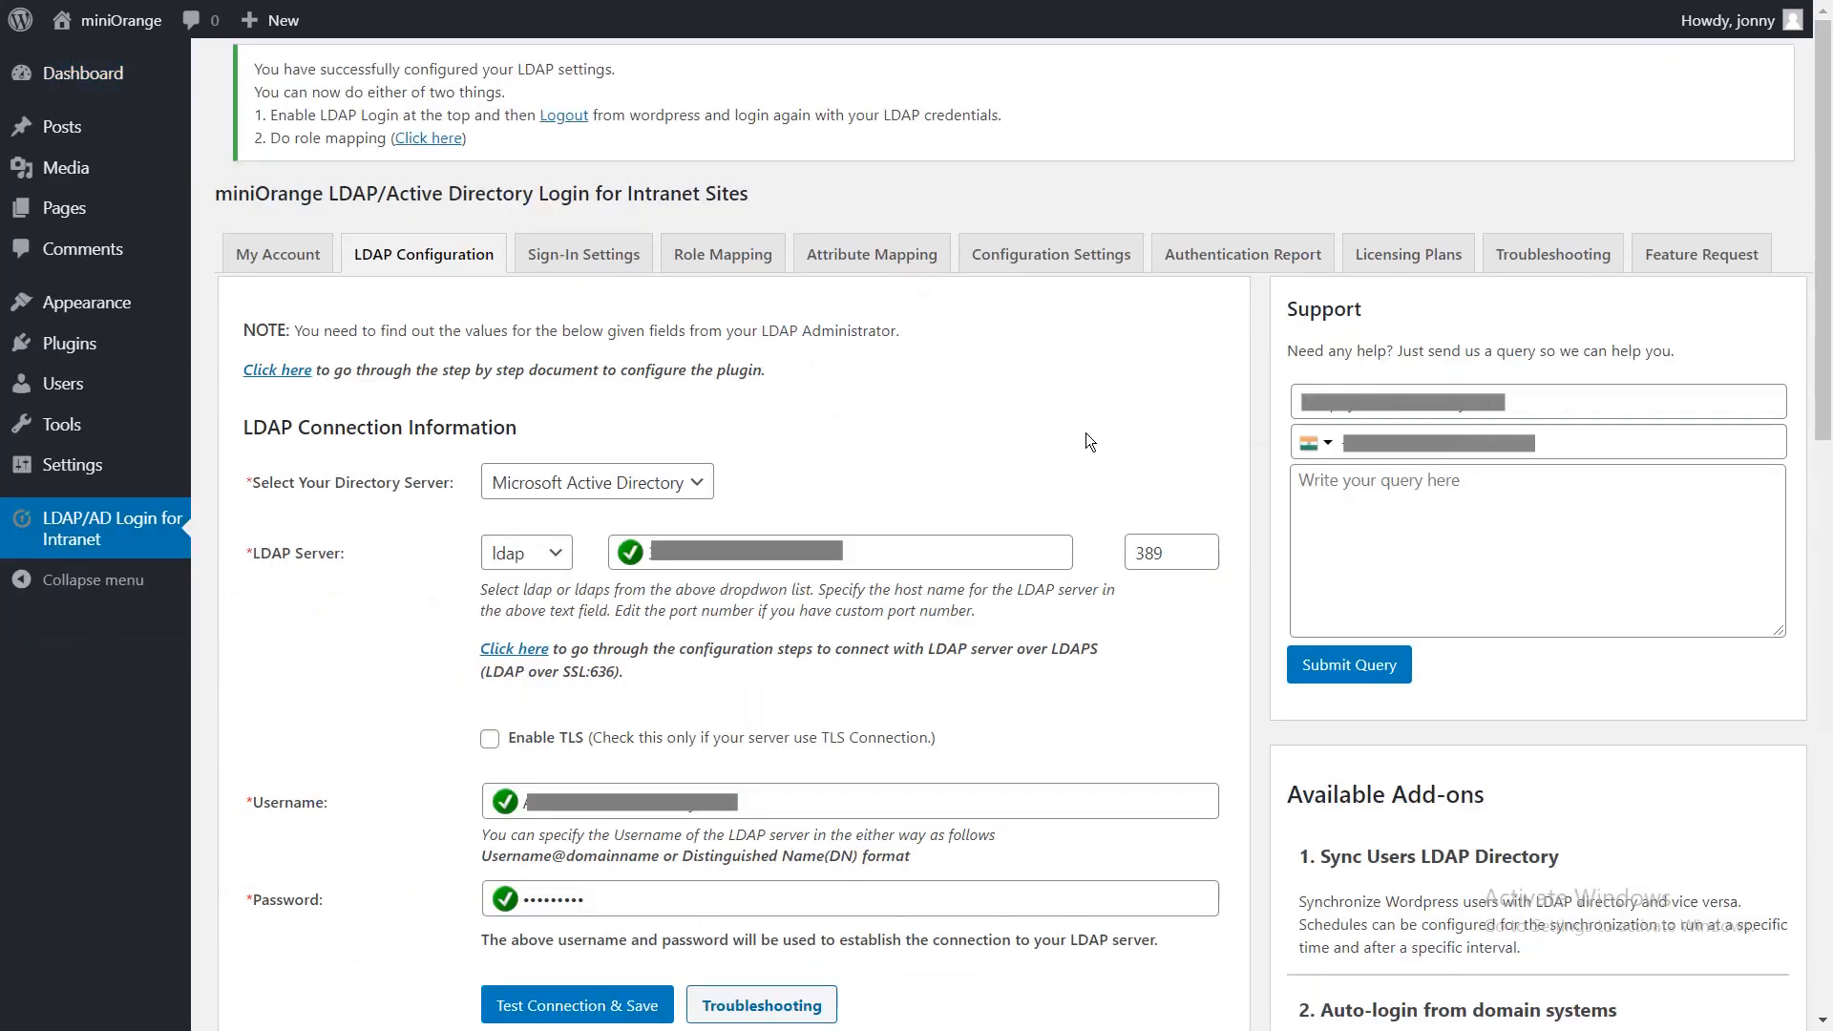
{"action": "scroll", "scroll_direction": "down", "scroll_amount": 3}
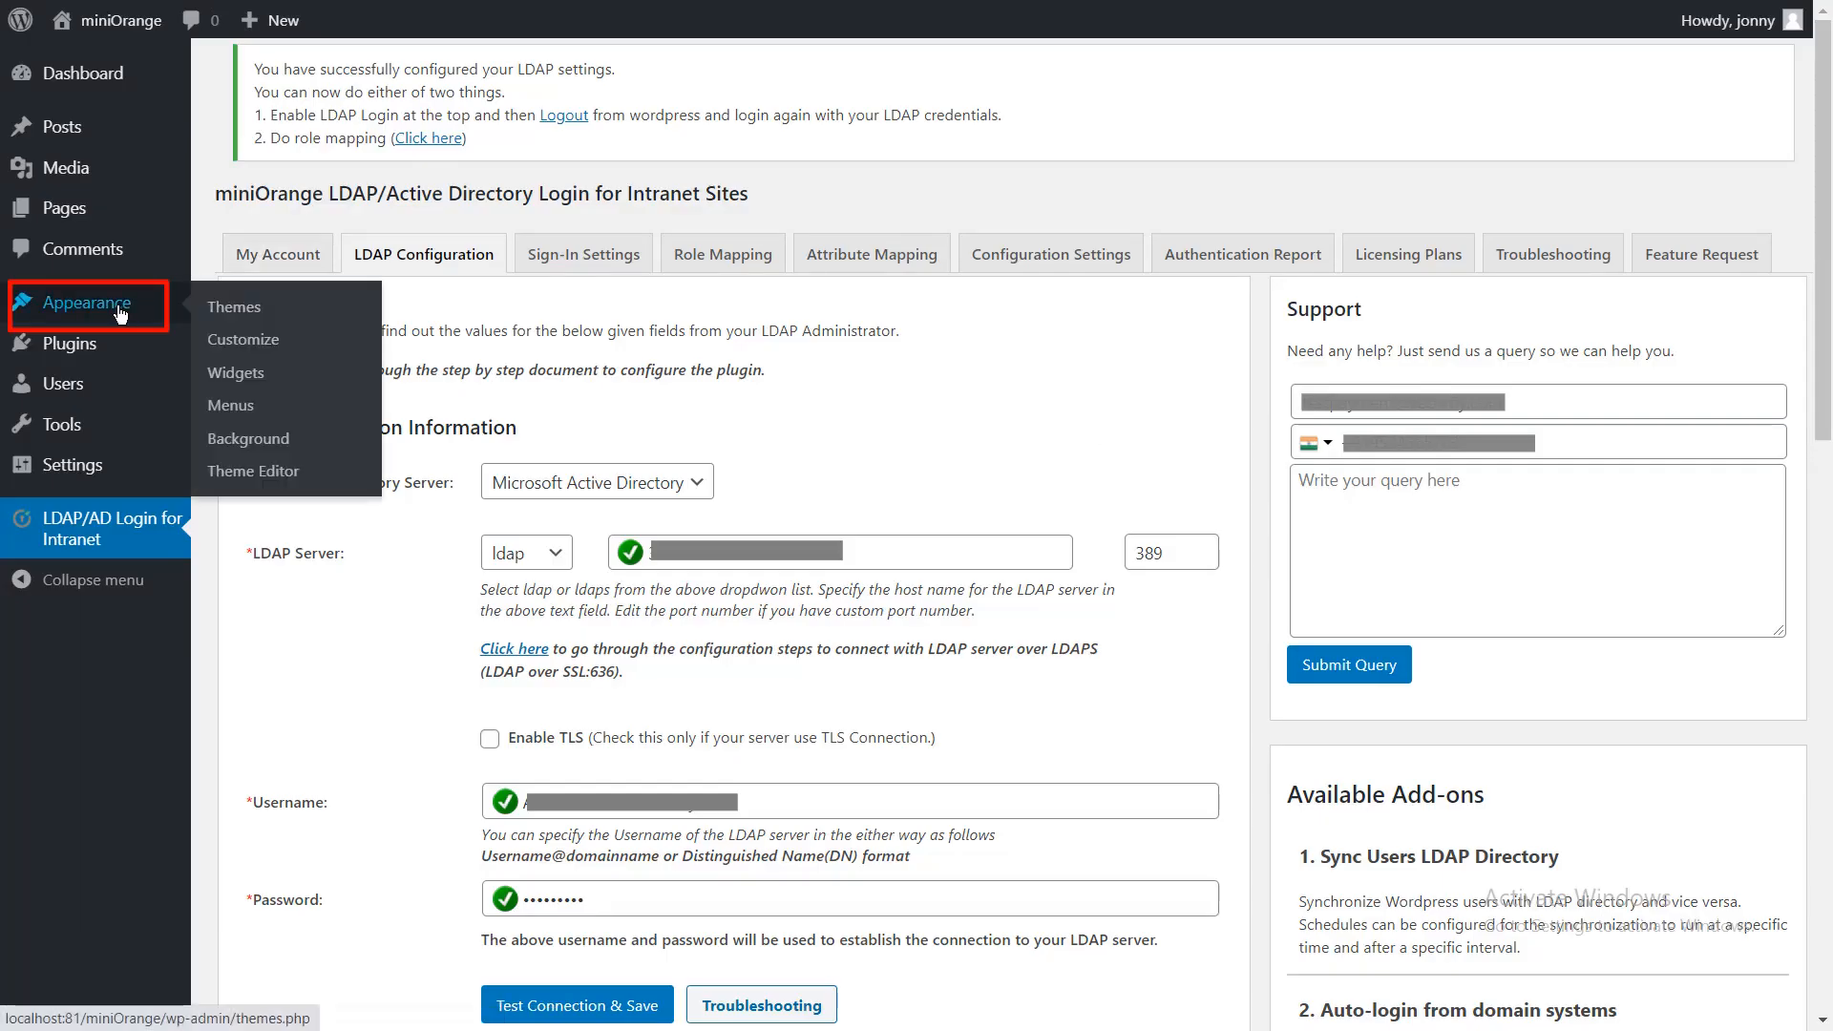
{"action": "mouse_move", "coordinate": [235, 374]}
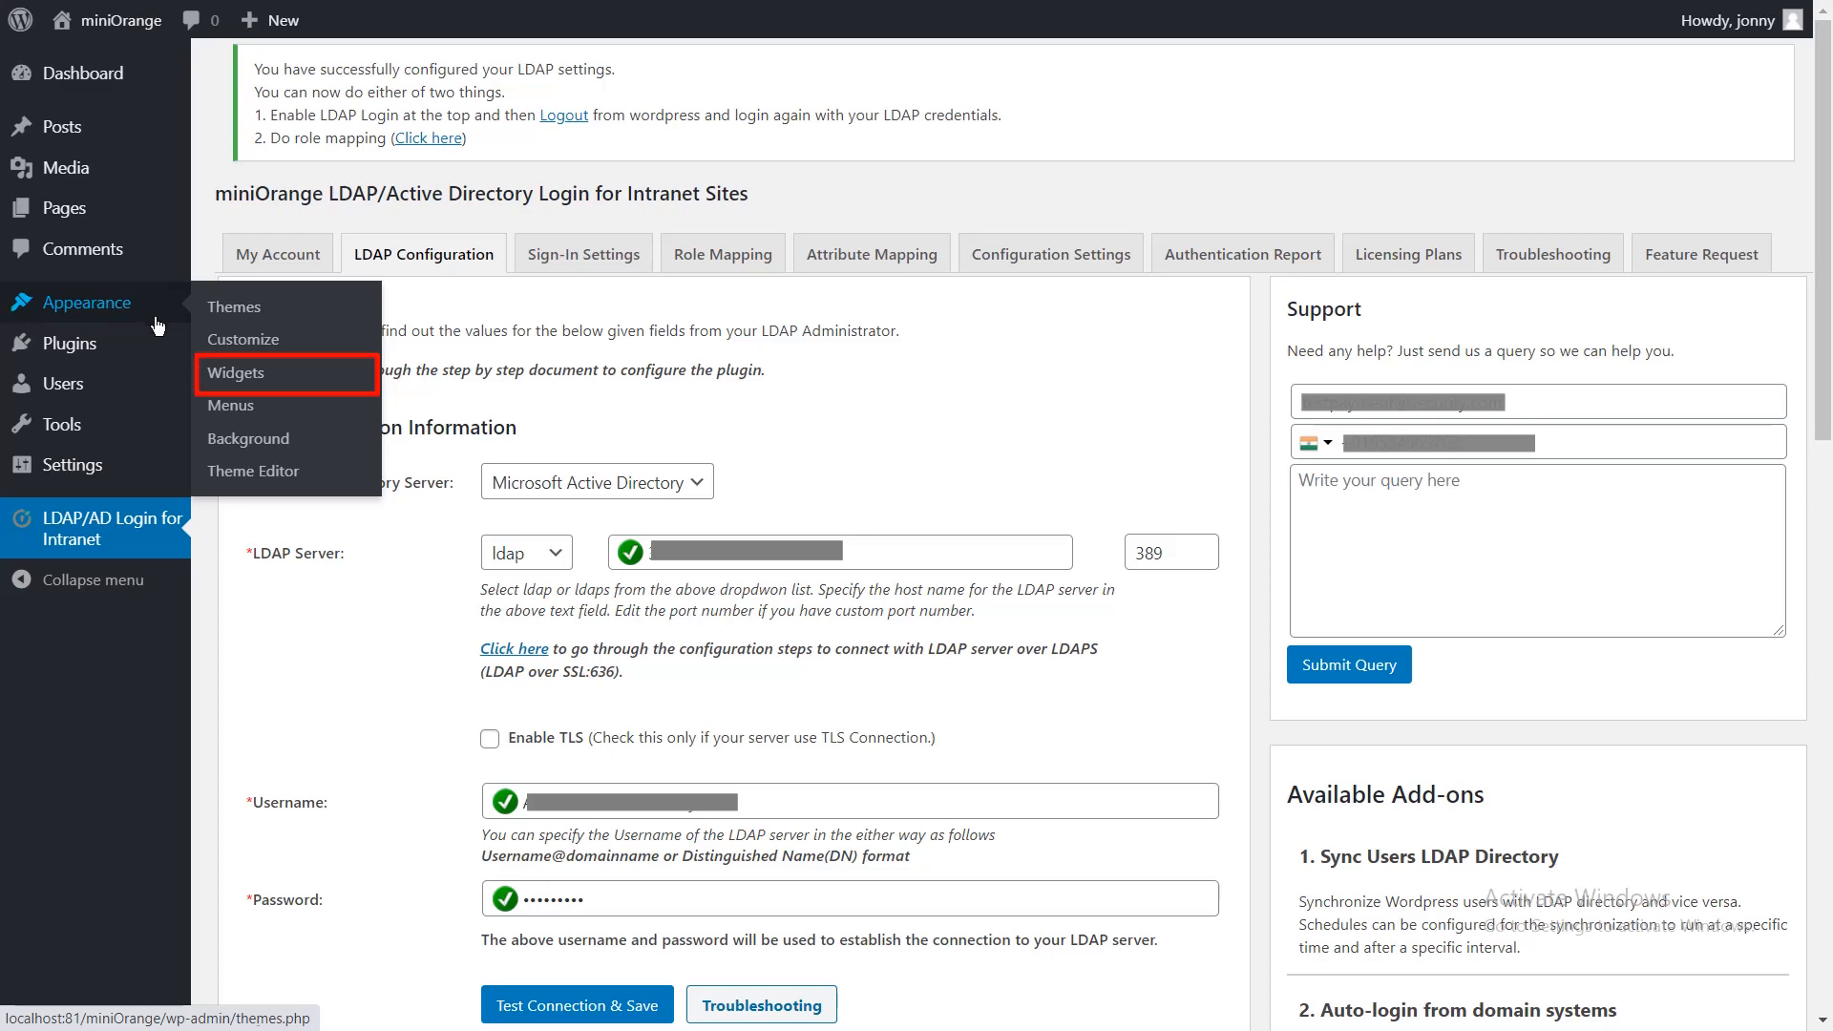
Open Appearance > Widgets to reach the miniOrange LDAP Search widget.
{"action": "left_click", "coordinate": [239, 374]}
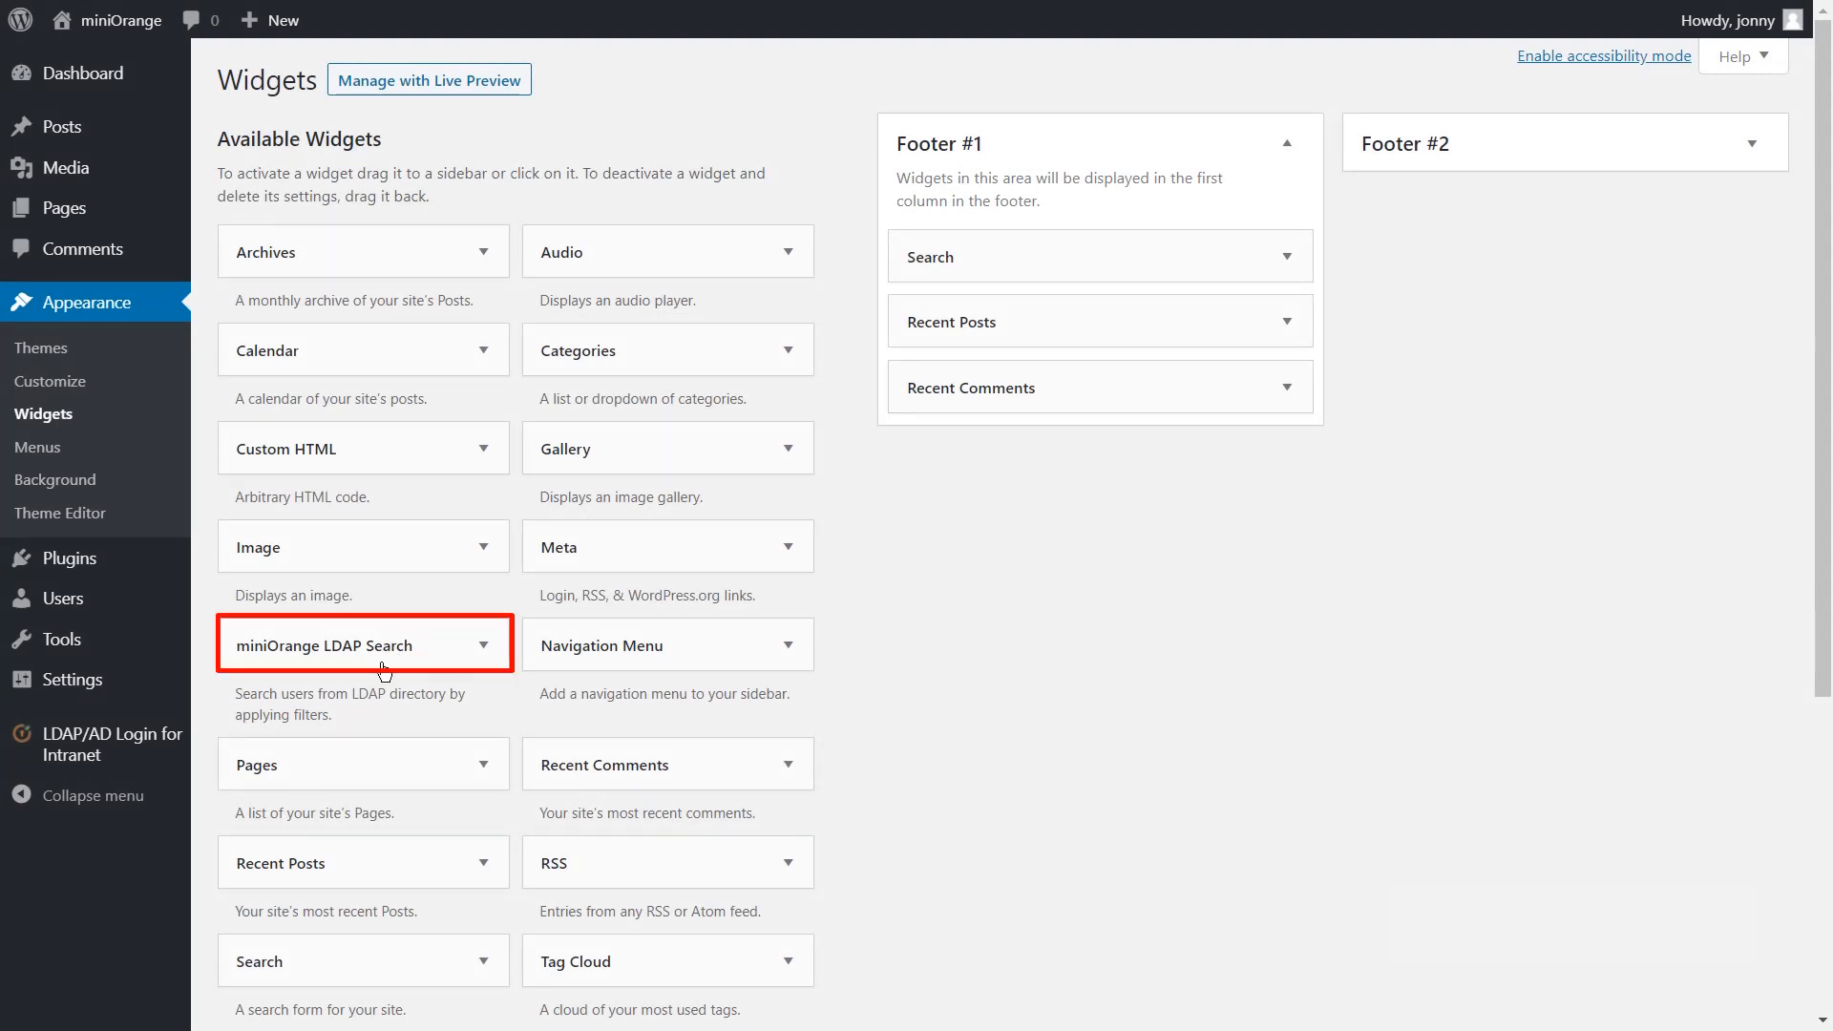
{"action": "mouse_move", "coordinate": [385, 645]}
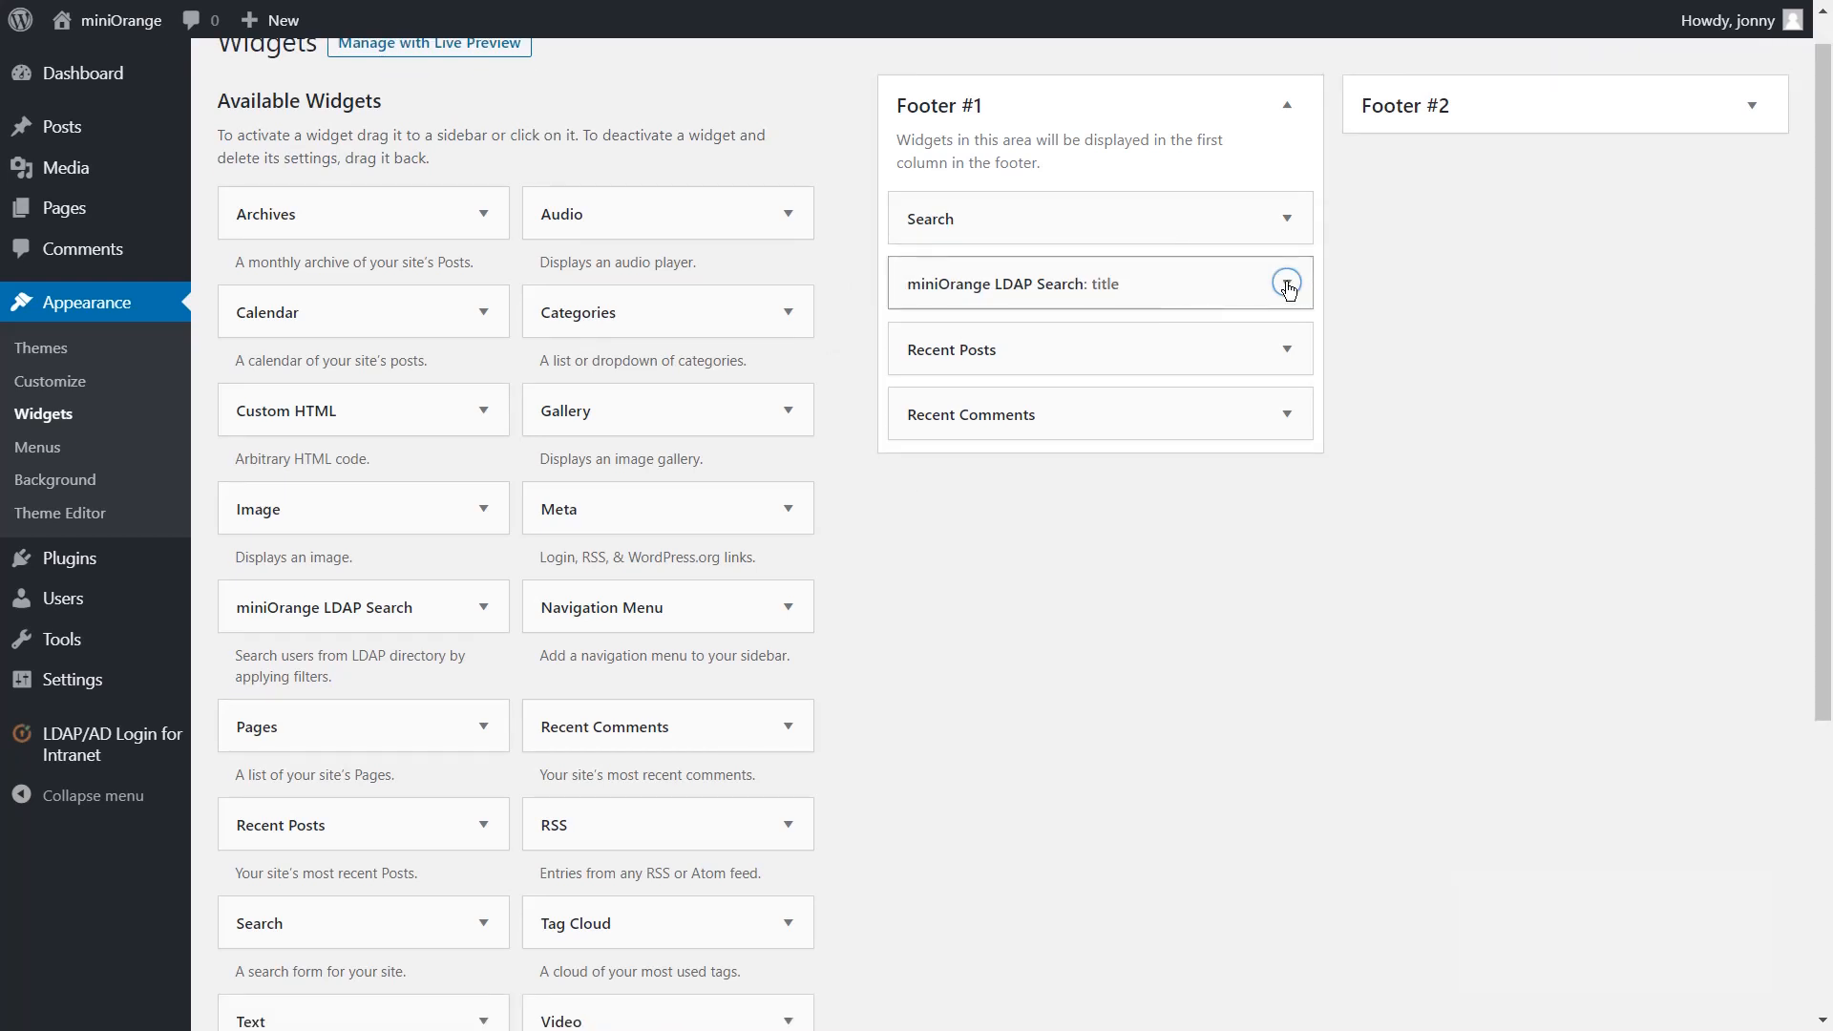
Expand the LDAP Search widget and set Name Attributes to givenname.
{"action": "left_click", "coordinate": [1286, 283]}
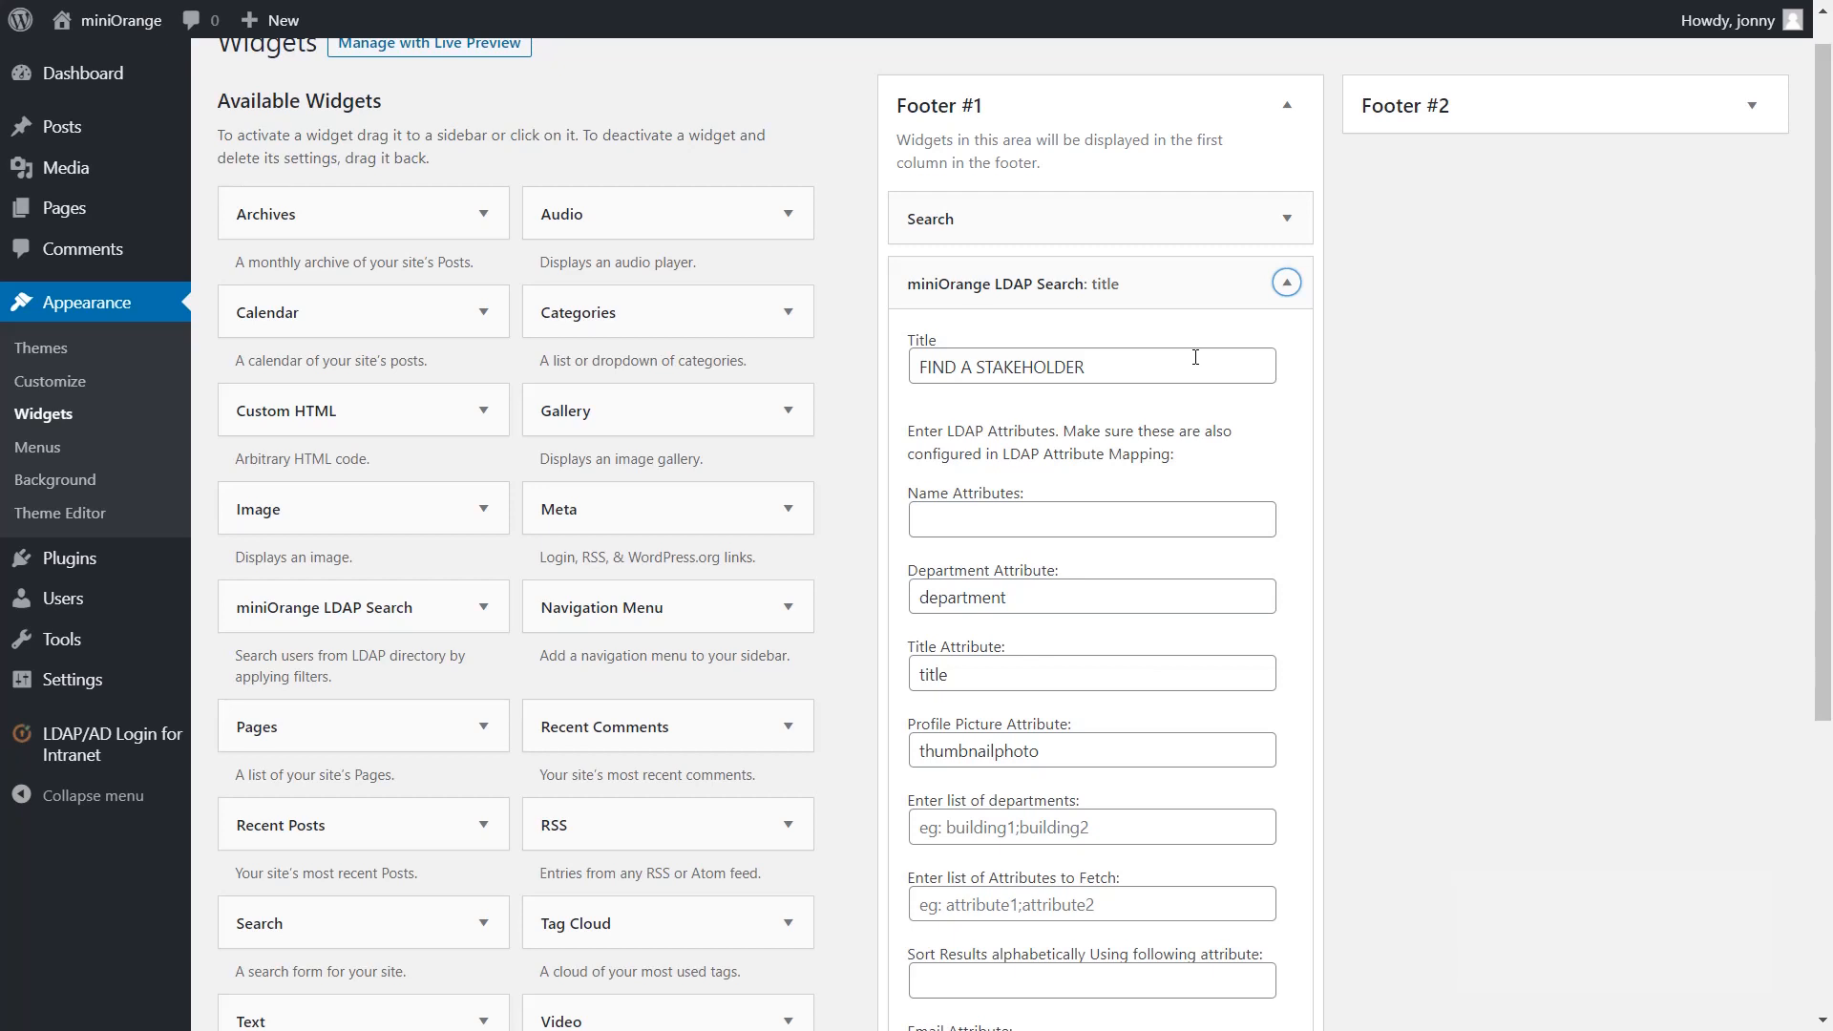
{"action": "scroll", "scroll_direction": "down", "scroll_amount": 3}
{"action": "type", "text": "Search staff from Ba"}
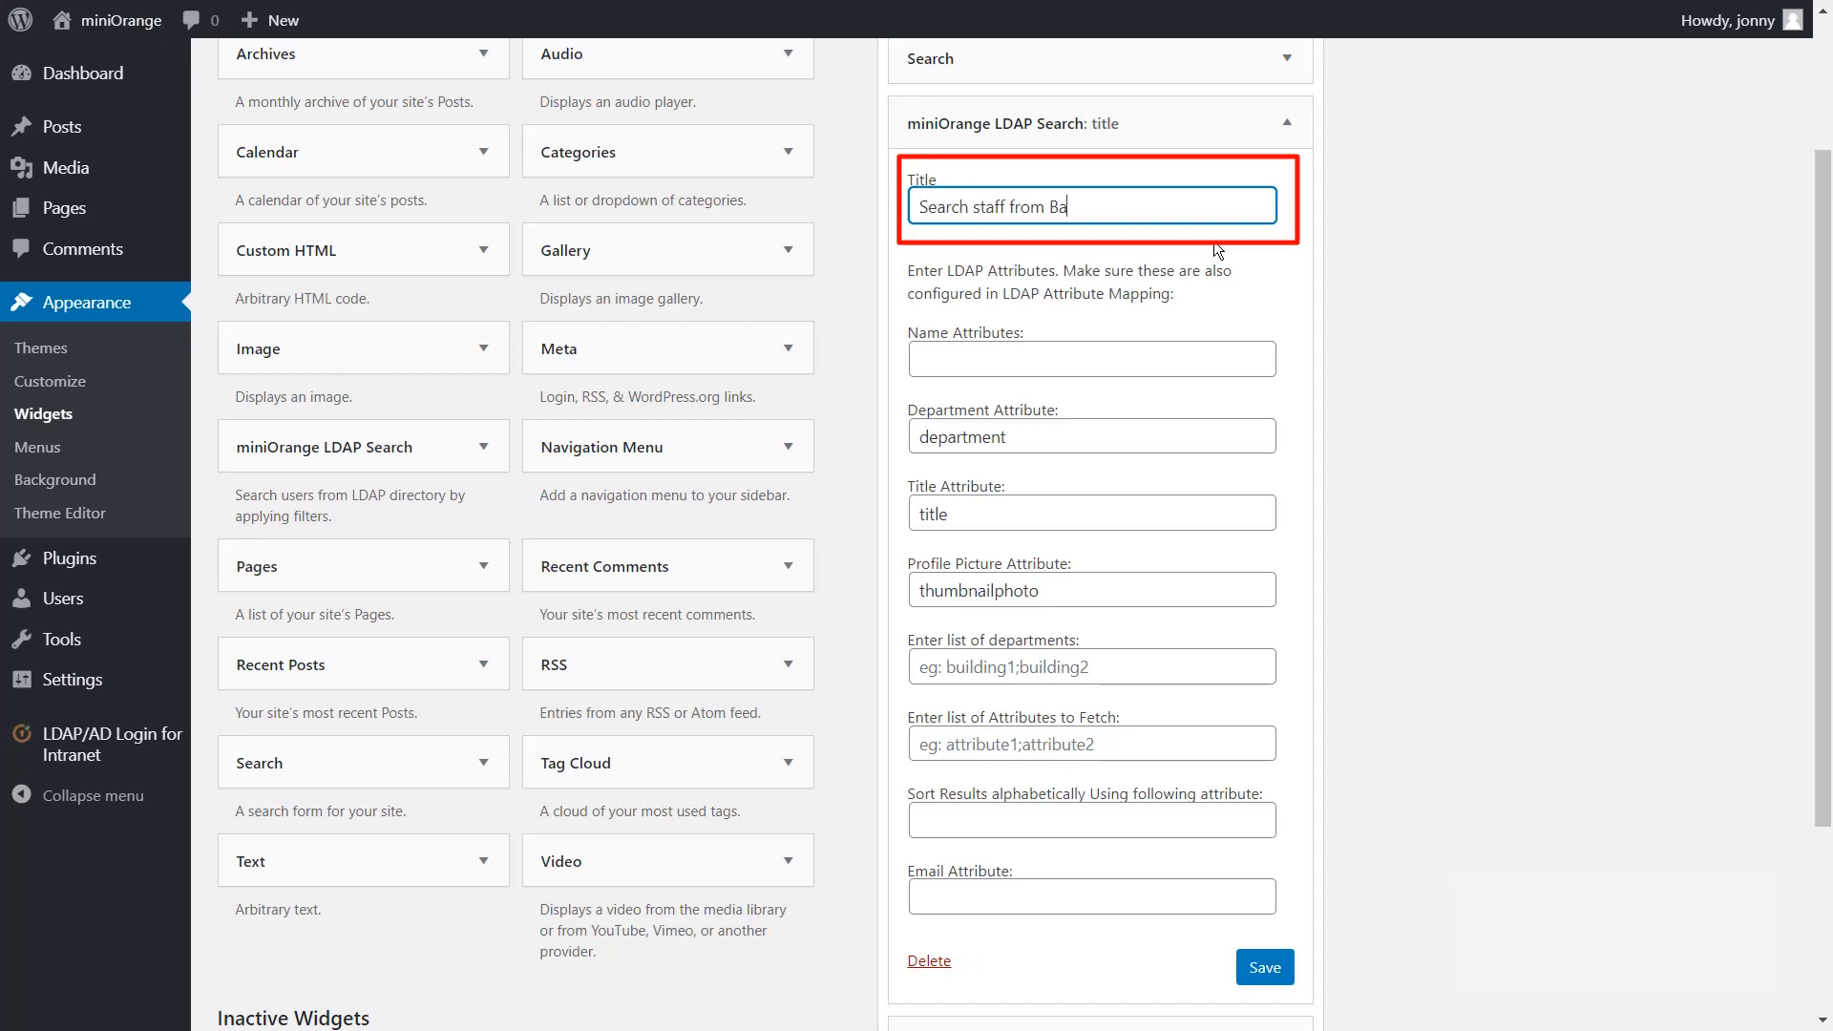
{"action": "left_click", "coordinate": [1091, 358]}
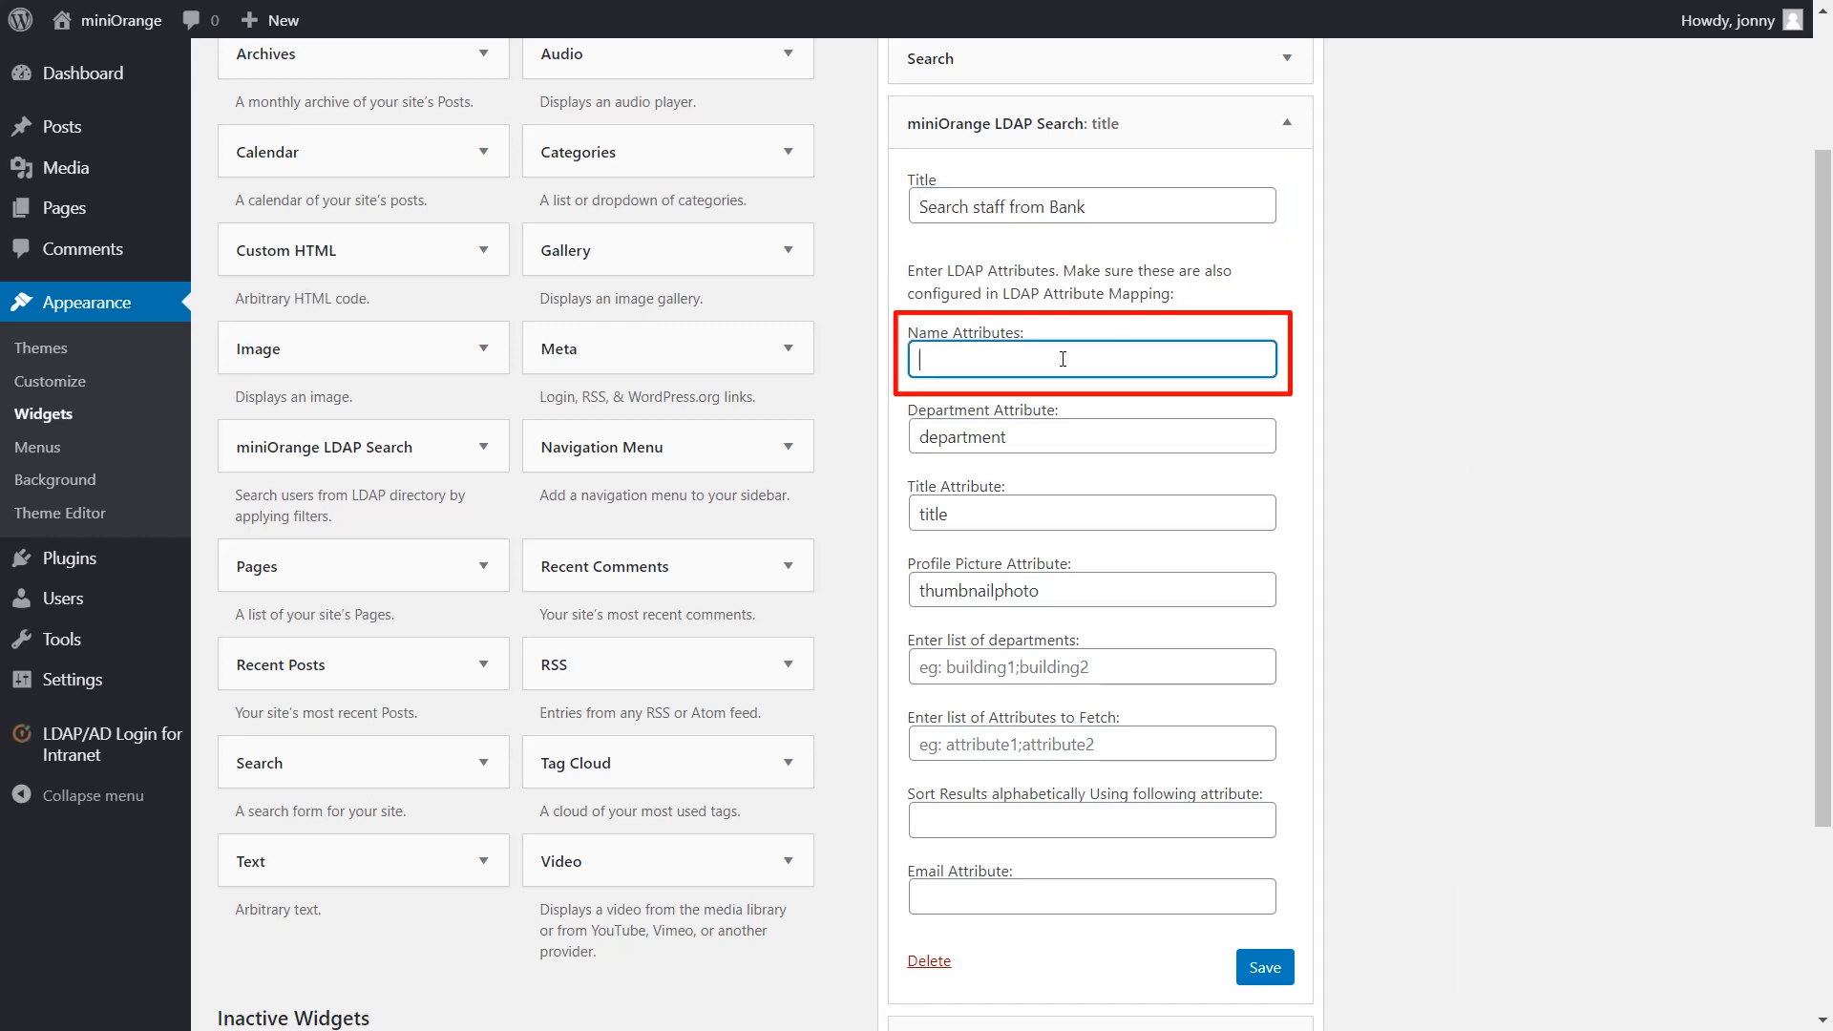
{"action": "type", "text": "given"}
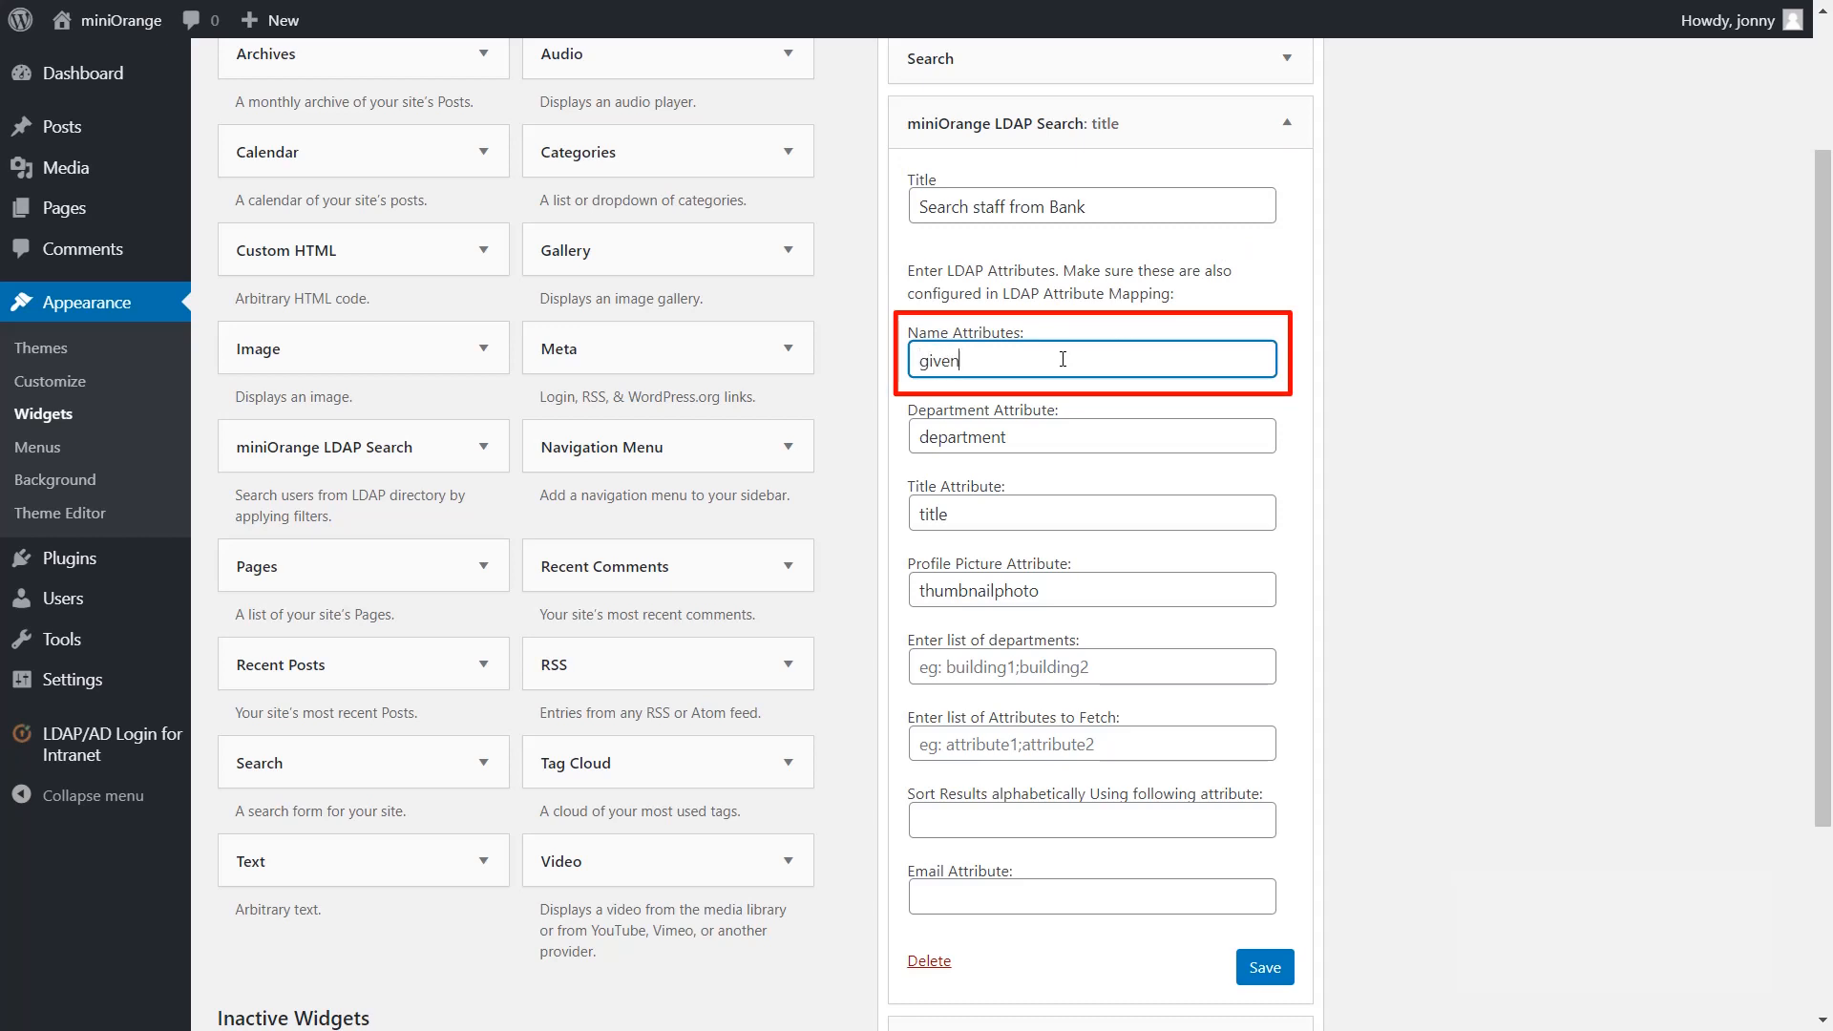
{"action": "type", "text": "name"}
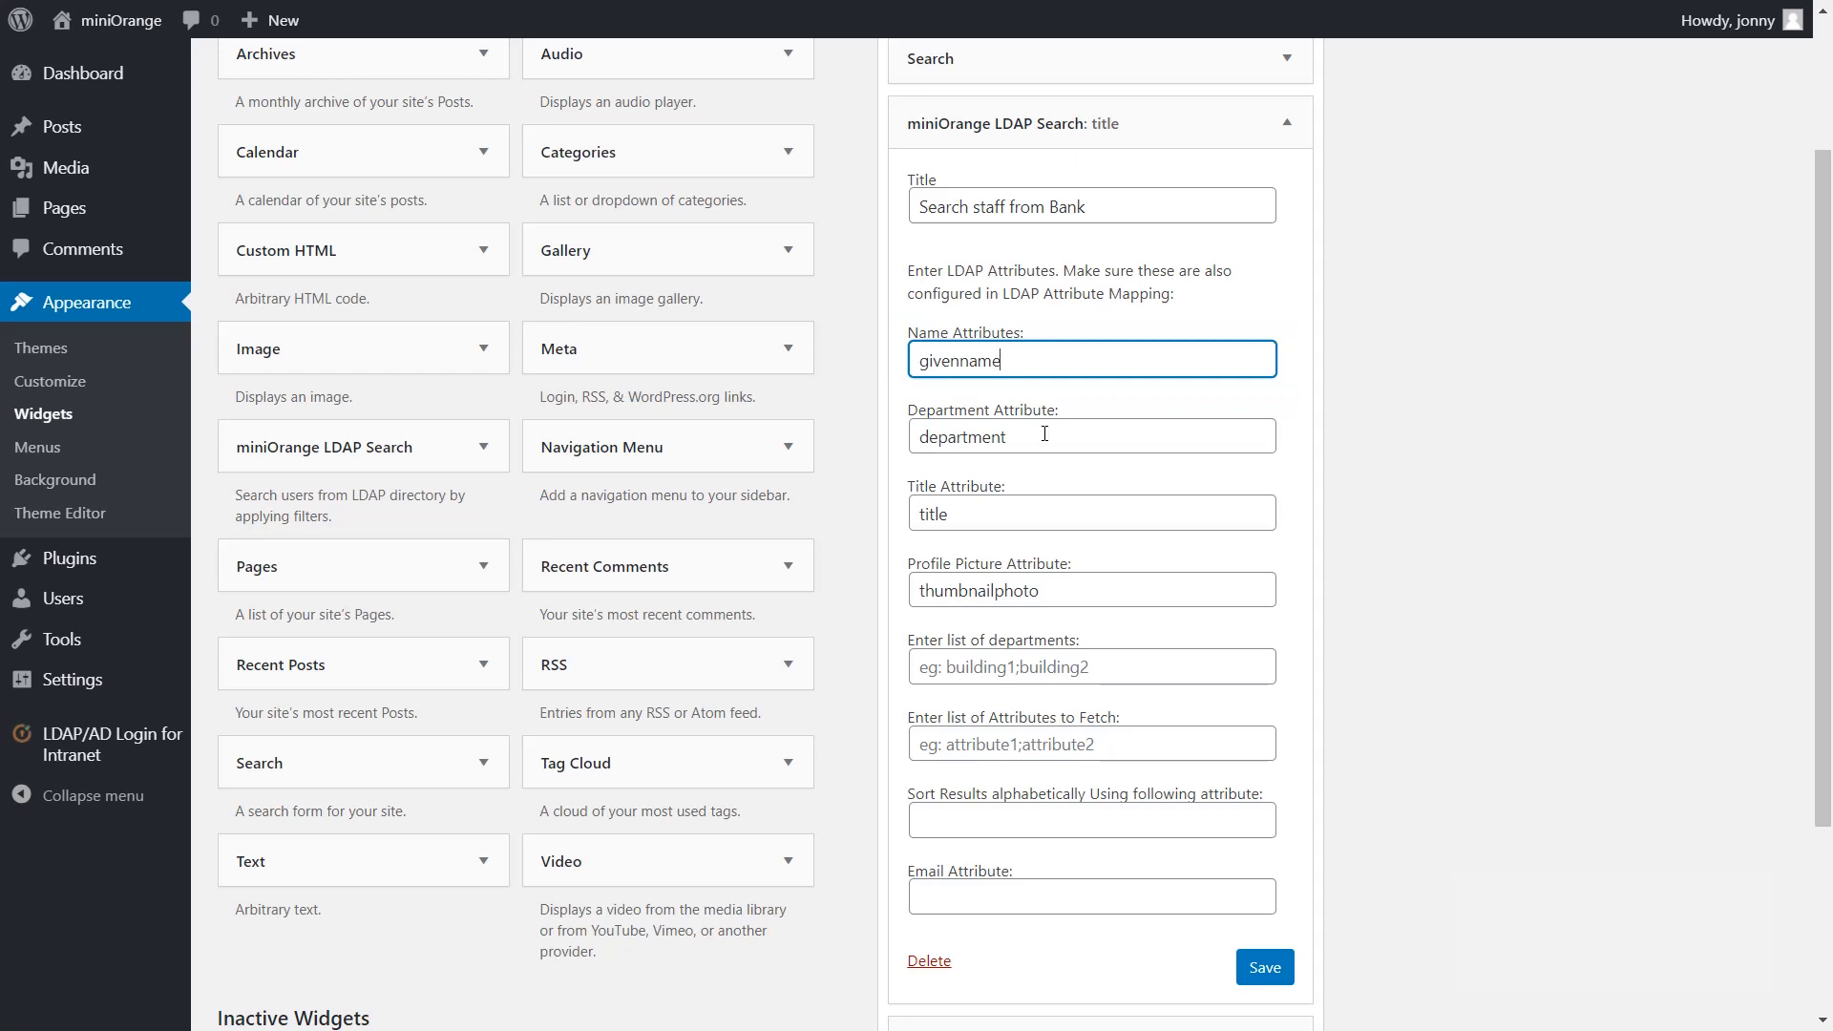
{"action": "left_click", "coordinate": [1090, 436]}
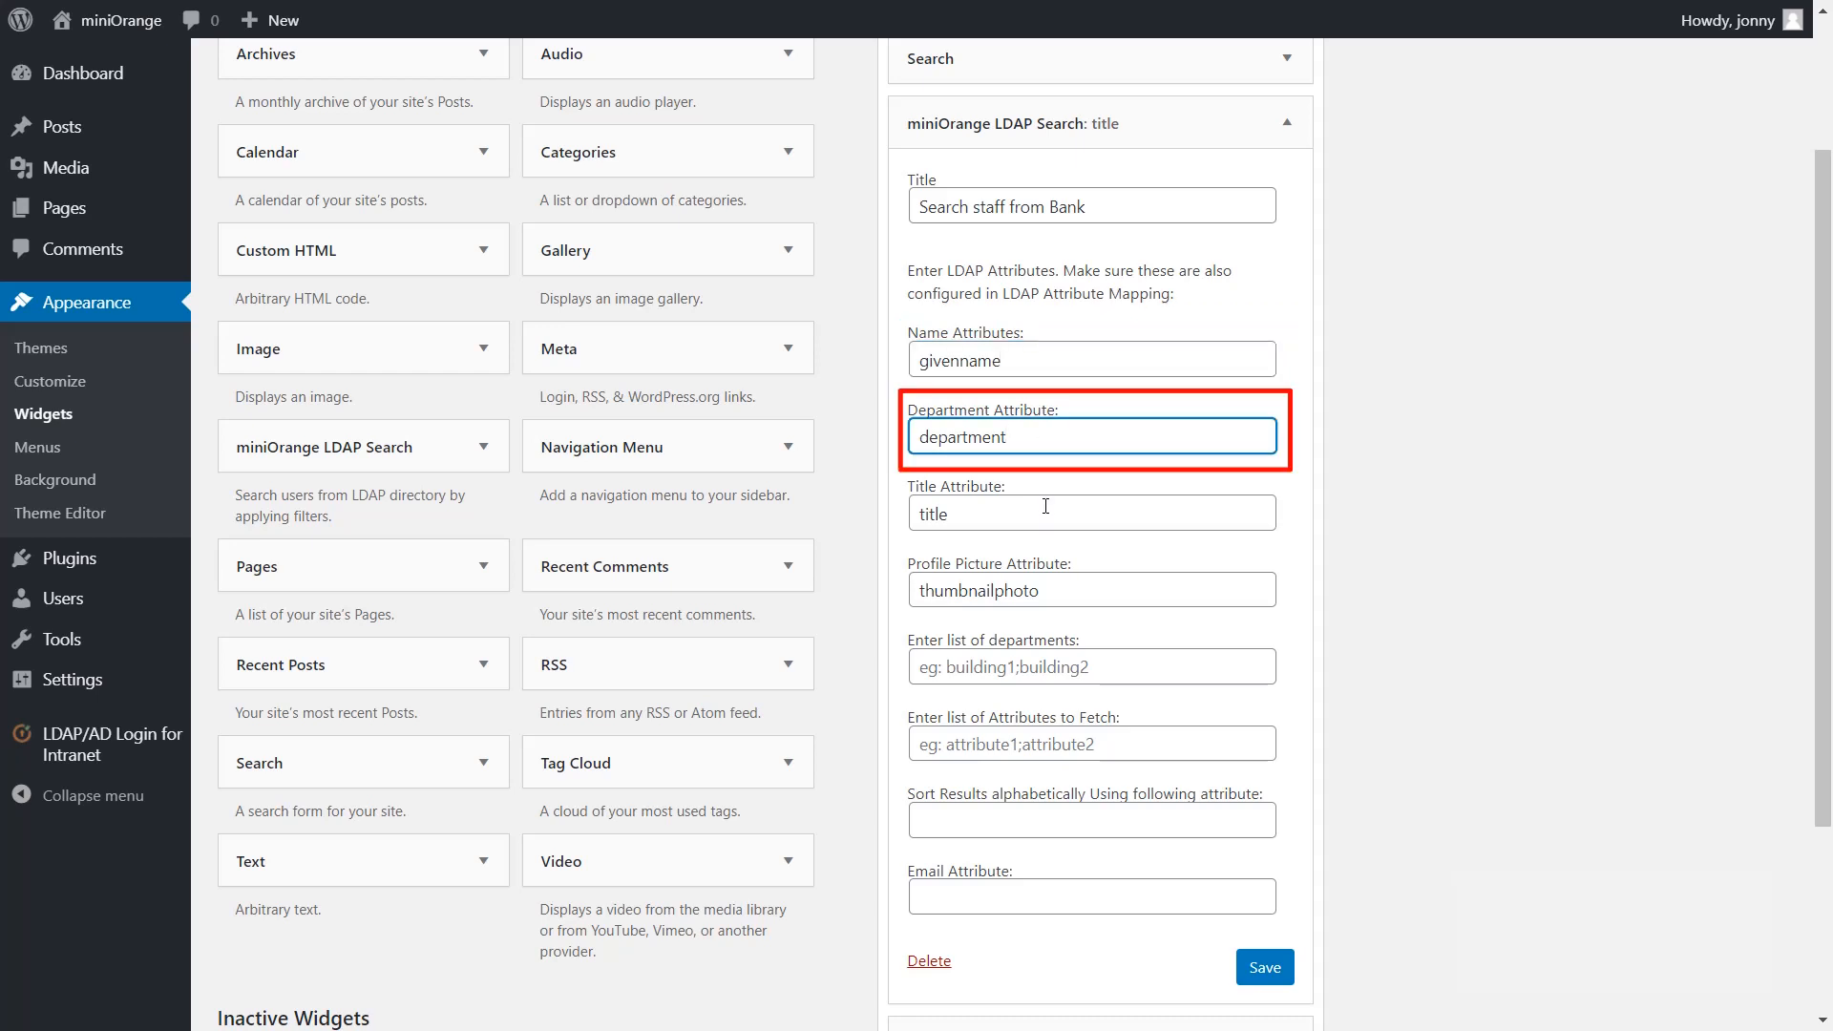
{"action": "left_click", "coordinate": [1090, 512]}
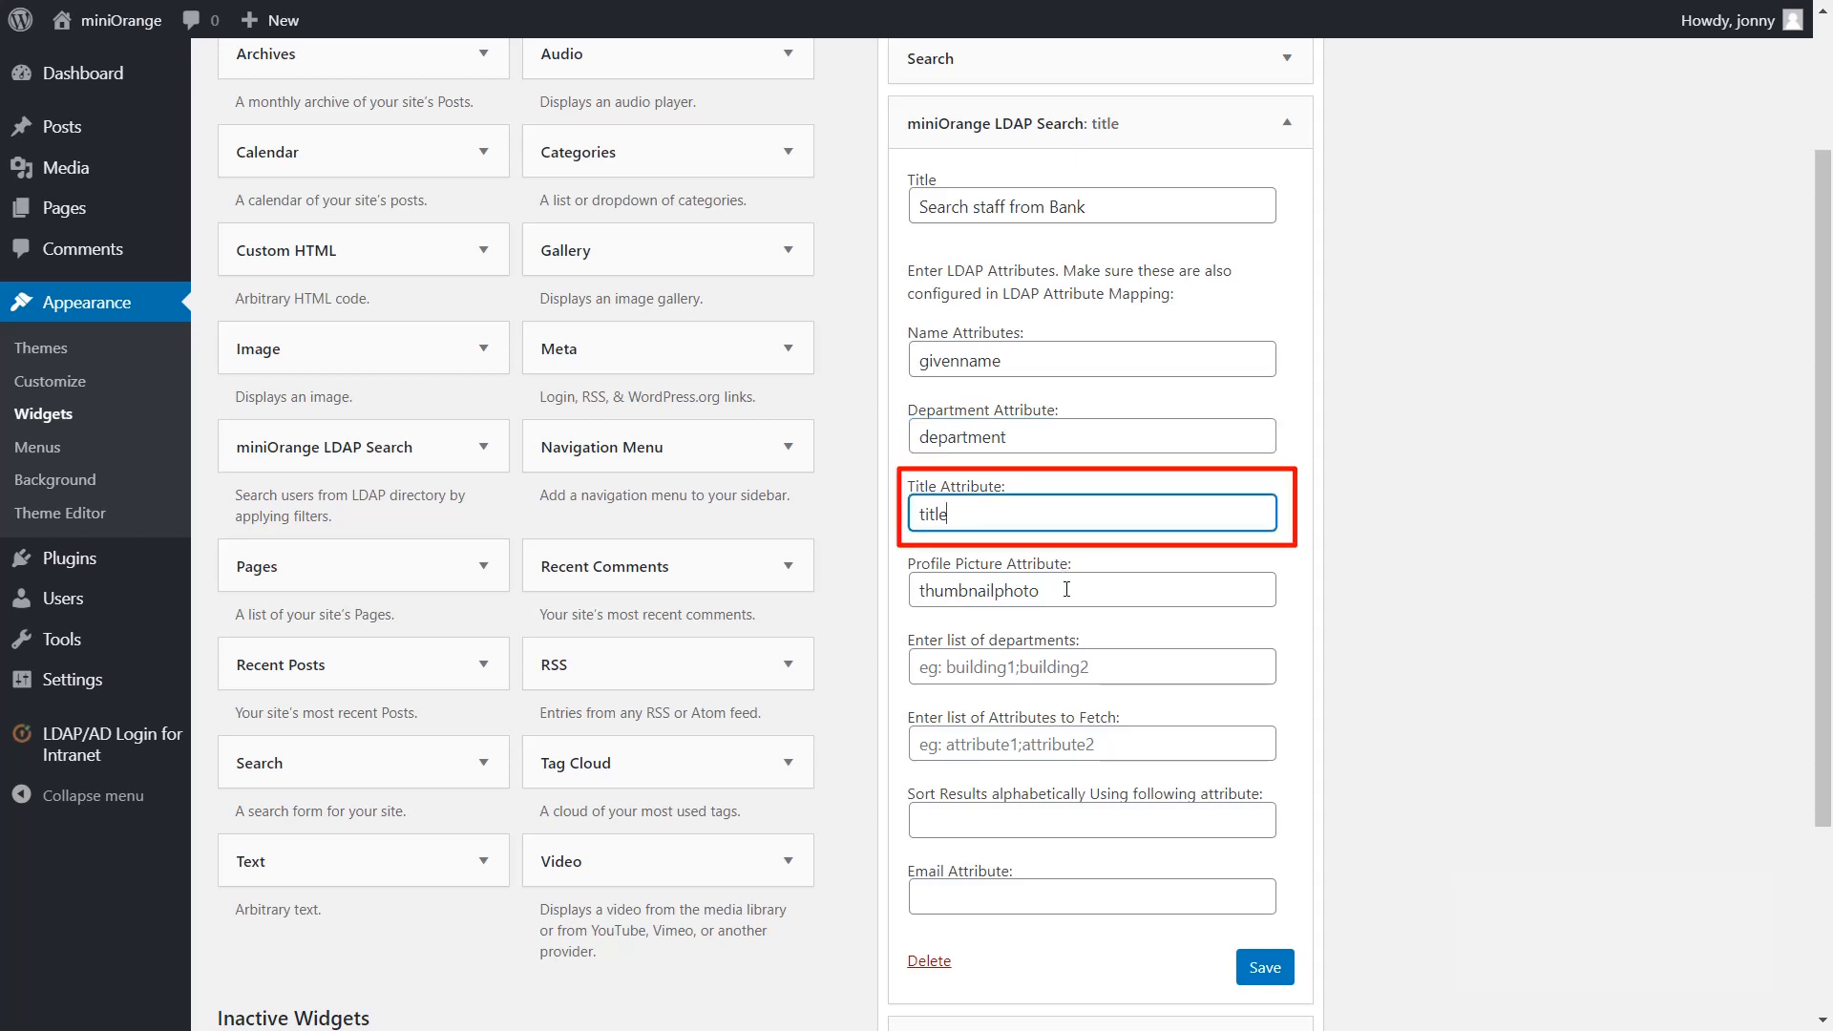
Enter departments Economic Adviser;Insurance;Banking Administration in the departments list.
{"action": "left_click", "coordinate": [1090, 589]}
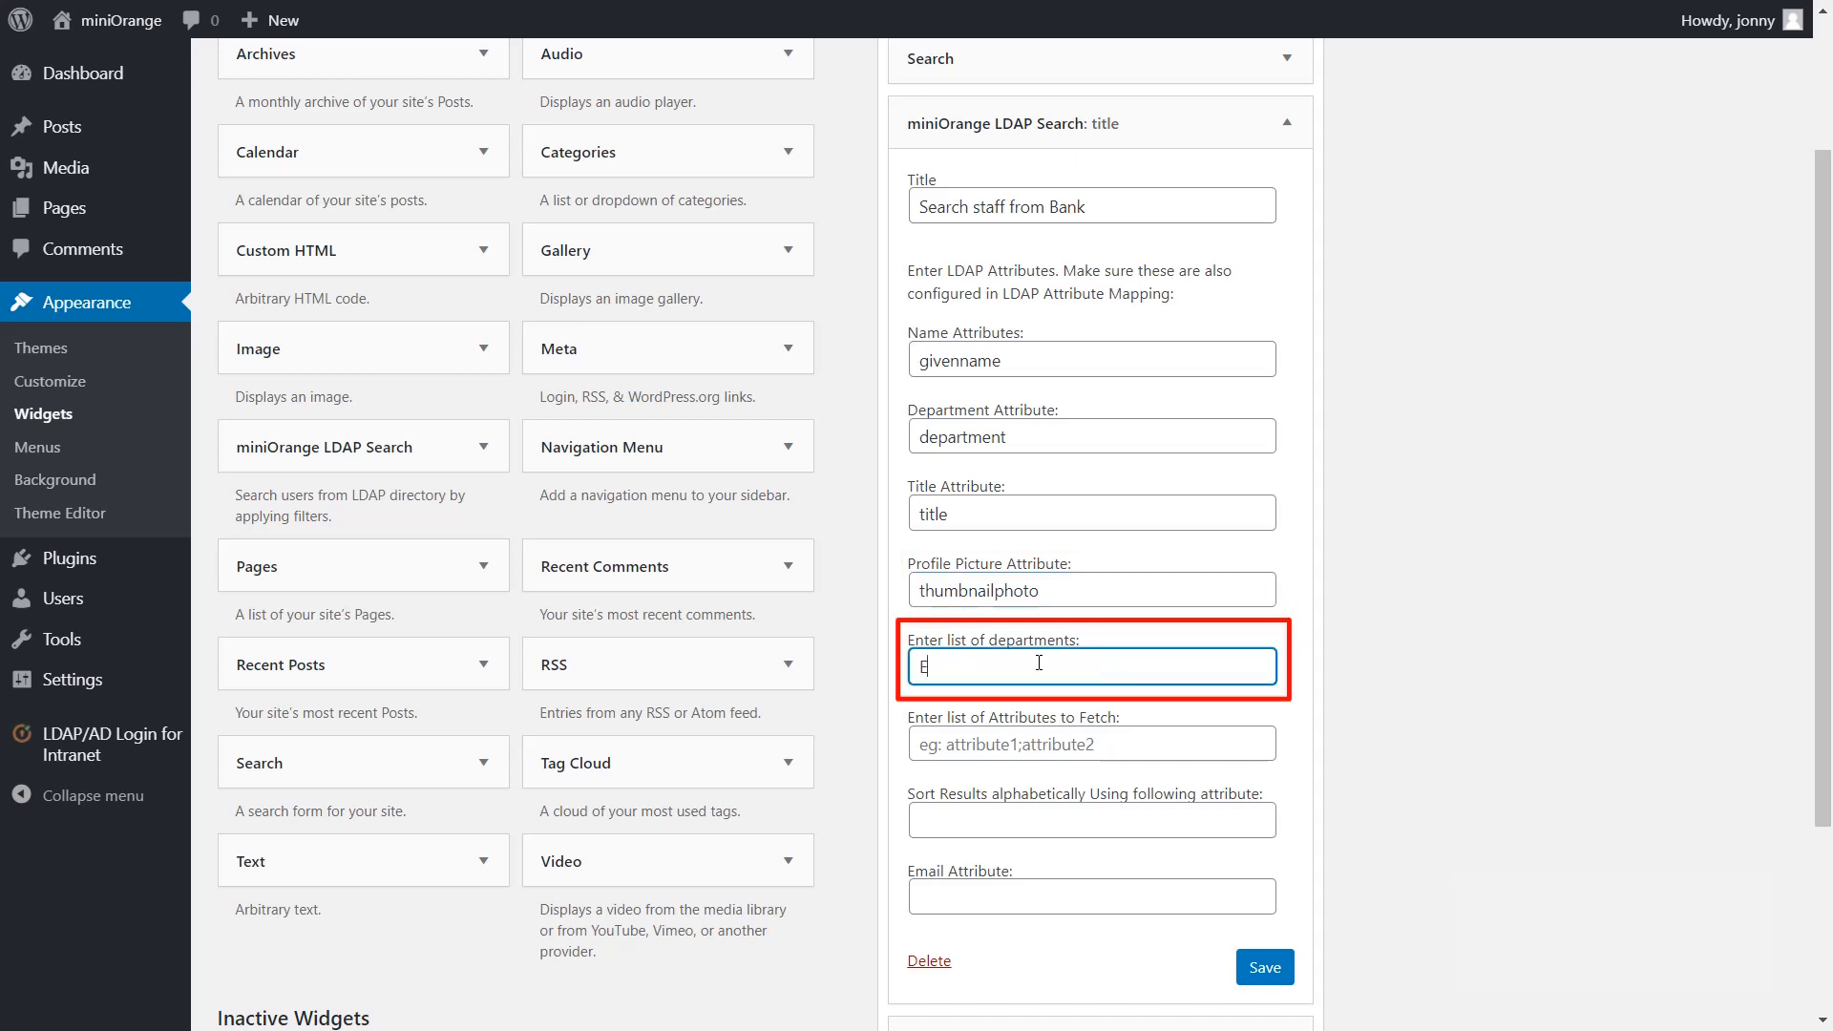
{"action": "type", "text": "Economic Adviser;Insu"}
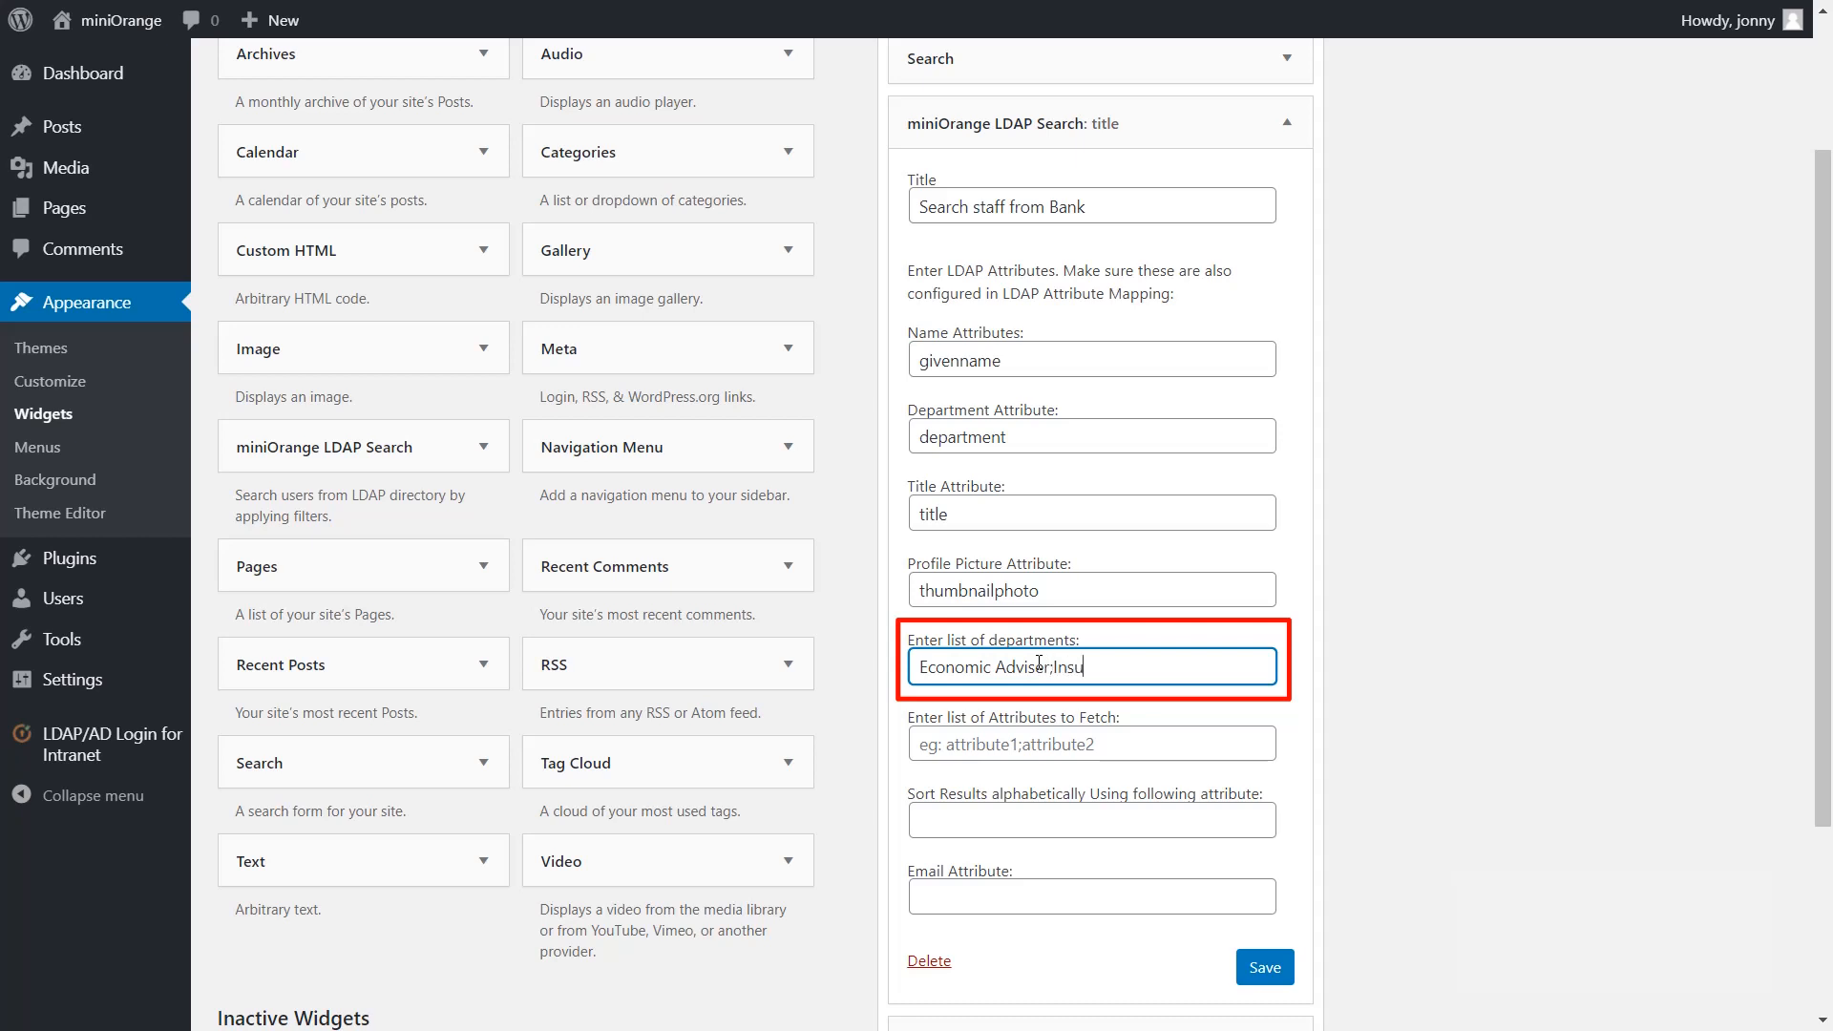
{"action": "type", "text": "rance;Banking Administra"}
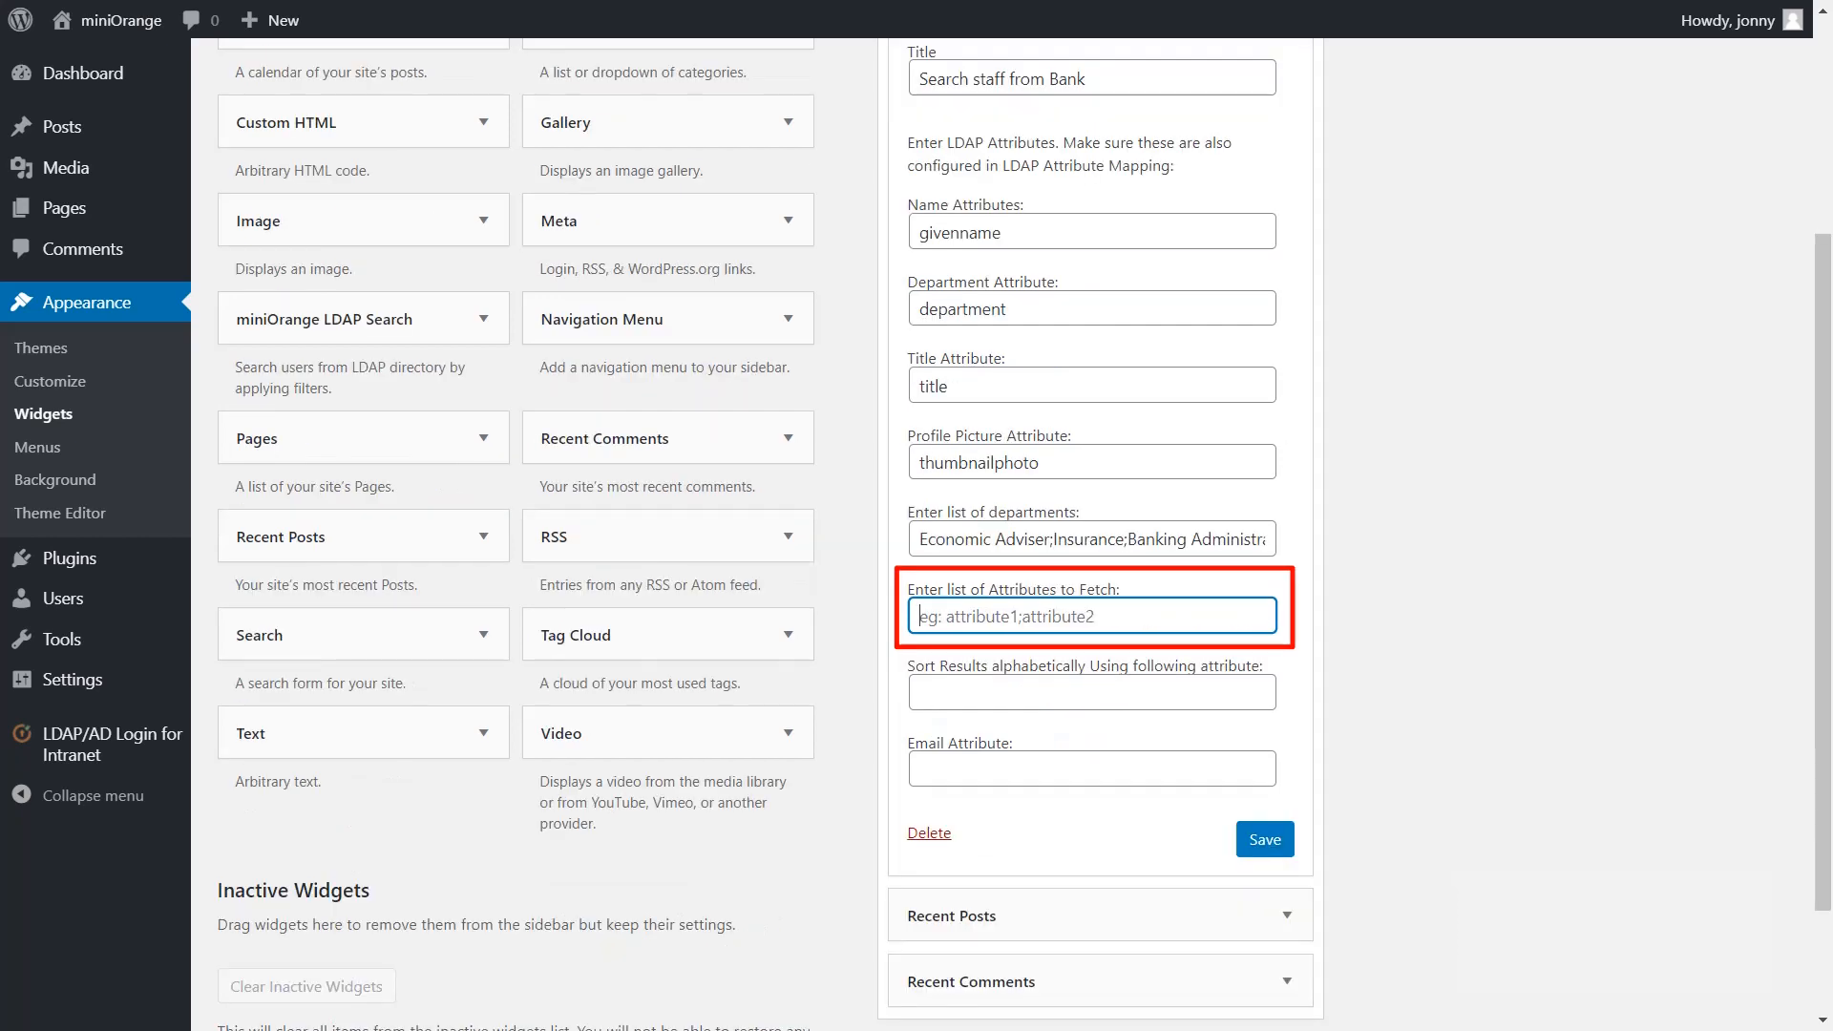
Enter the attribute list givenname;sn;department;mail.
{"action": "type", "text": "givenname"}
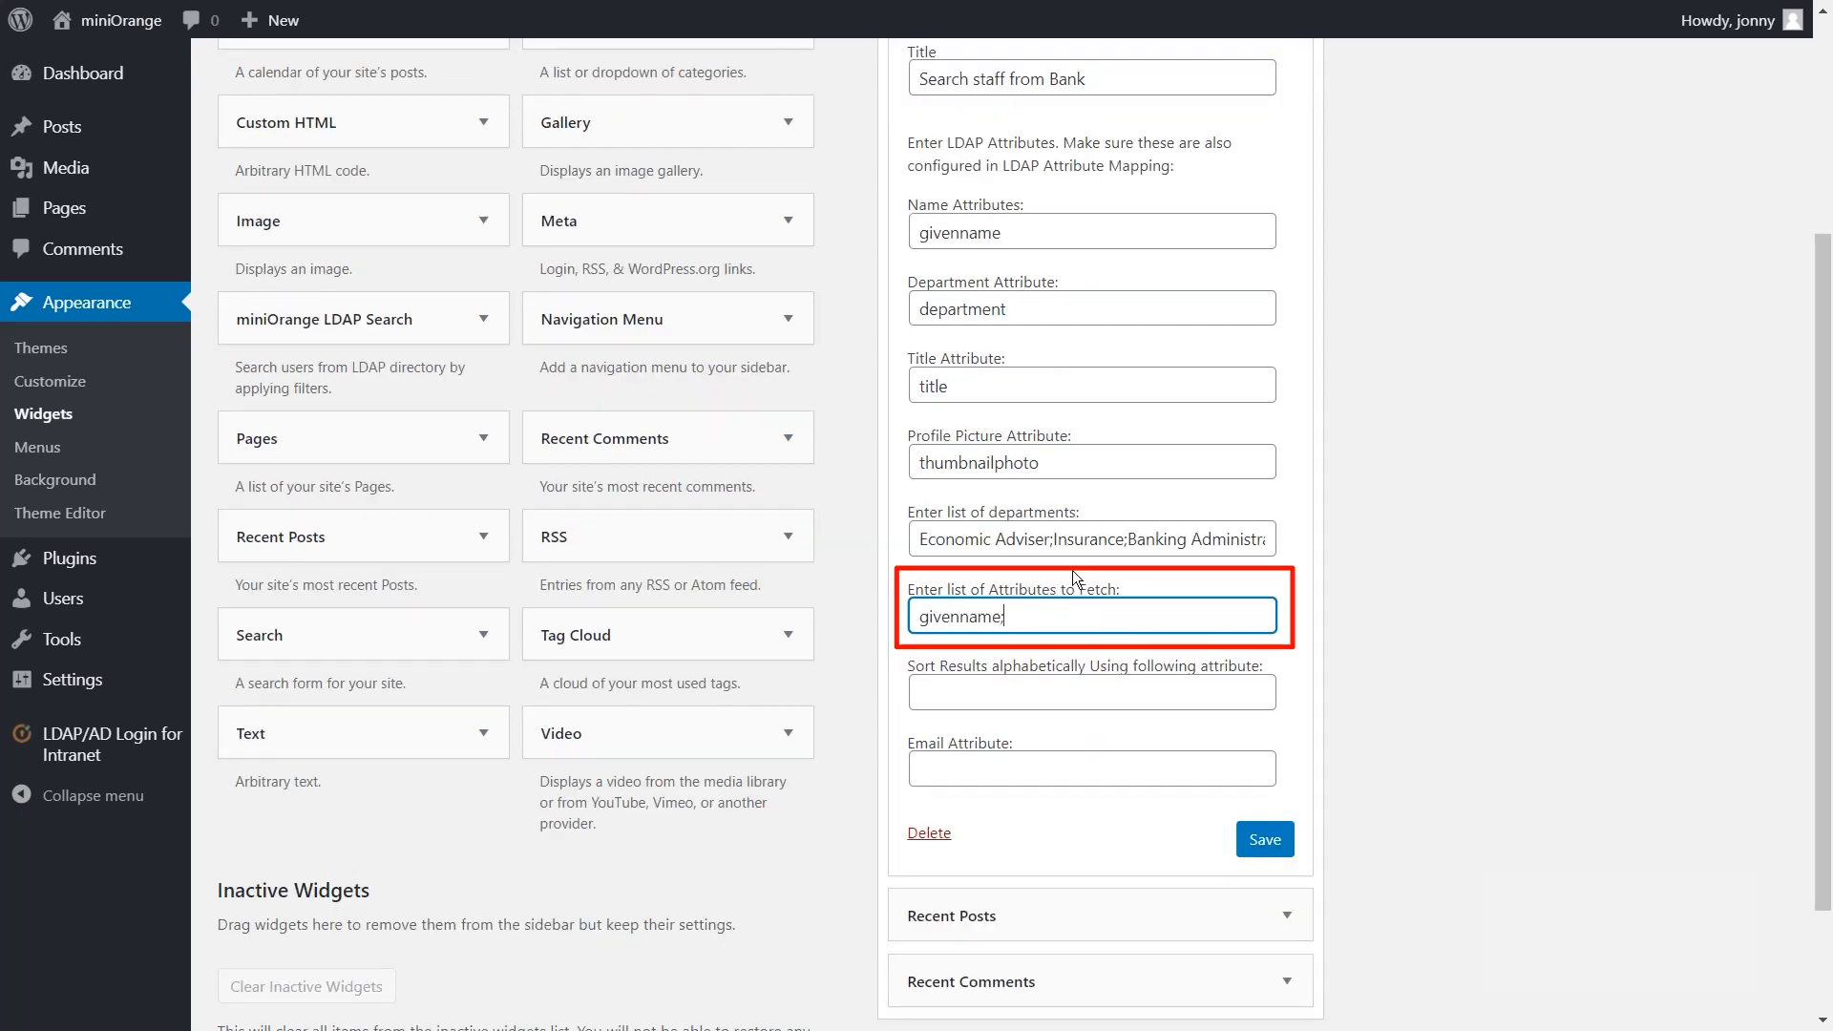
{"action": "type", "text": ";sn;depart"}
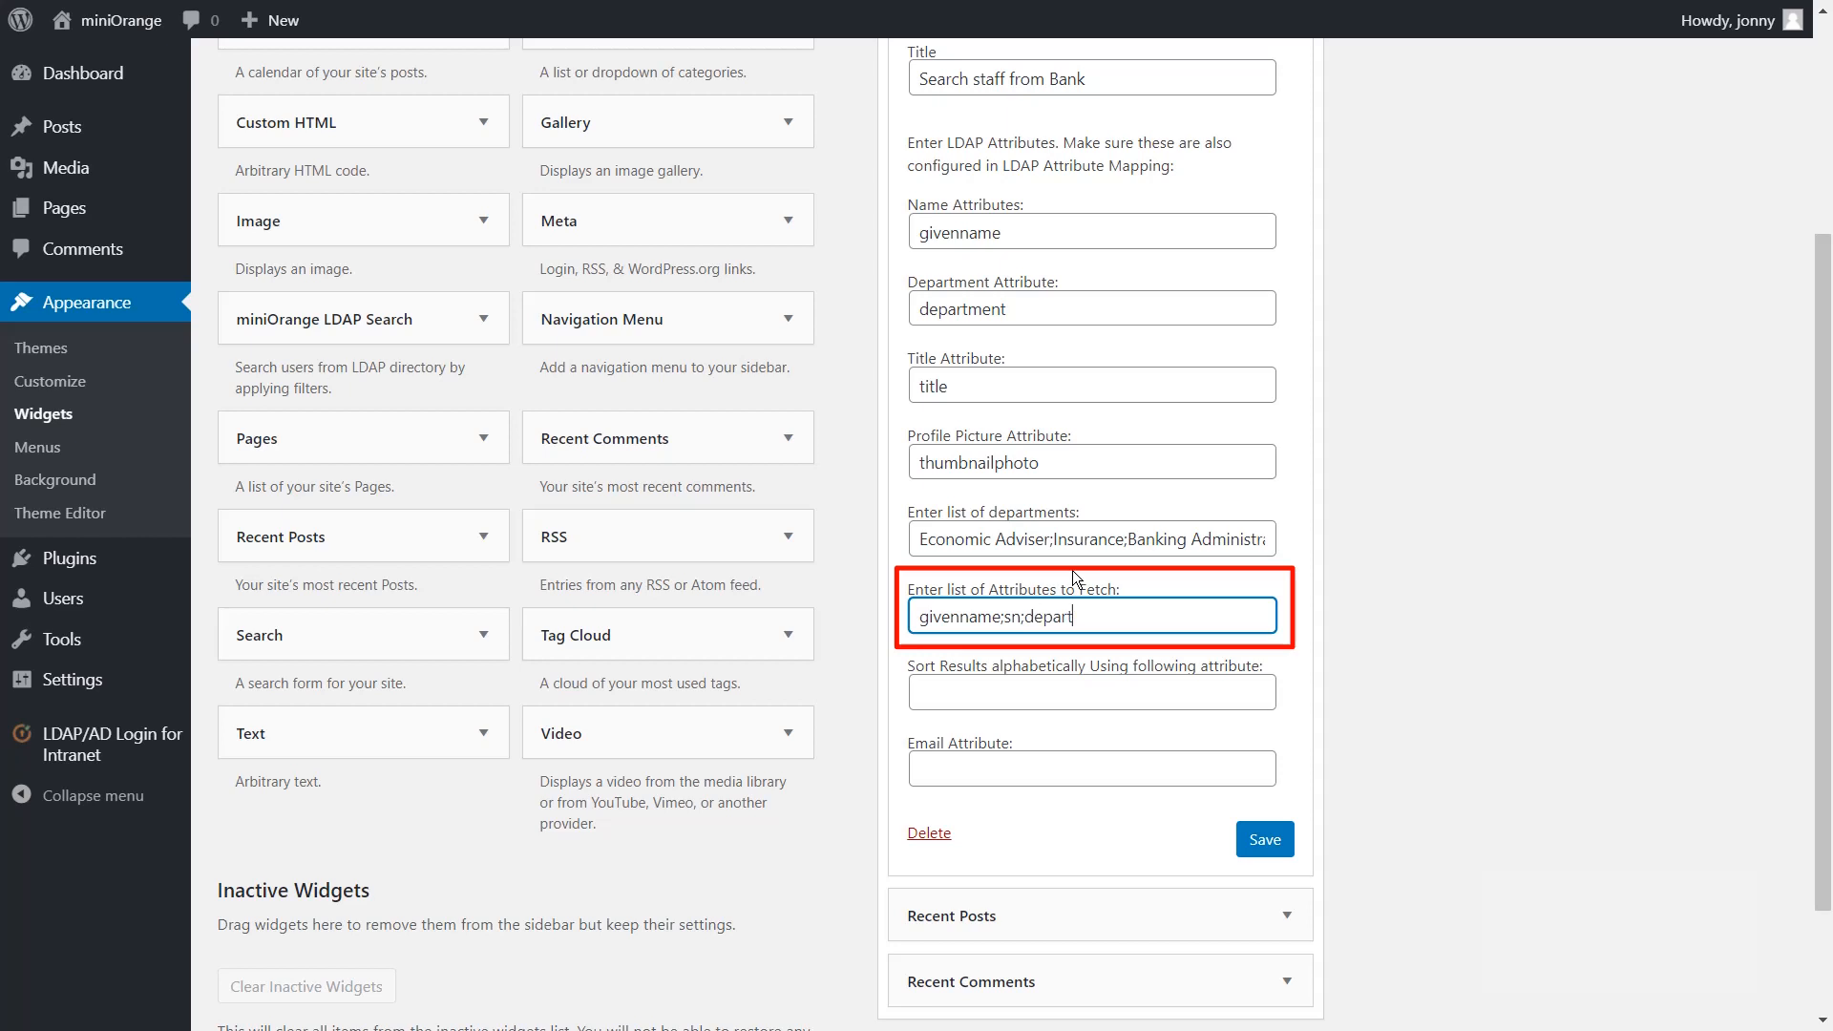
{"action": "type", "text": "ment;mail"}
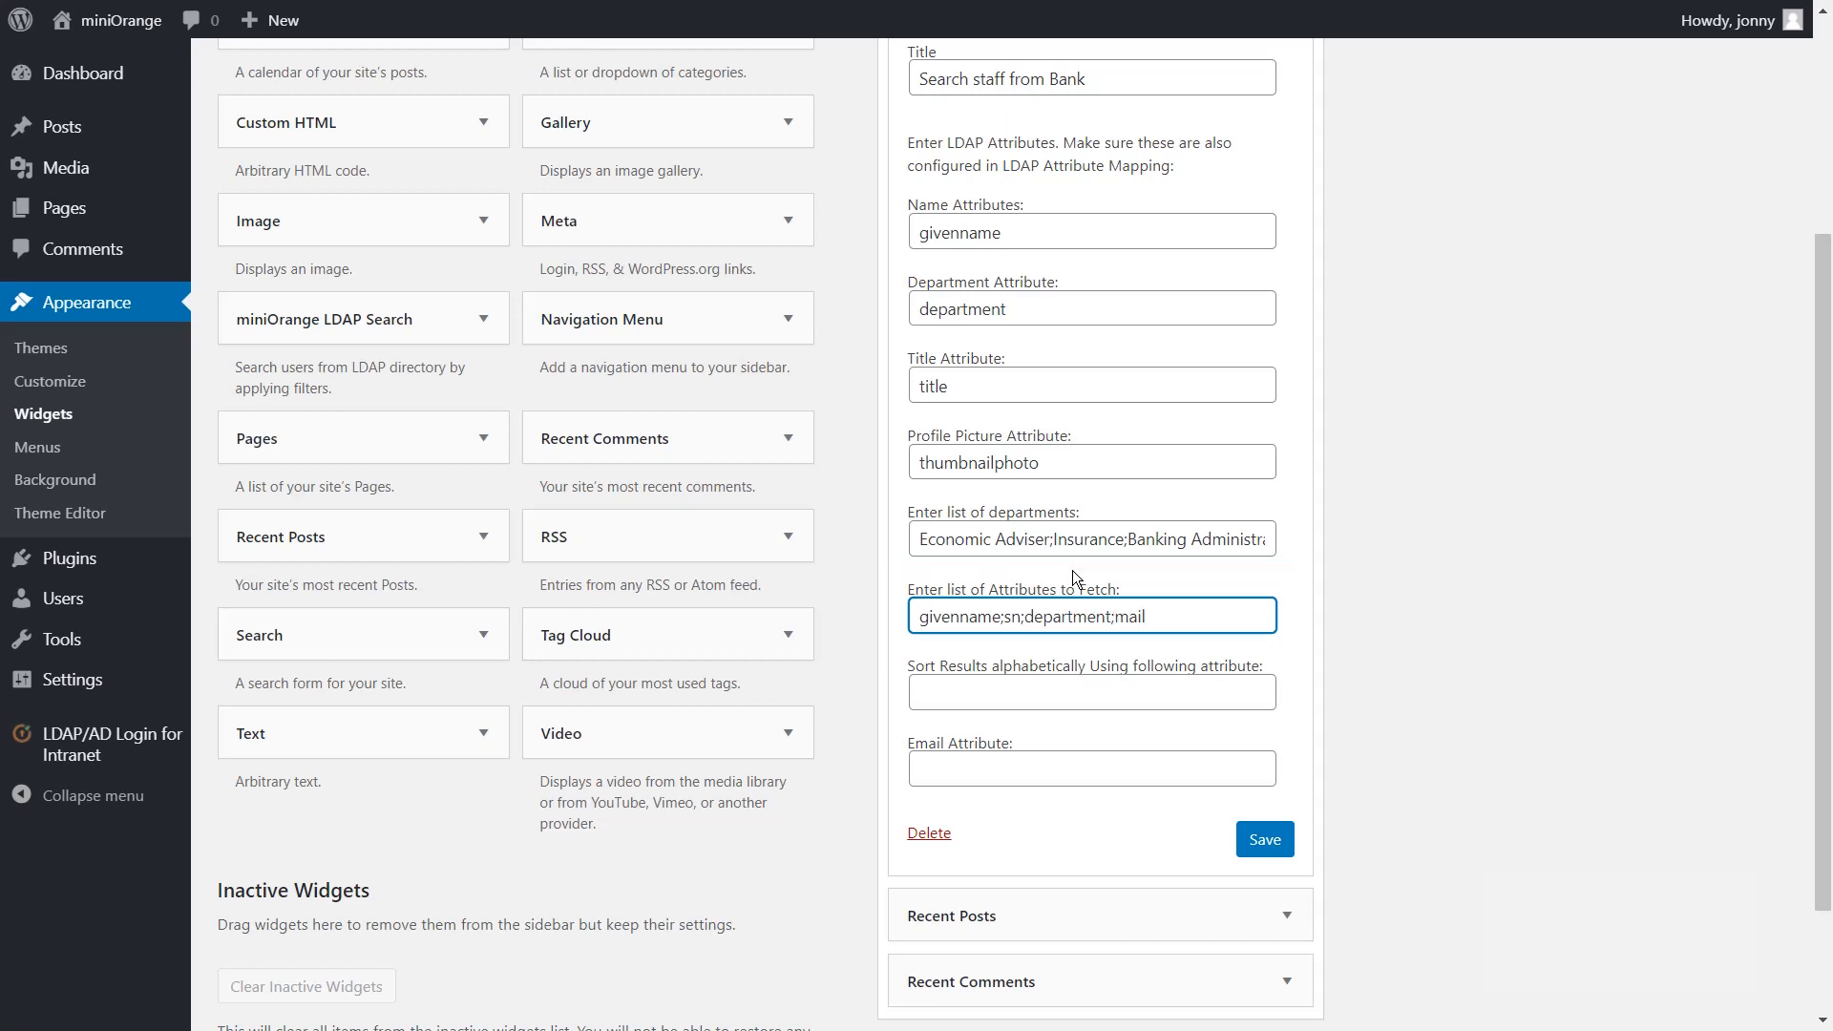
Sort results by givenname, use mail as email attribute, and save the widget.
{"action": "type", "text": "giv"}
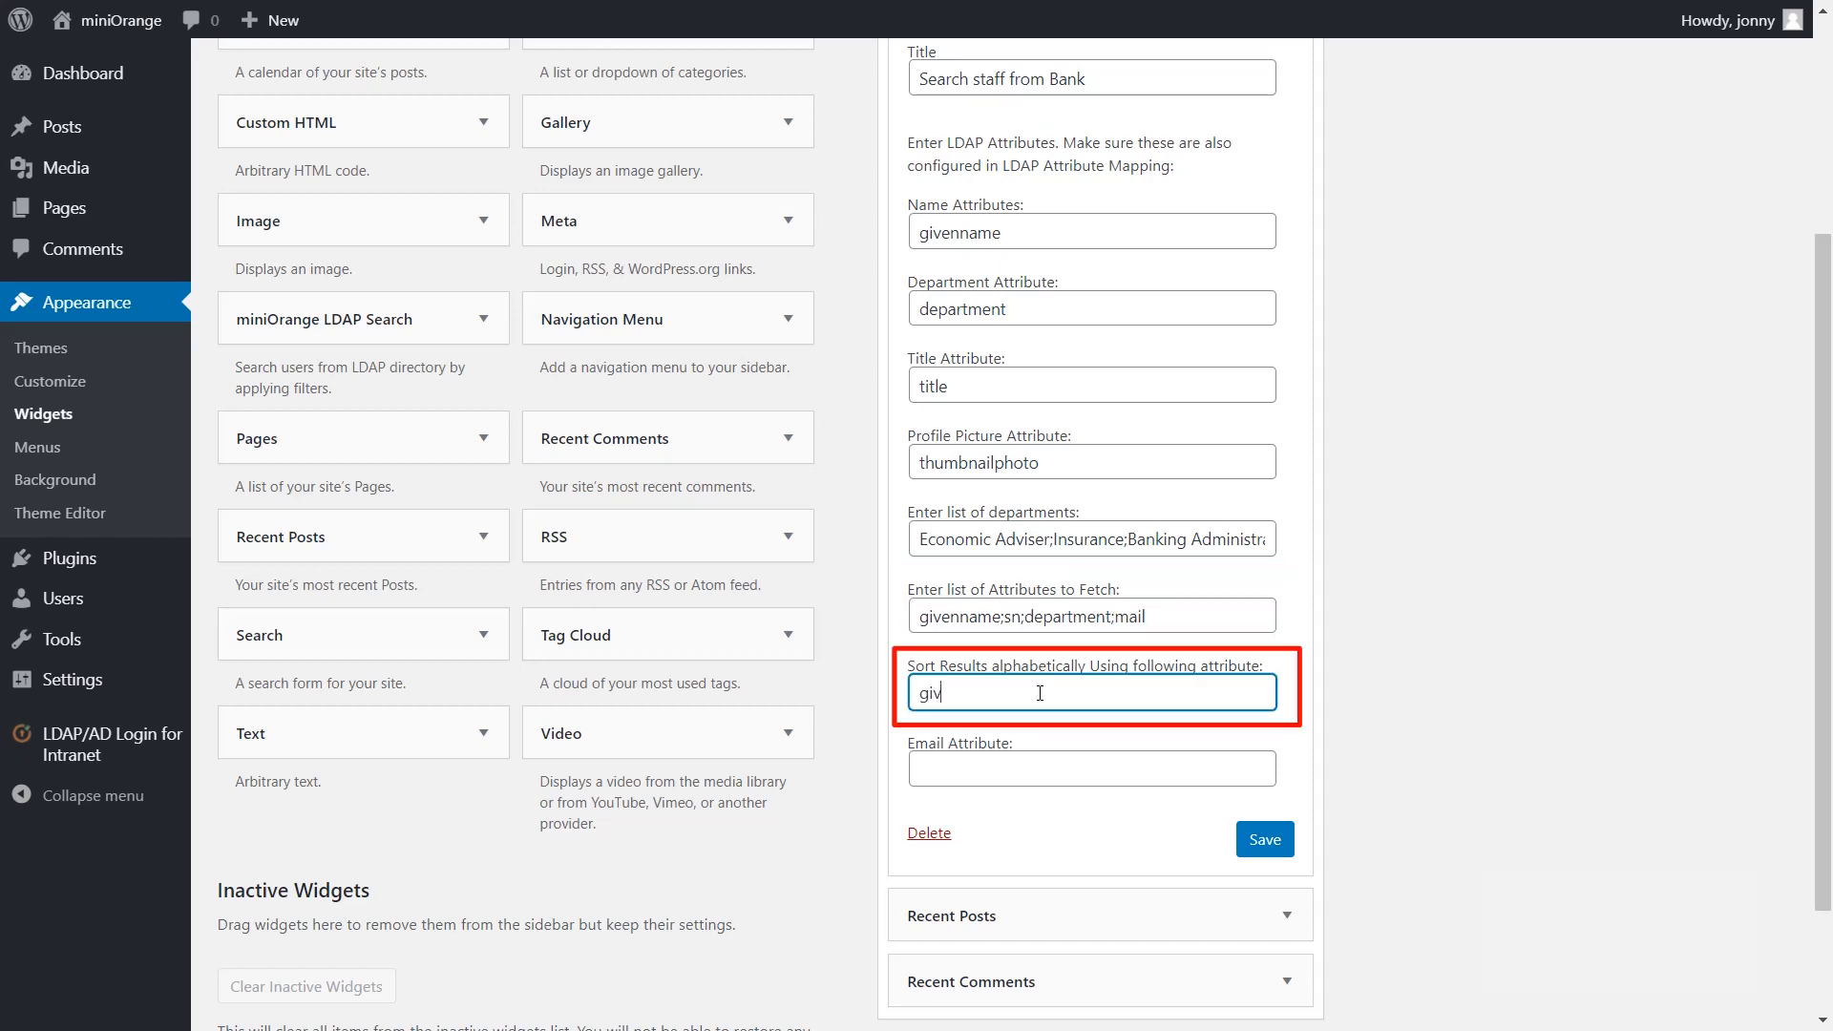
{"action": "type", "text": "enname"}
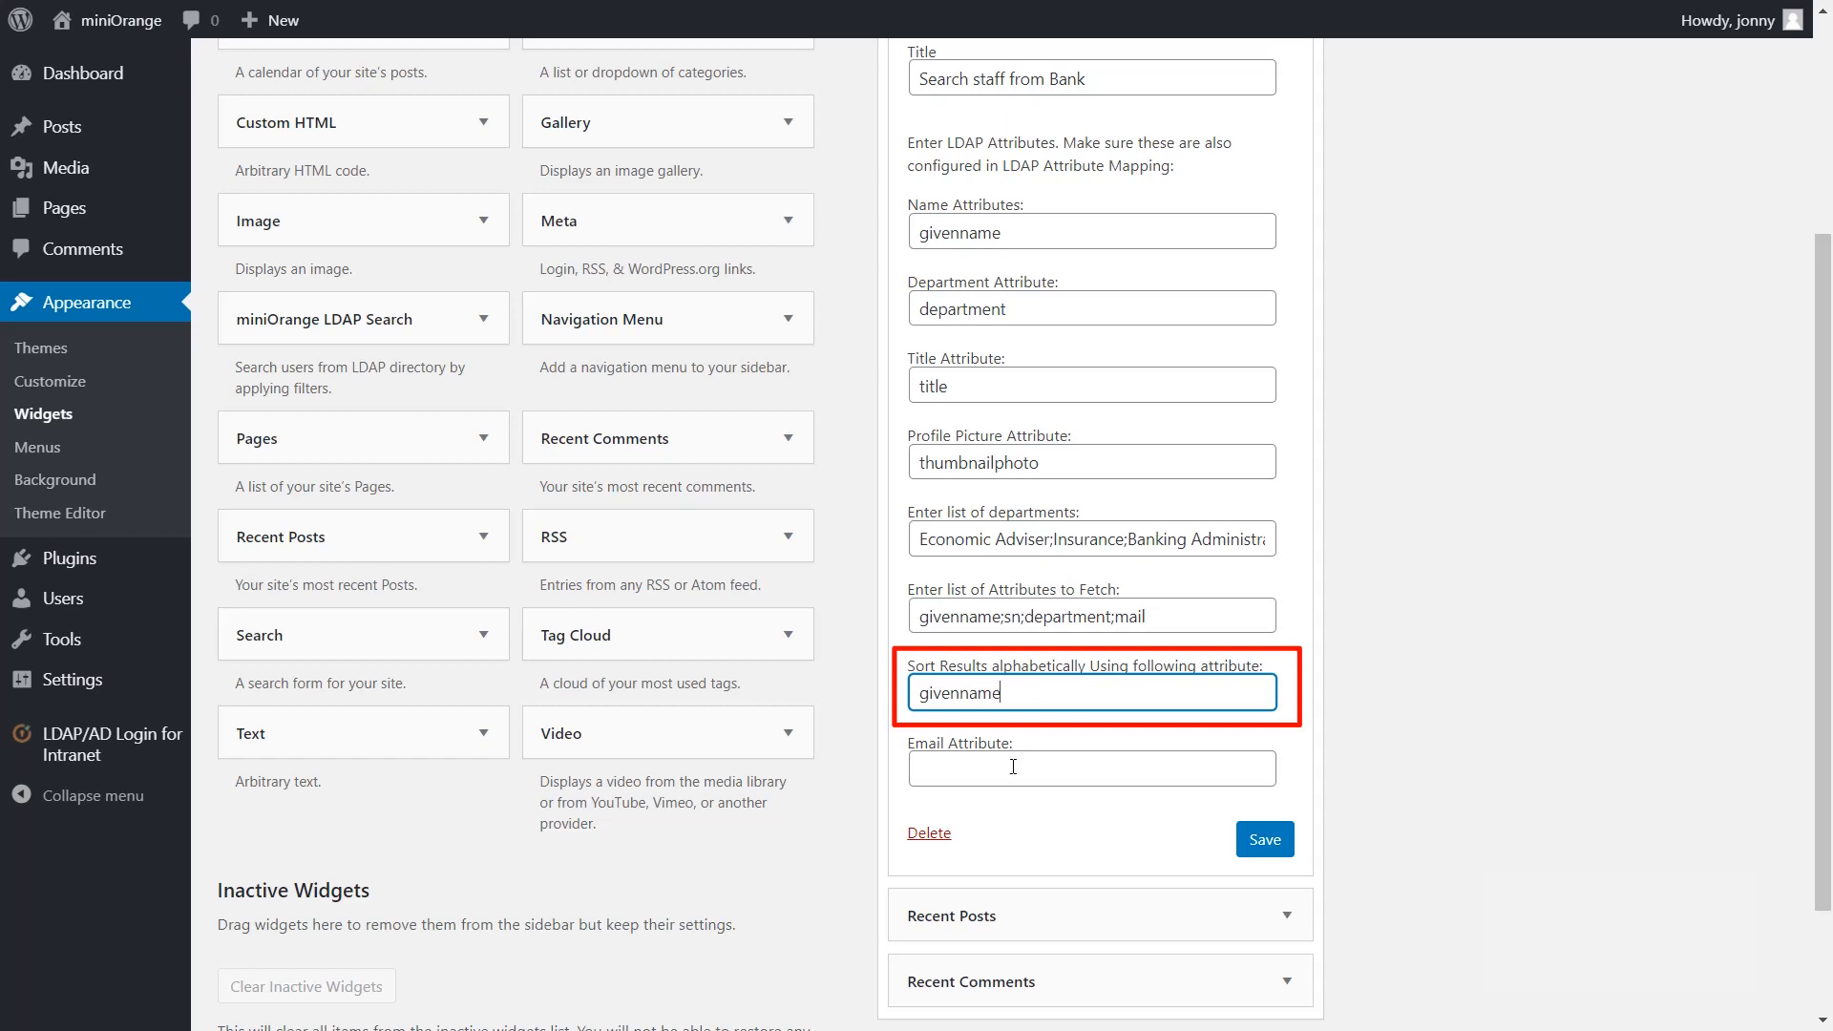
{"action": "type", "text": "mai"}
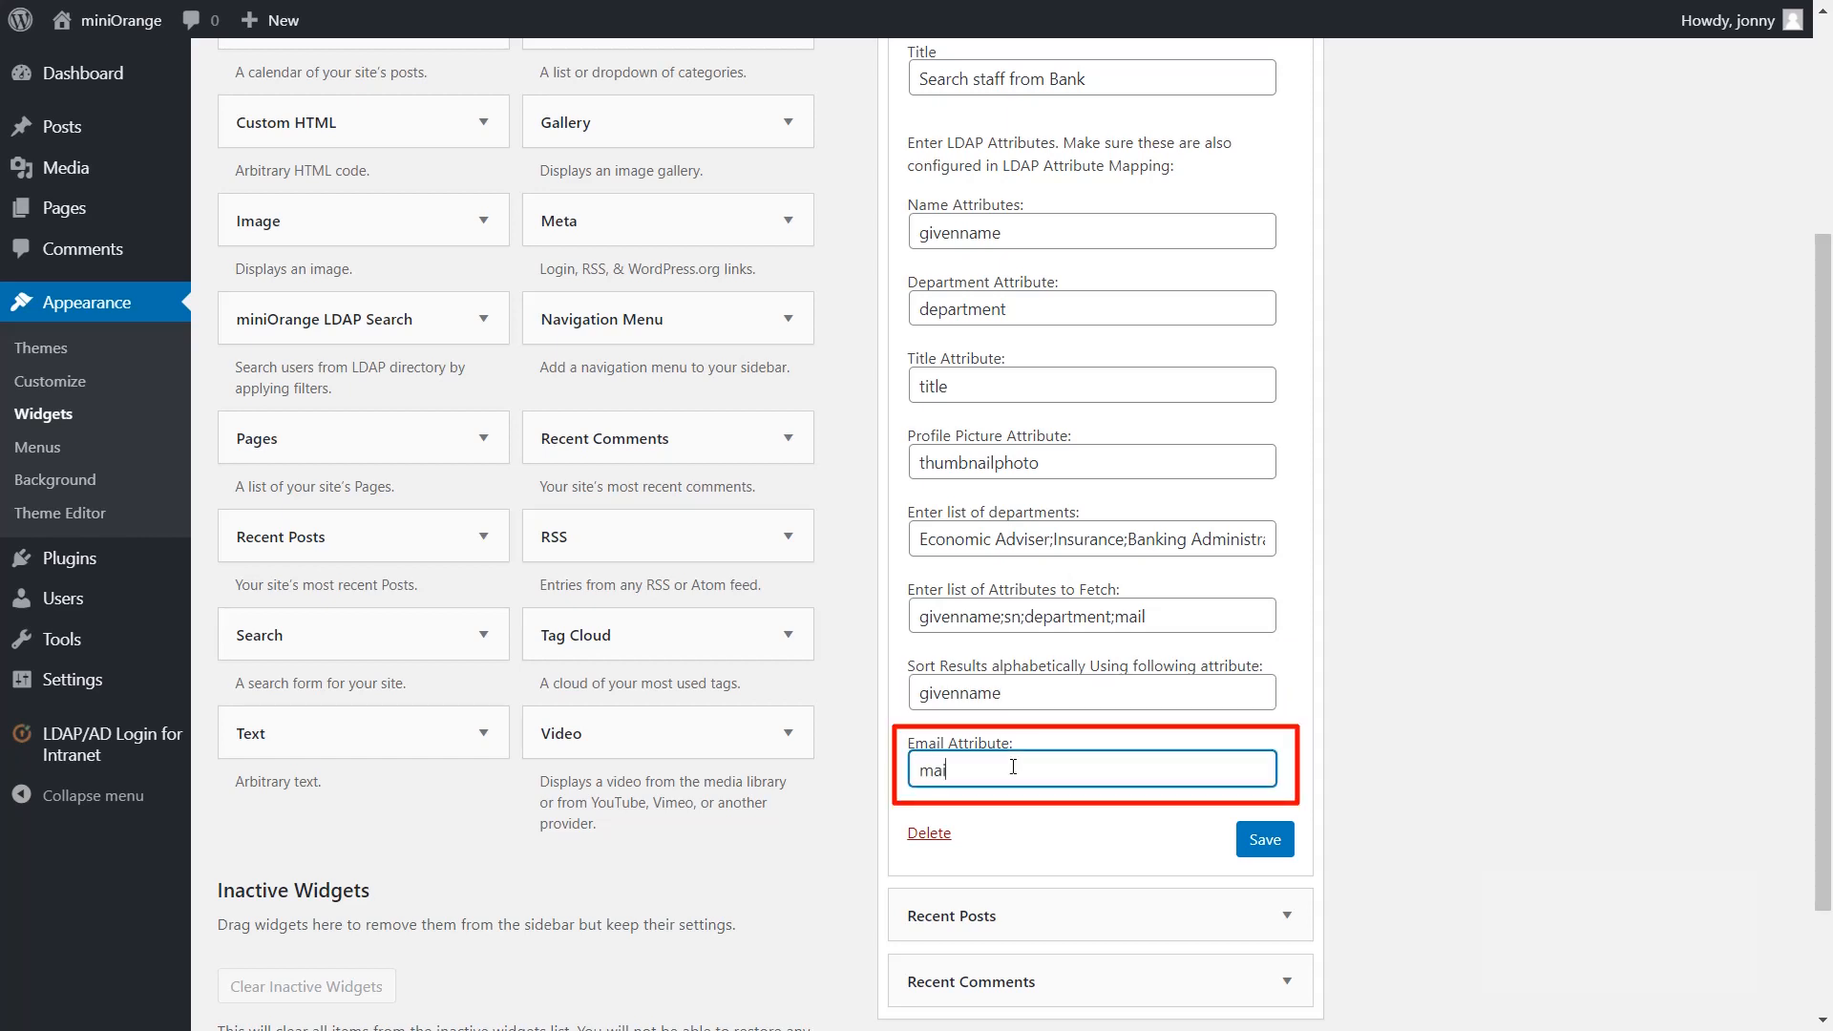
{"action": "type", "text": "l"}
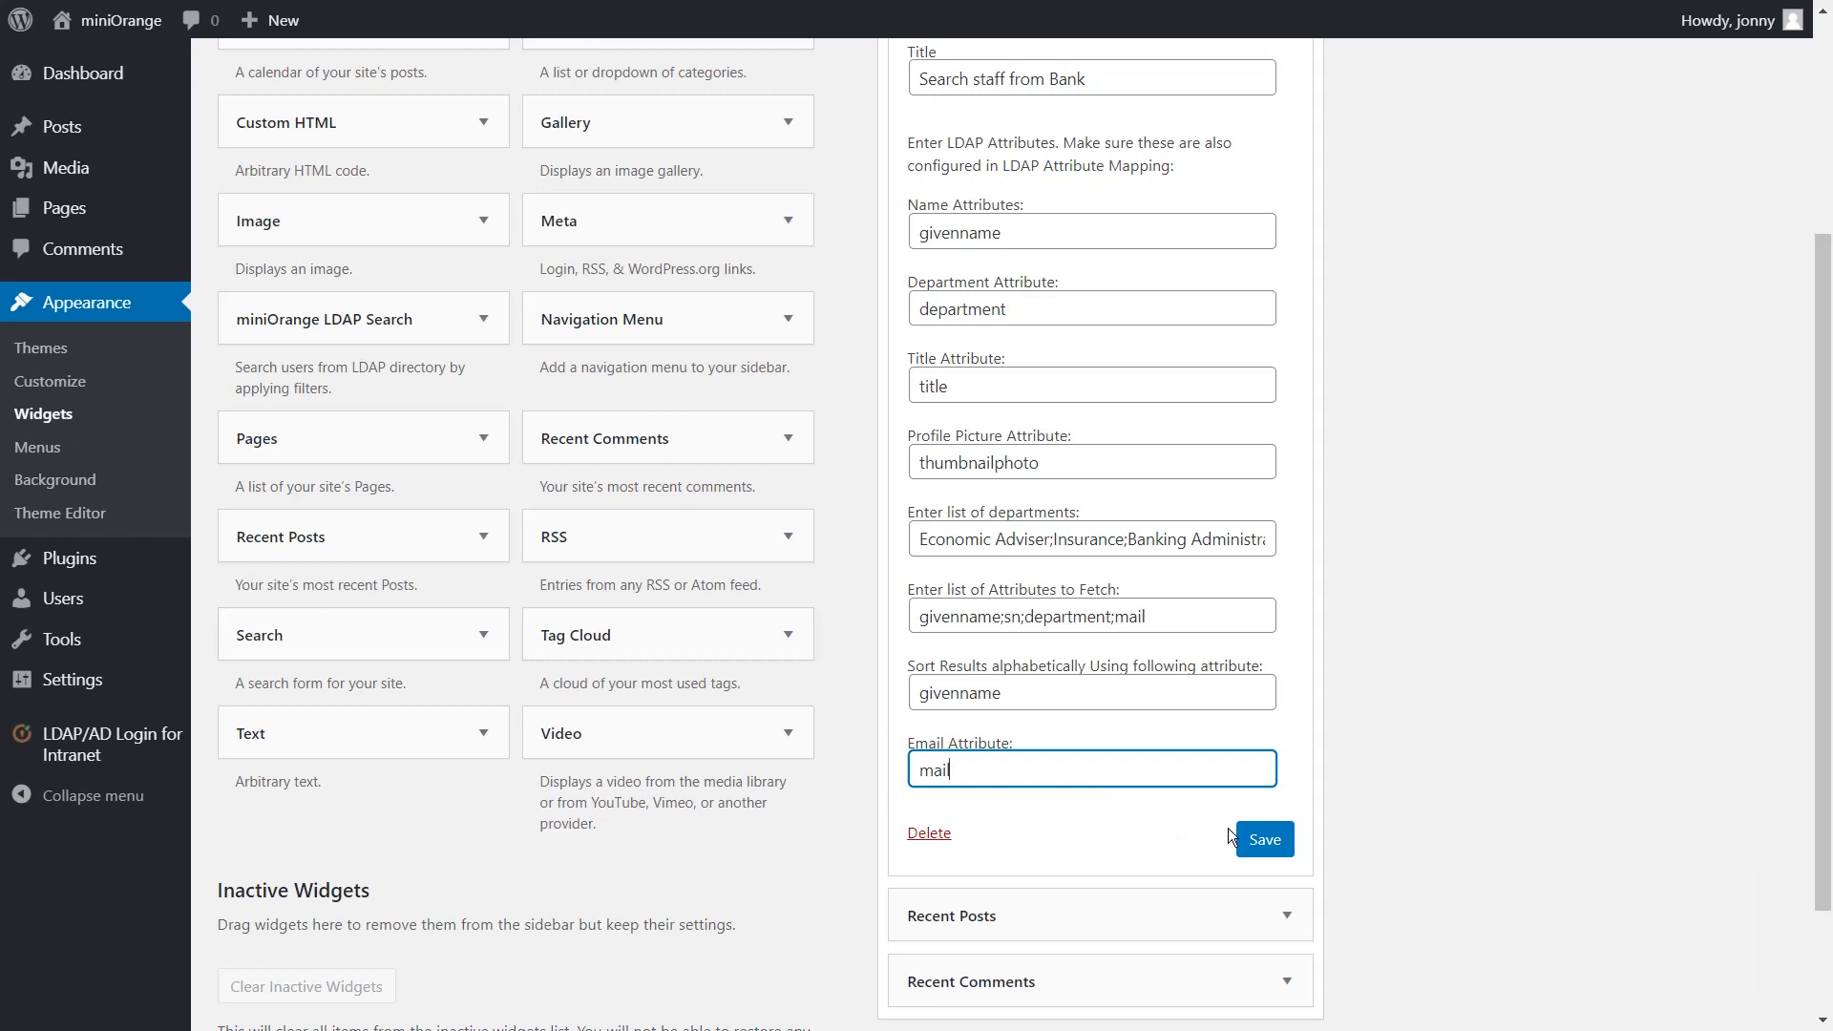
{"action": "left_click", "coordinate": [1262, 839]}
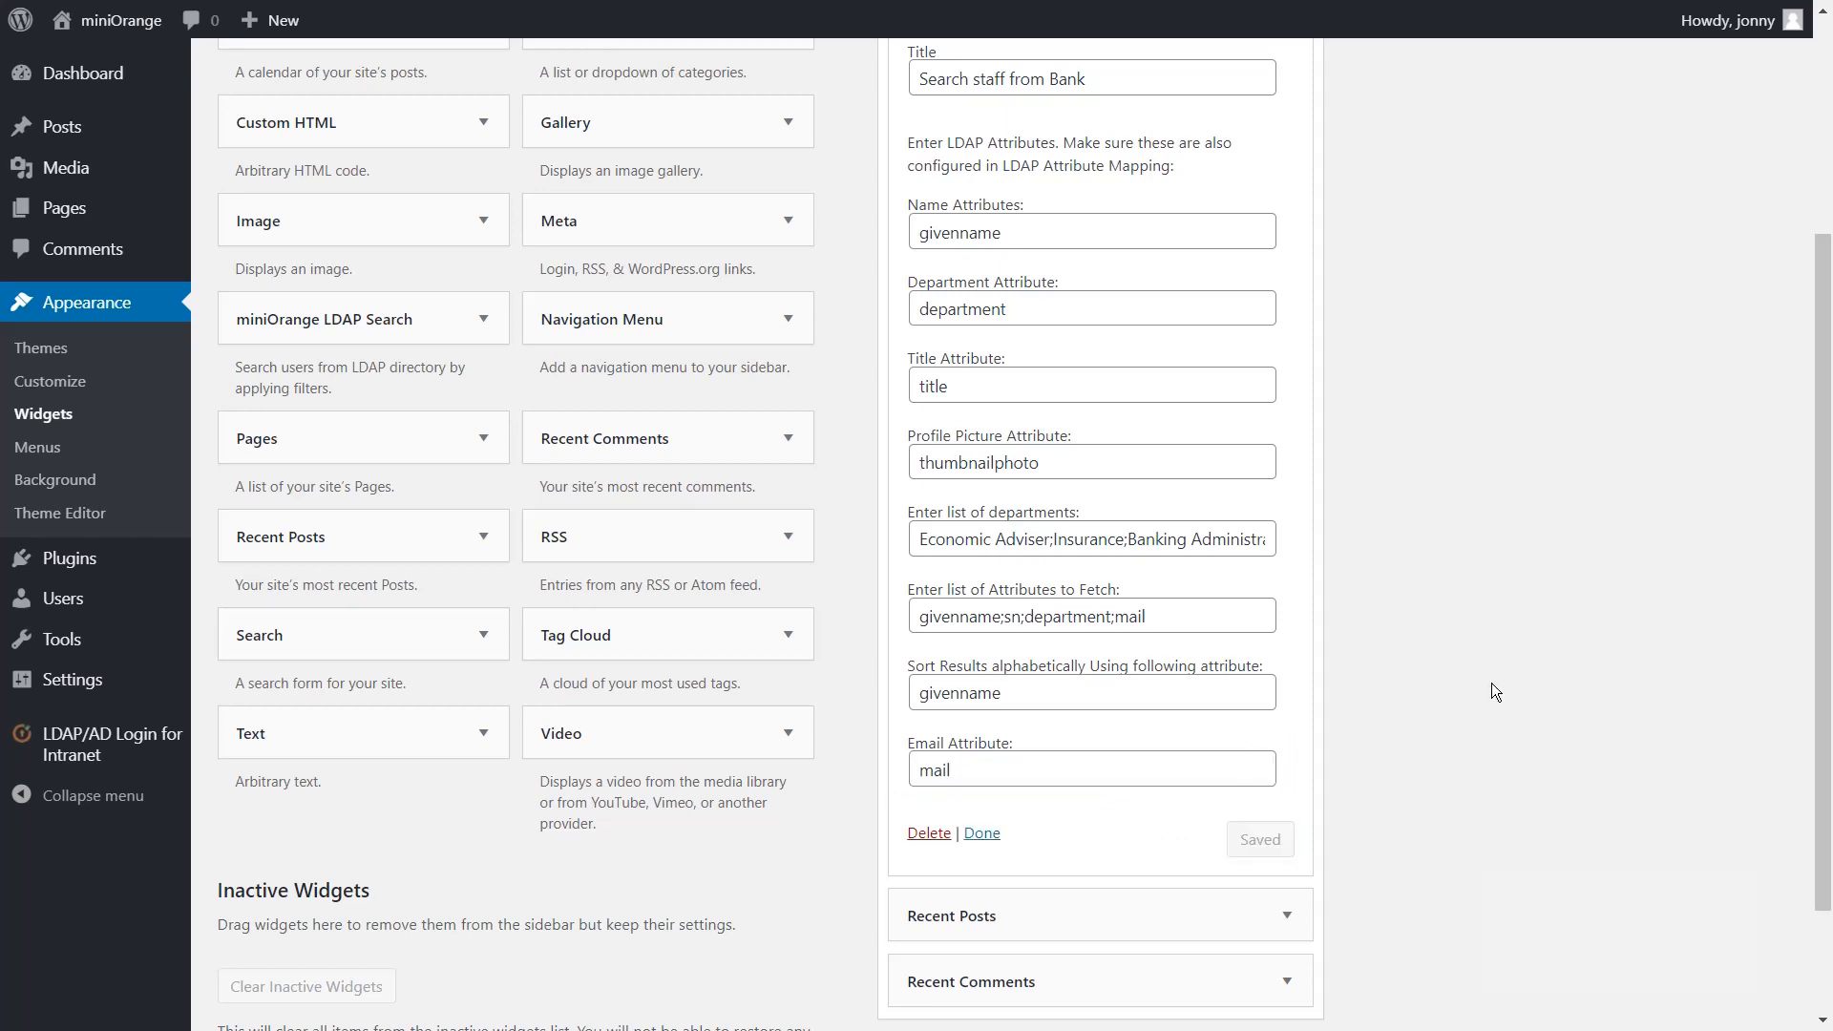
{"action": "mouse_move", "coordinate": [957, 833]}
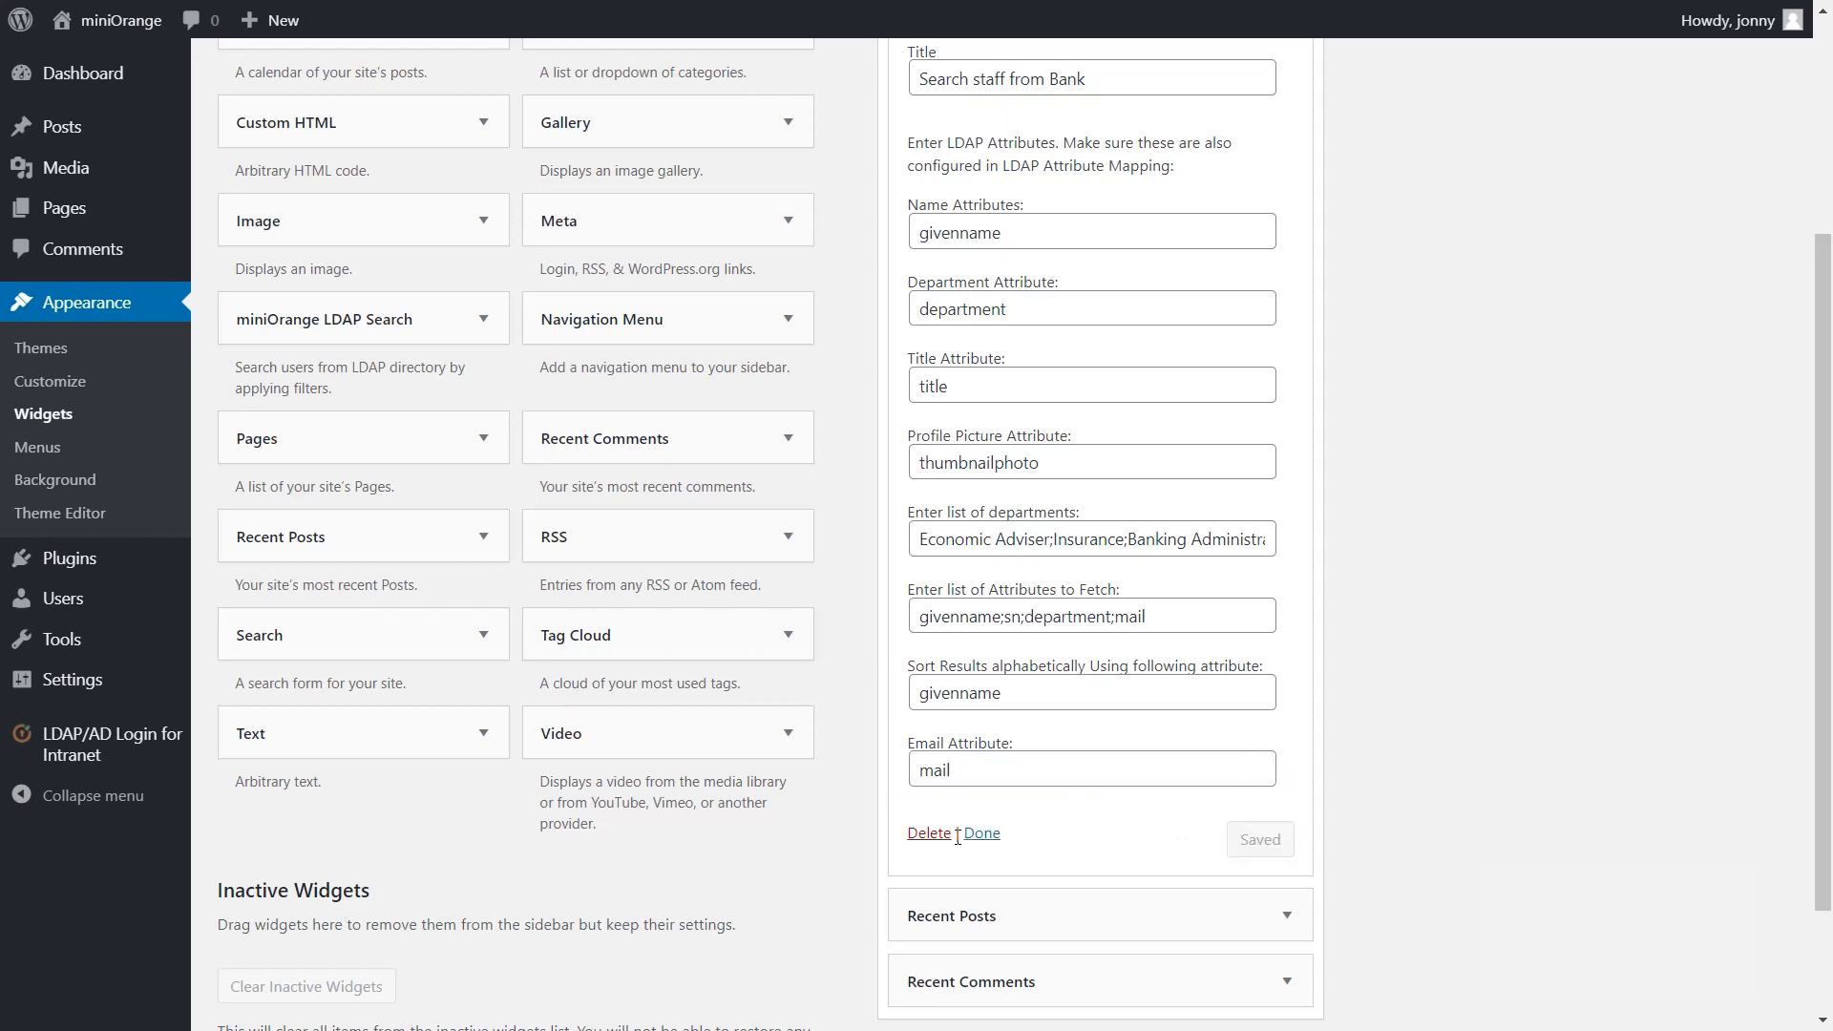
{"action": "mouse_move", "coordinate": [981, 834]}
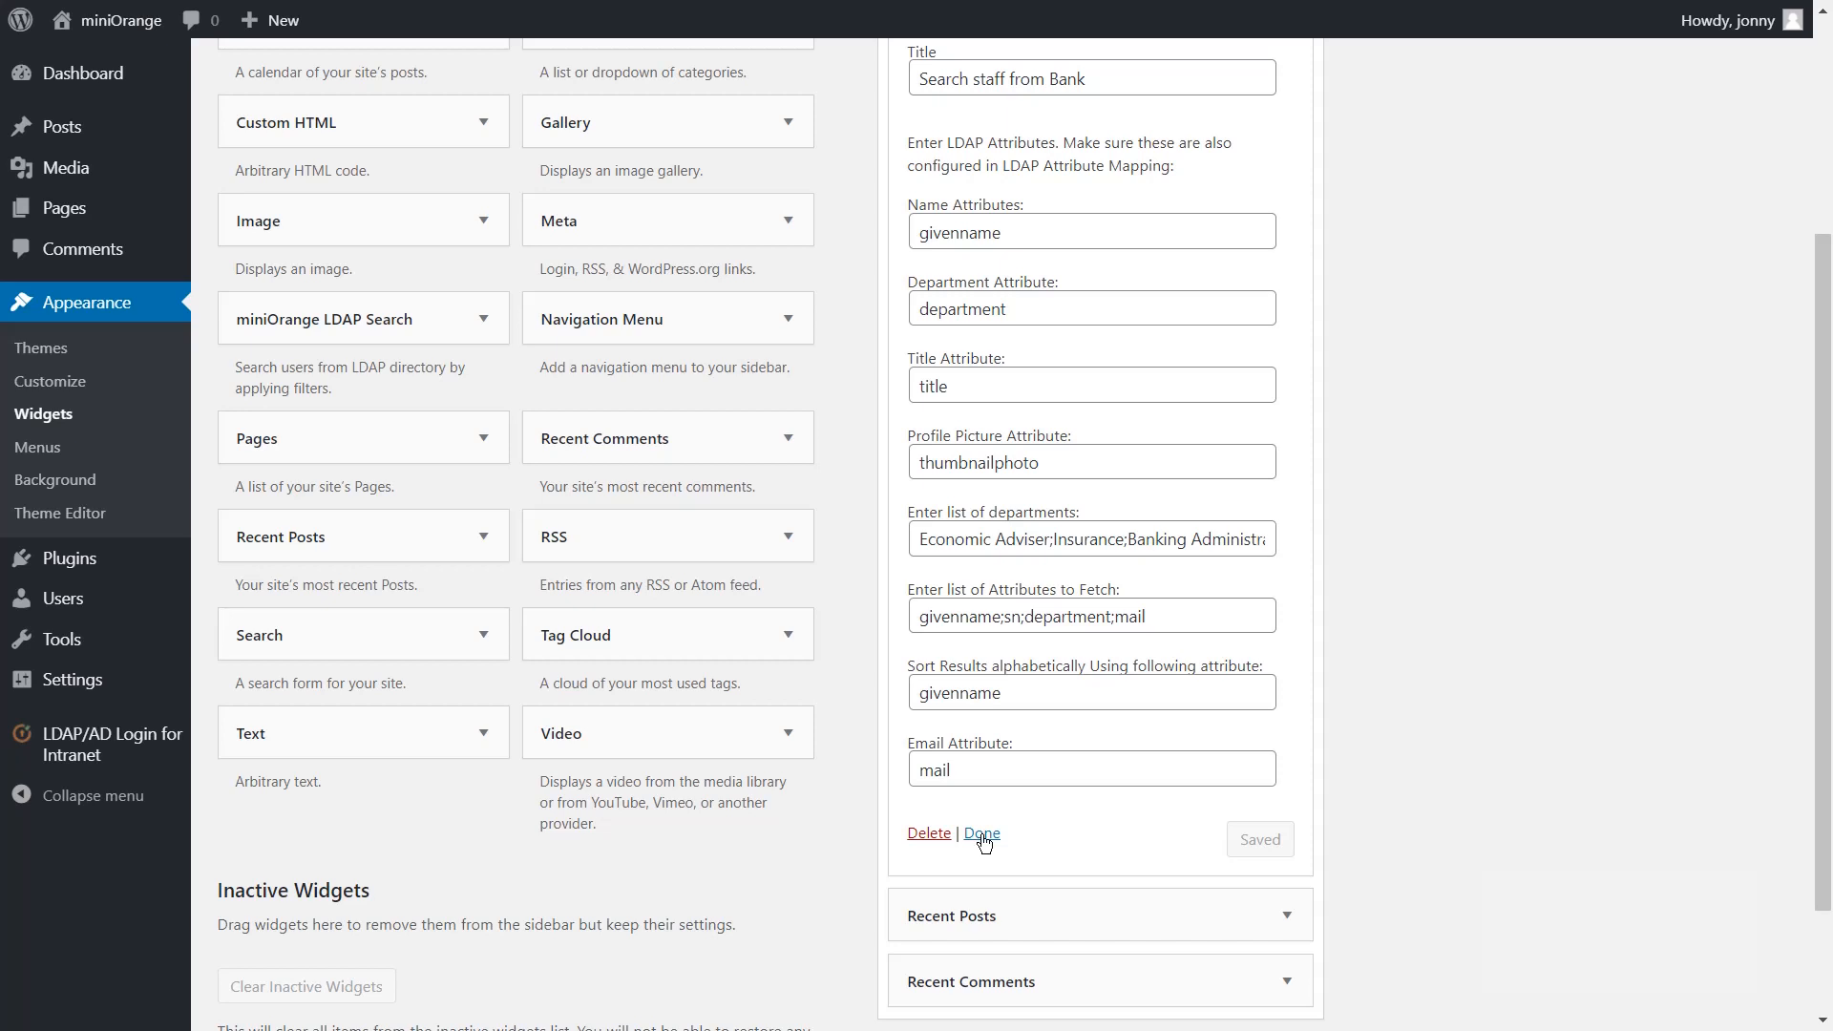
{"action": "left_click", "coordinate": [982, 833]}
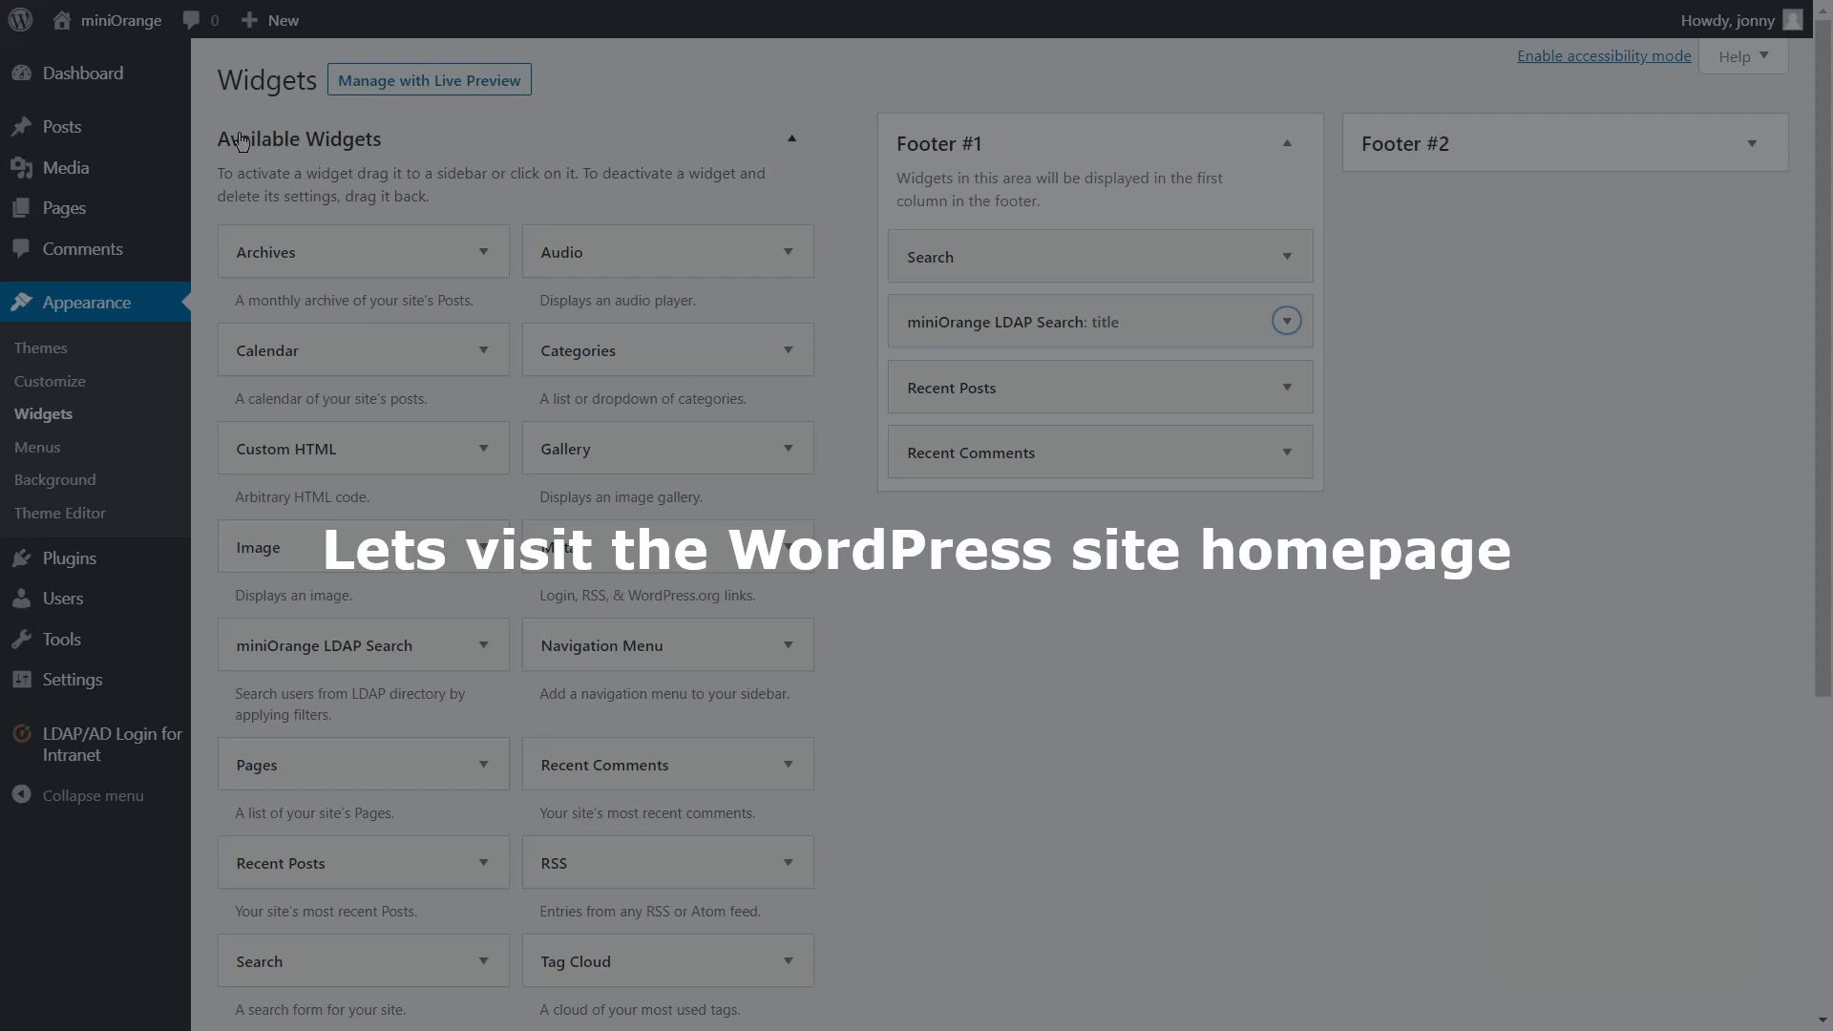
{"action": "mouse_move", "coordinate": [110, 20]}
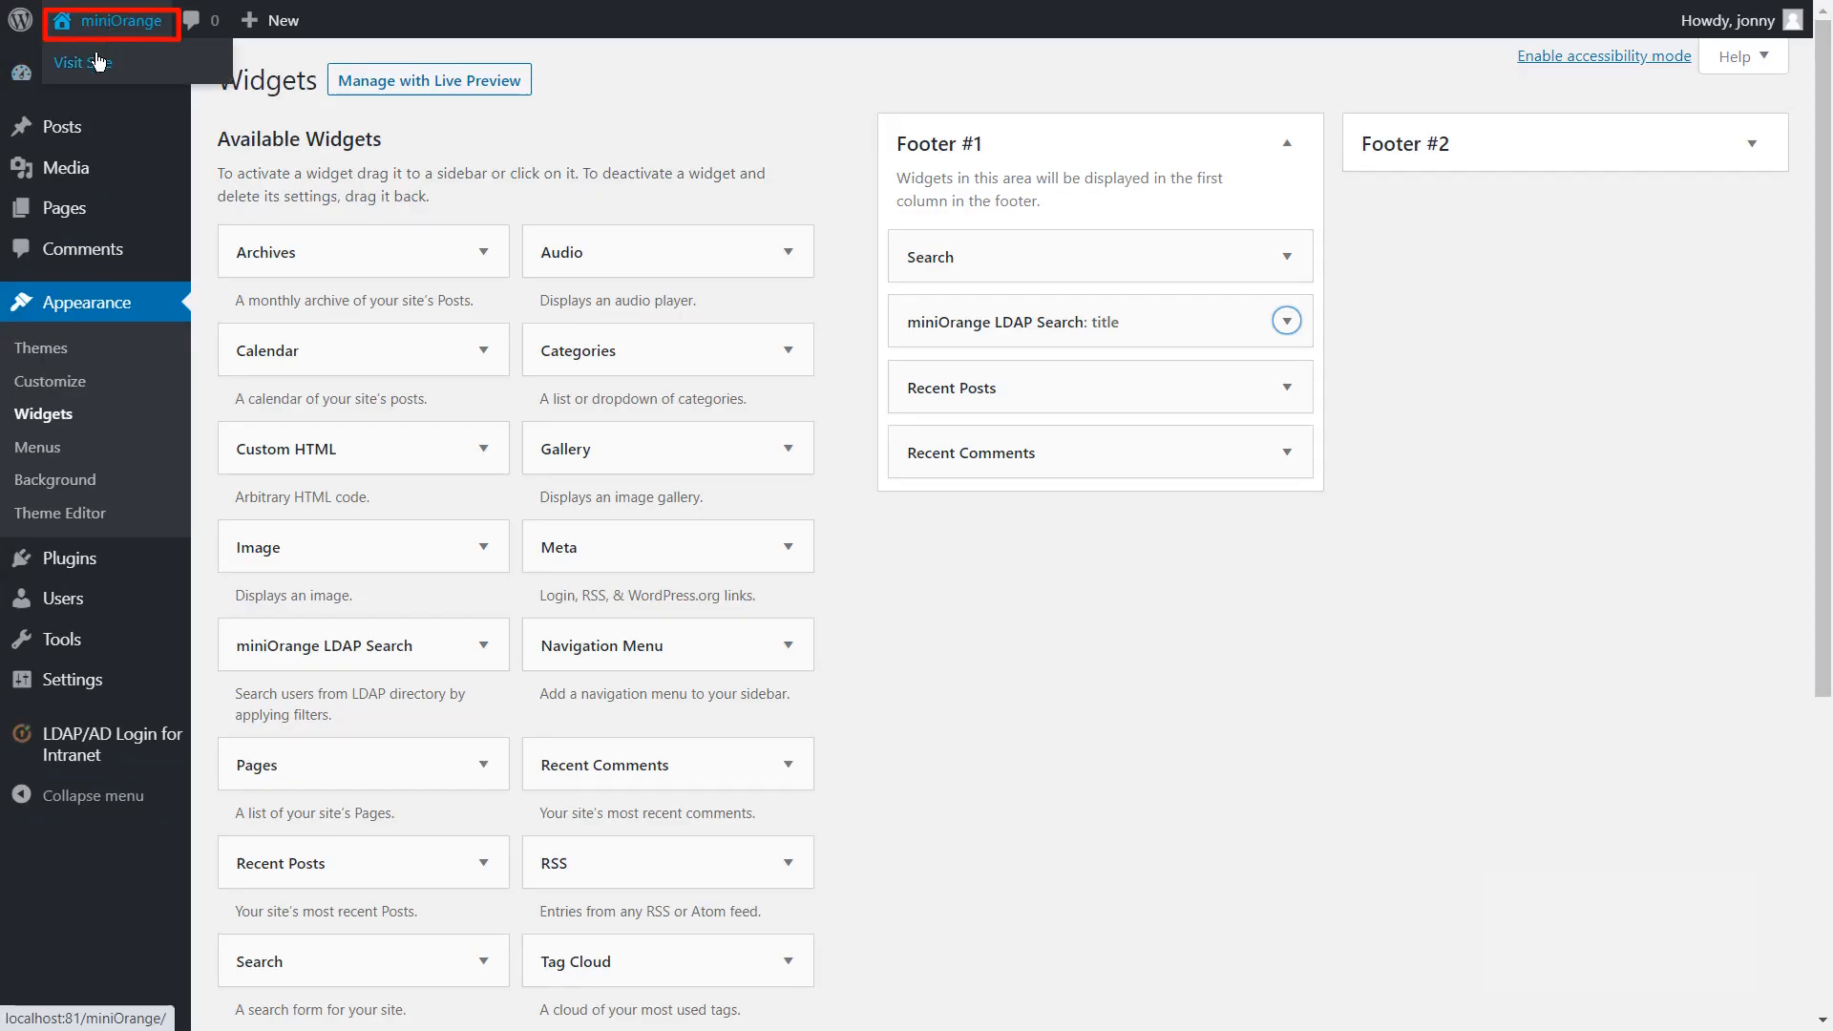
On the homepage footer widget, search staff in the Economic Adviser department.
{"action": "left_click", "coordinate": [83, 62]}
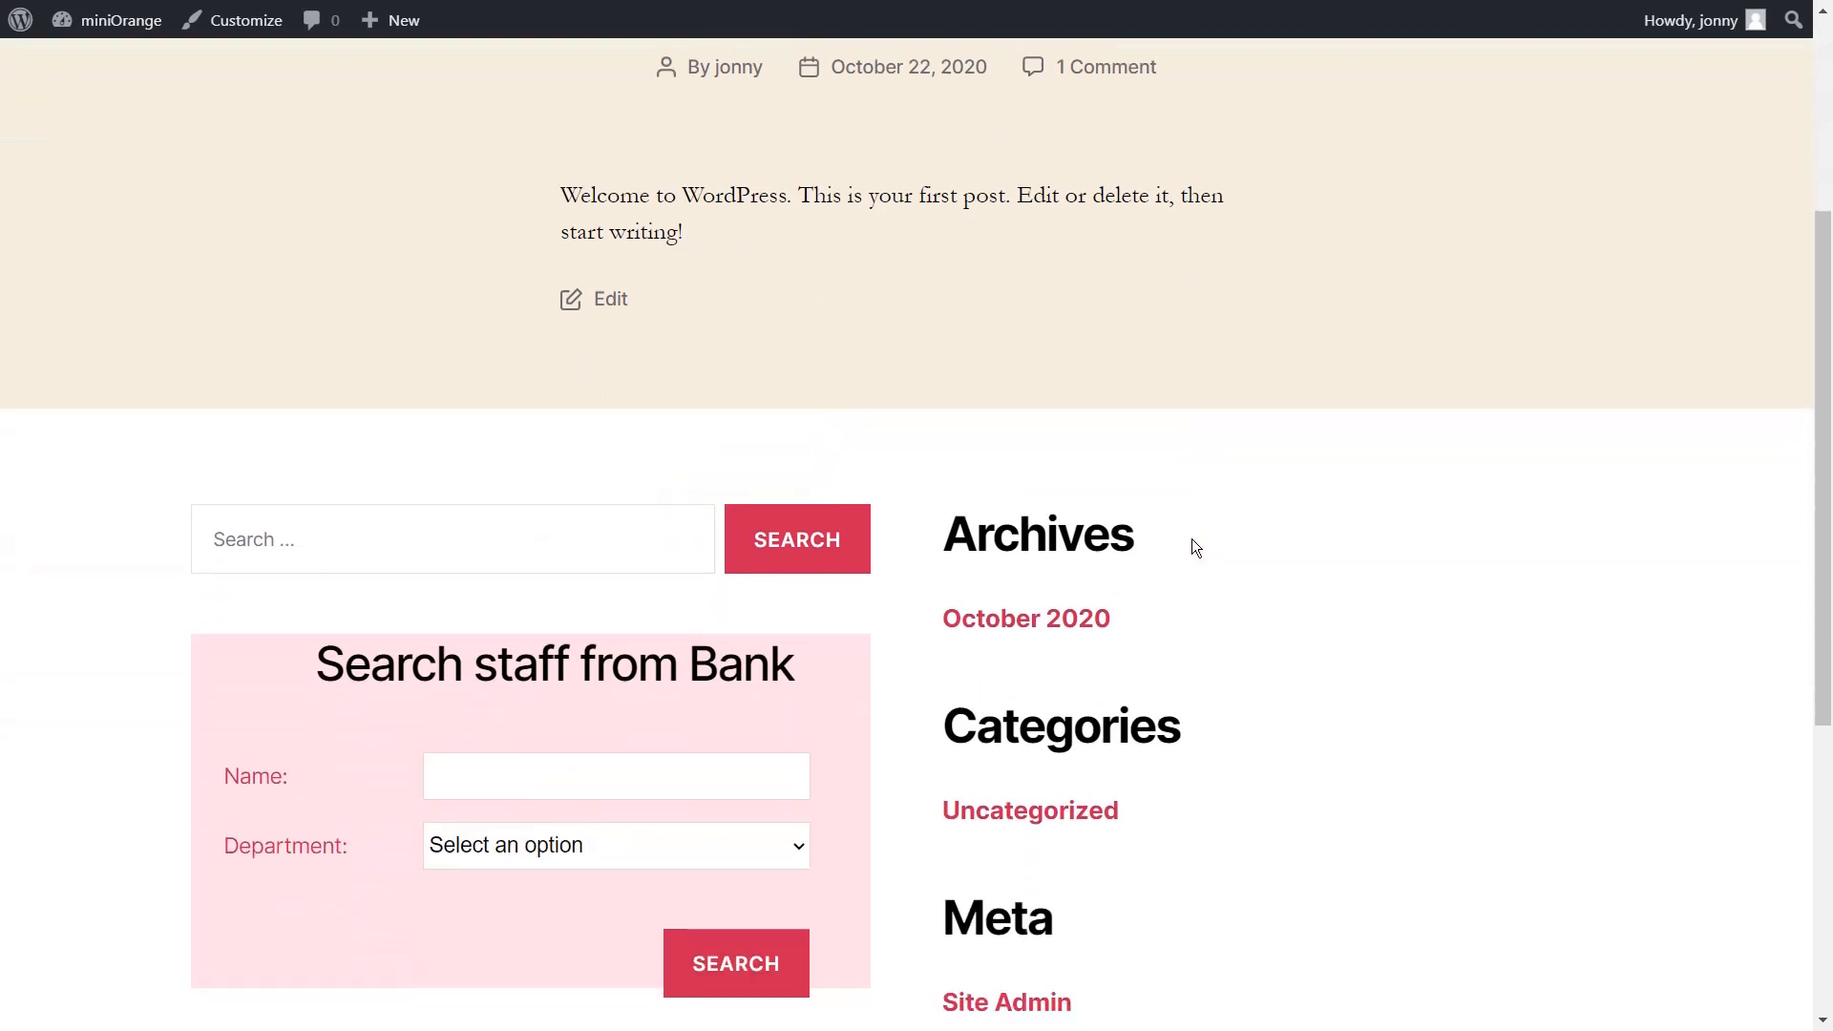
{"action": "scroll", "scroll_direction": "down", "scroll_amount": 3}
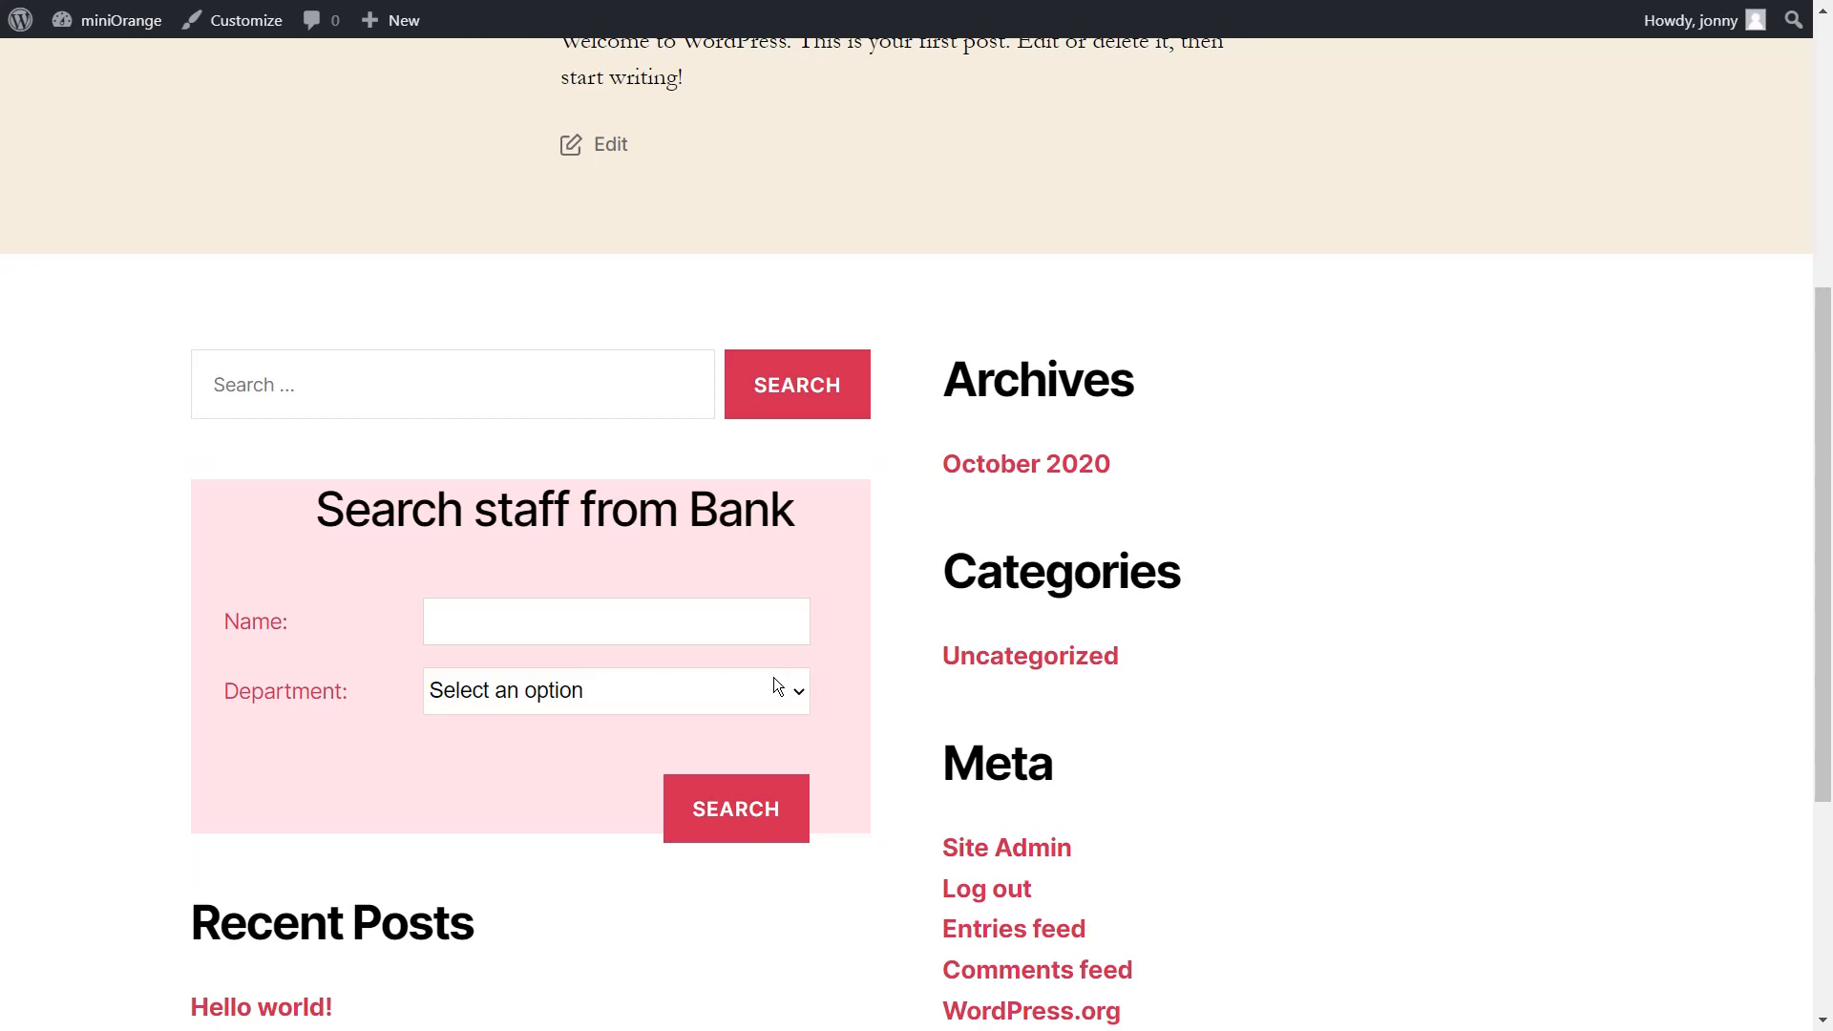
{"action": "left_click", "coordinate": [616, 689]}
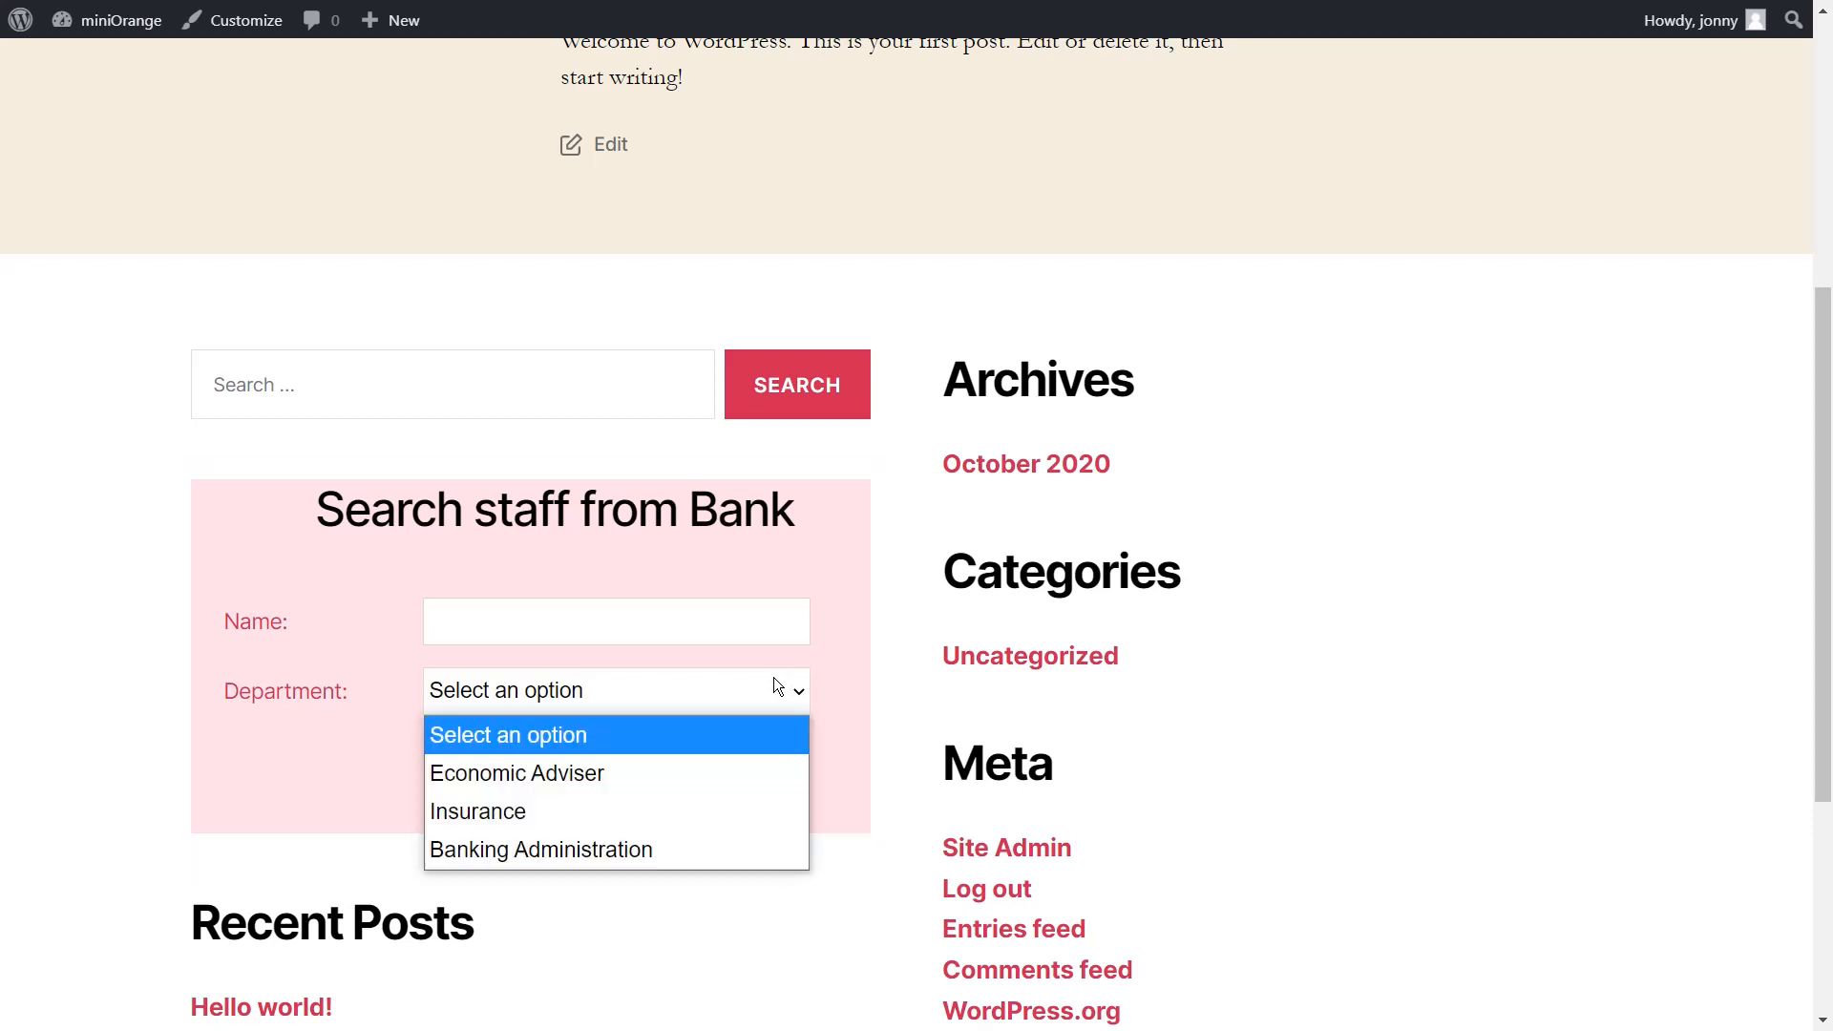
{"action": "left_click", "coordinate": [517, 772]}
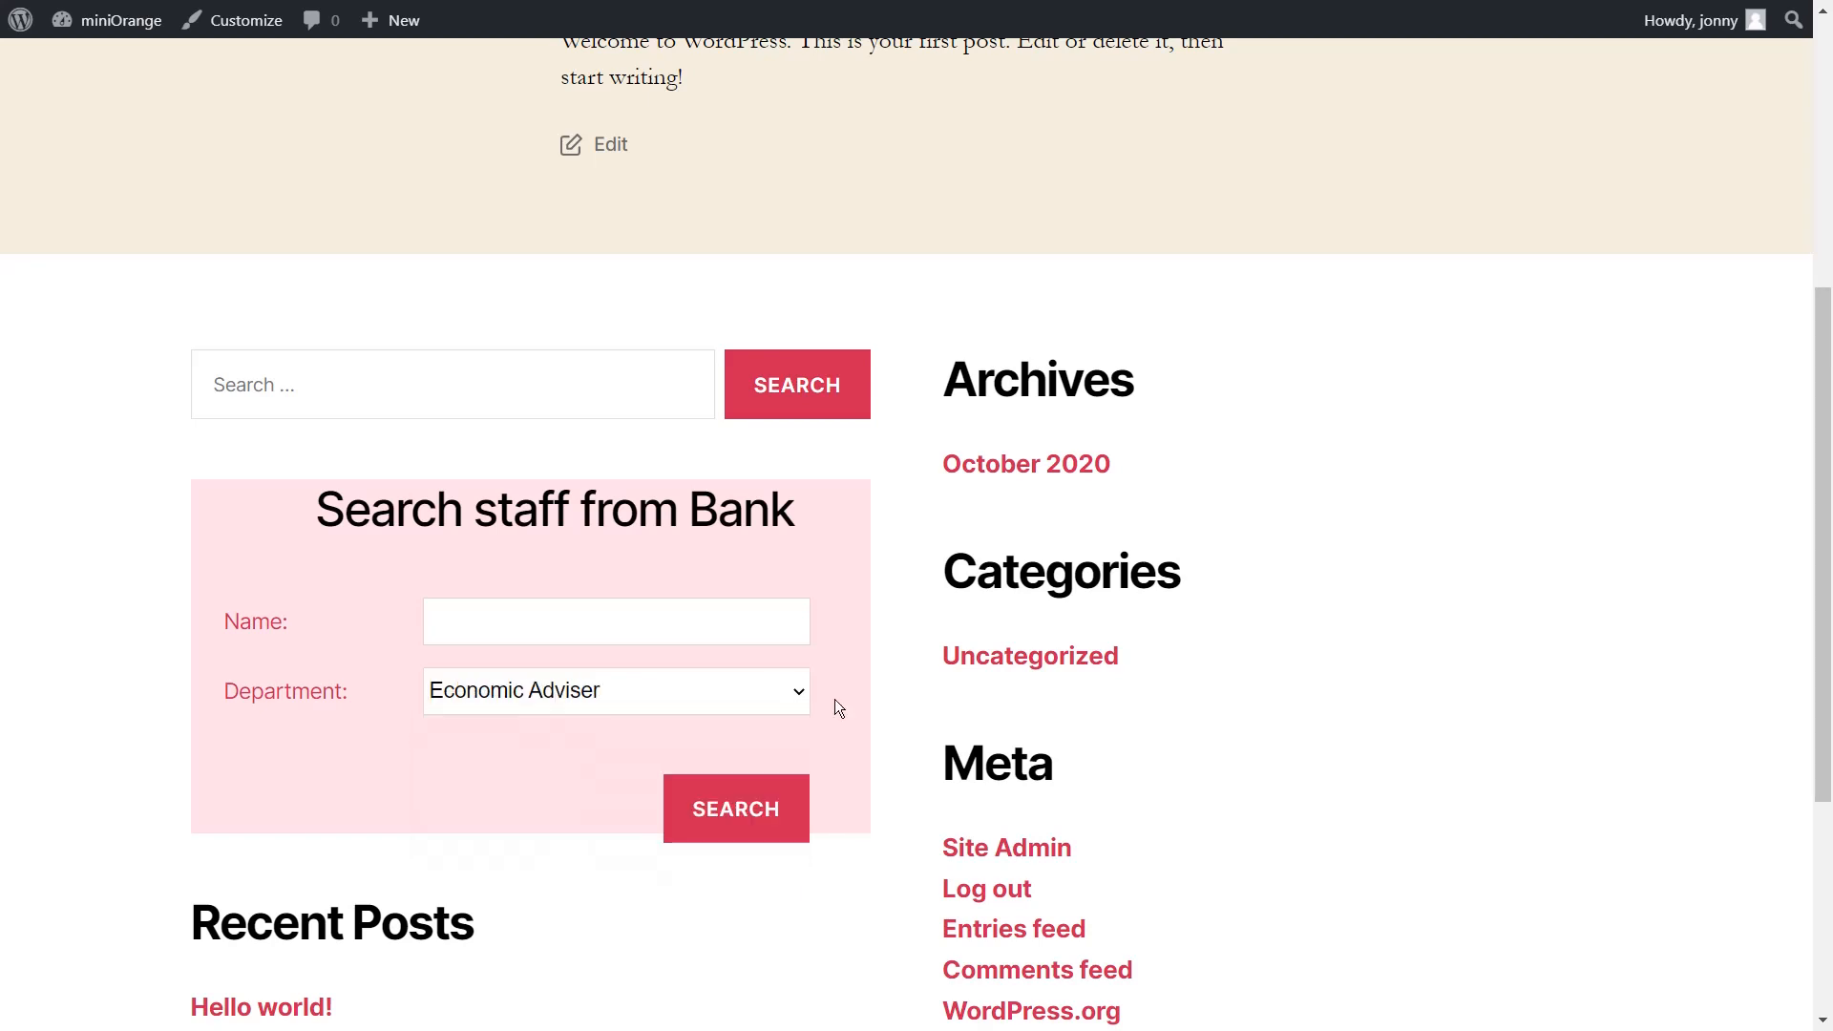
{"action": "left_click", "coordinate": [735, 808]}
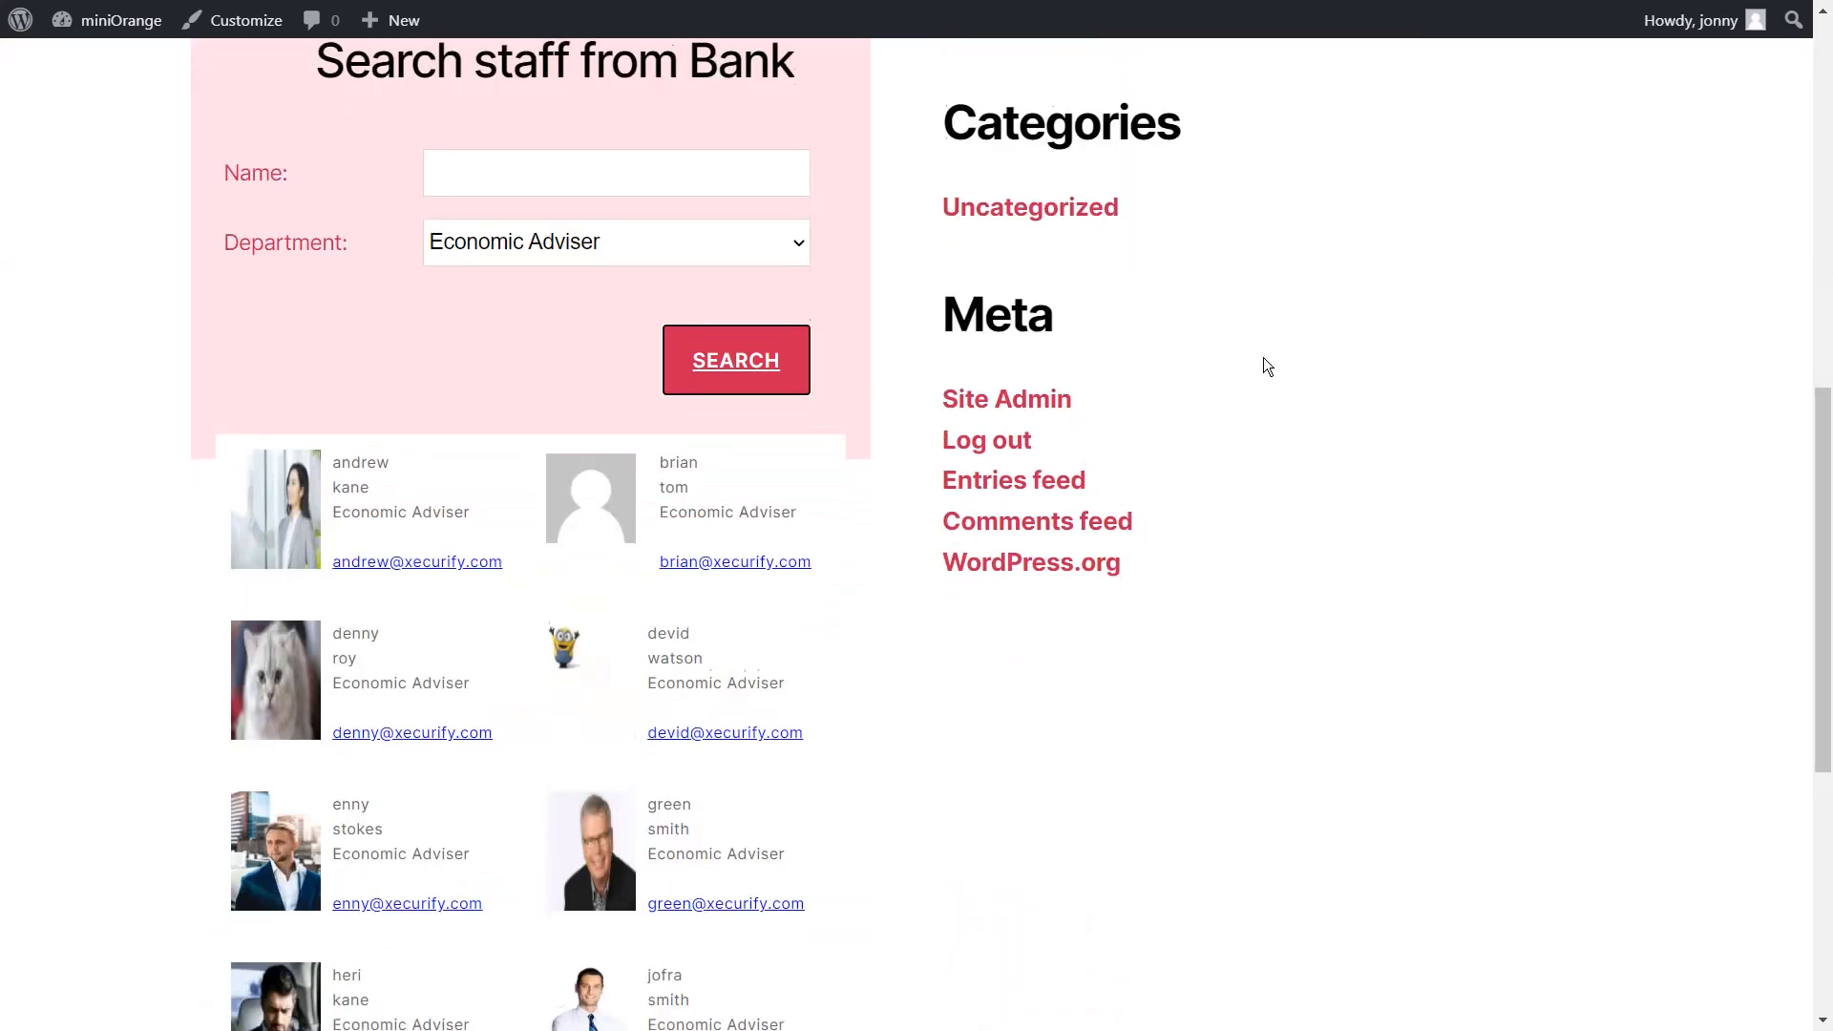
{"action": "scroll", "scroll_direction": "down", "scroll_amount": 3}
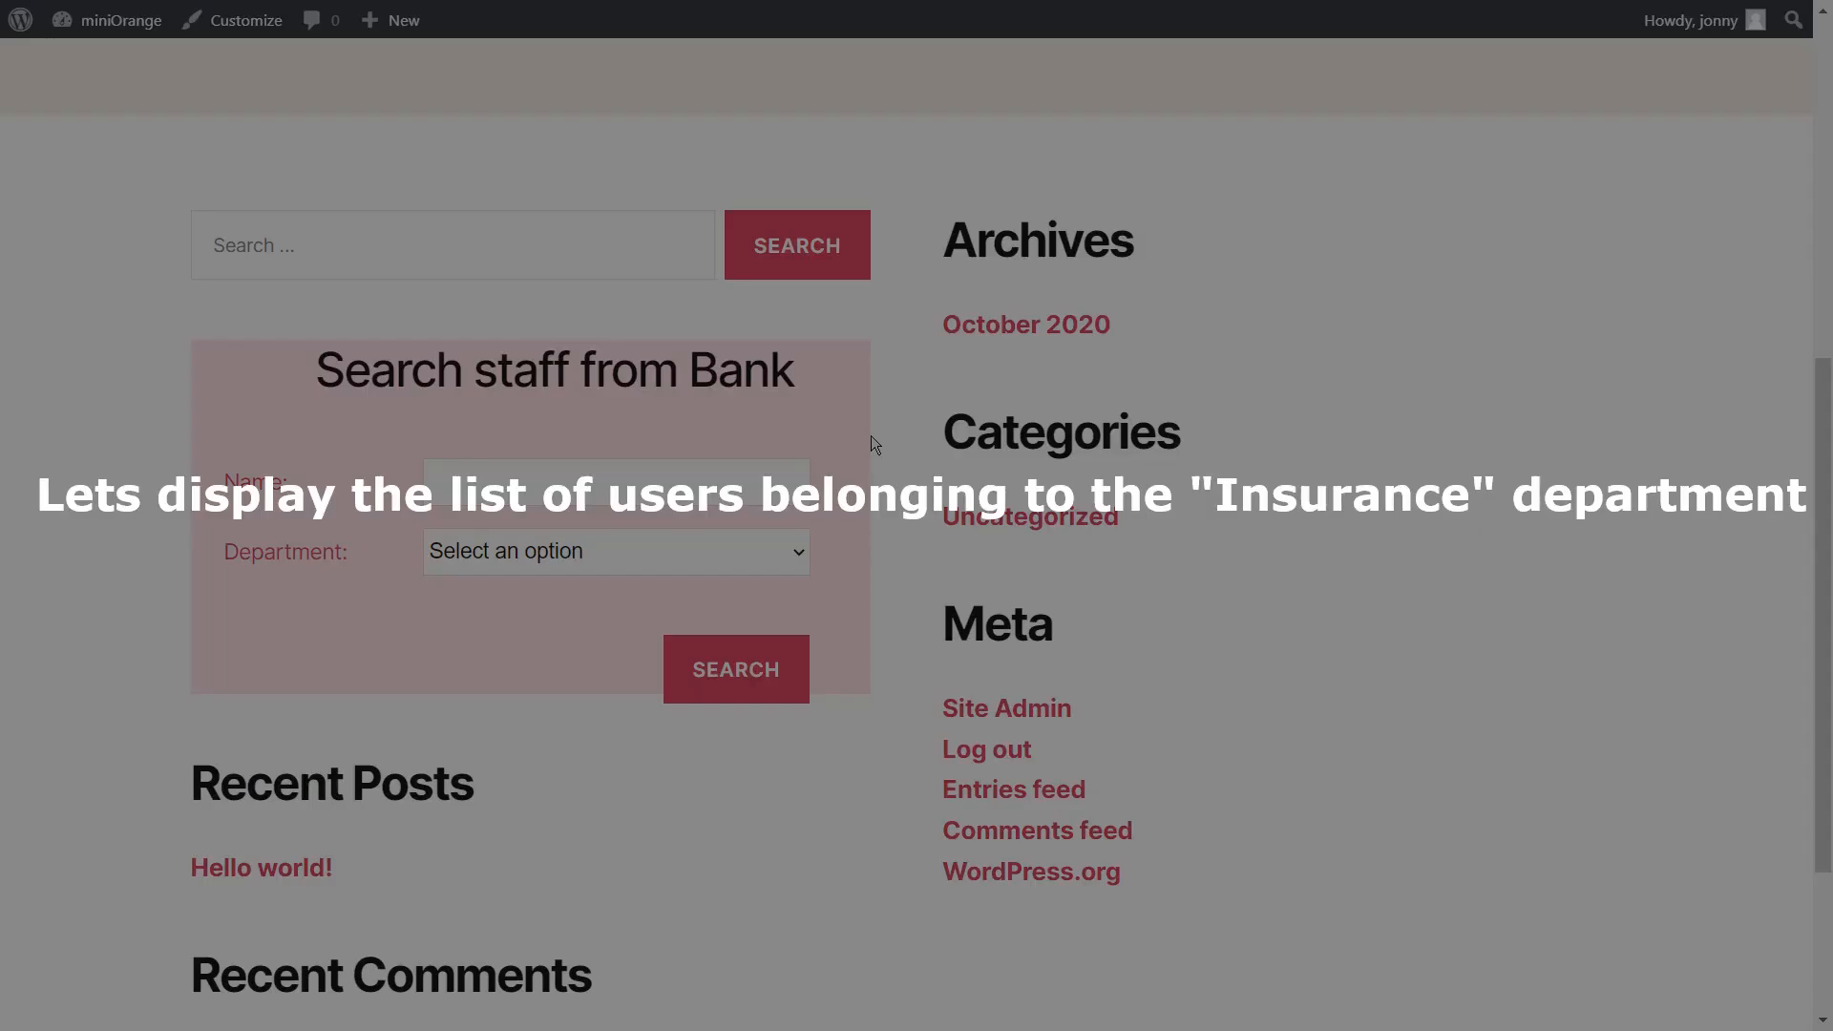
Select Insurance in the Department dropdown and review the returned staff list.
{"action": "left_click", "coordinate": [614, 551]}
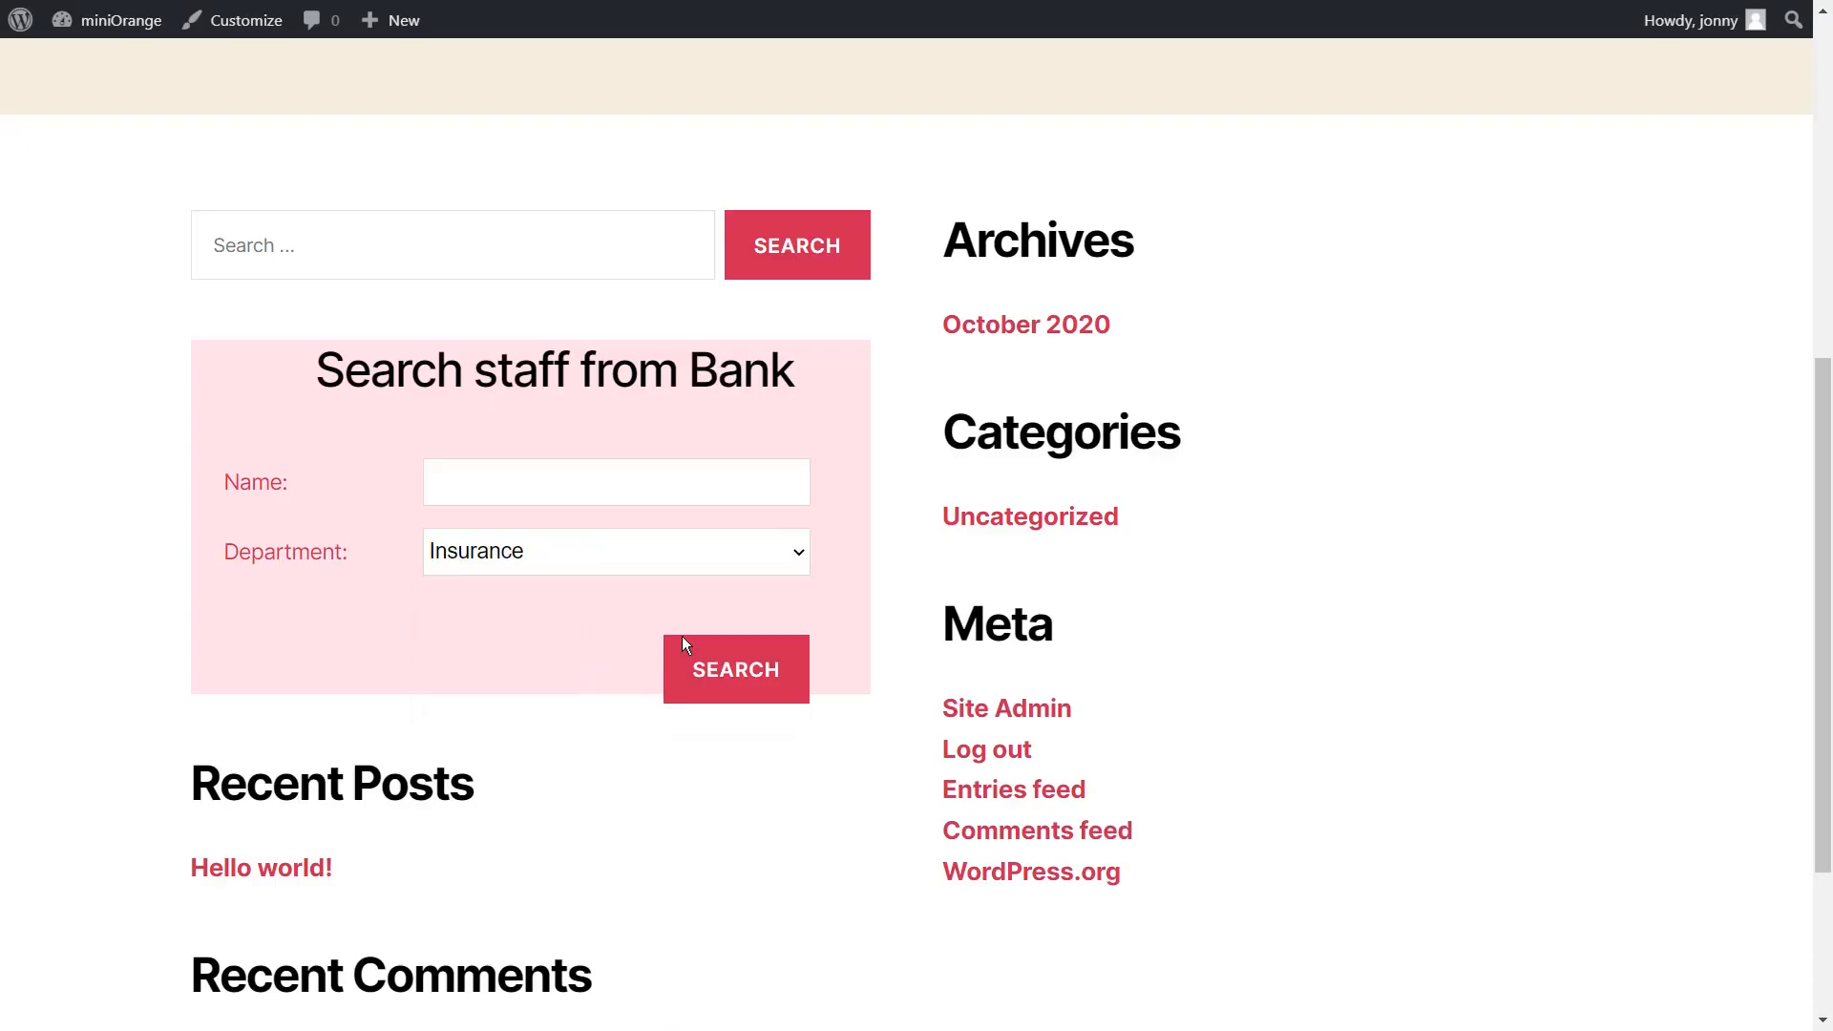
{"action": "left_click", "coordinate": [735, 669]}
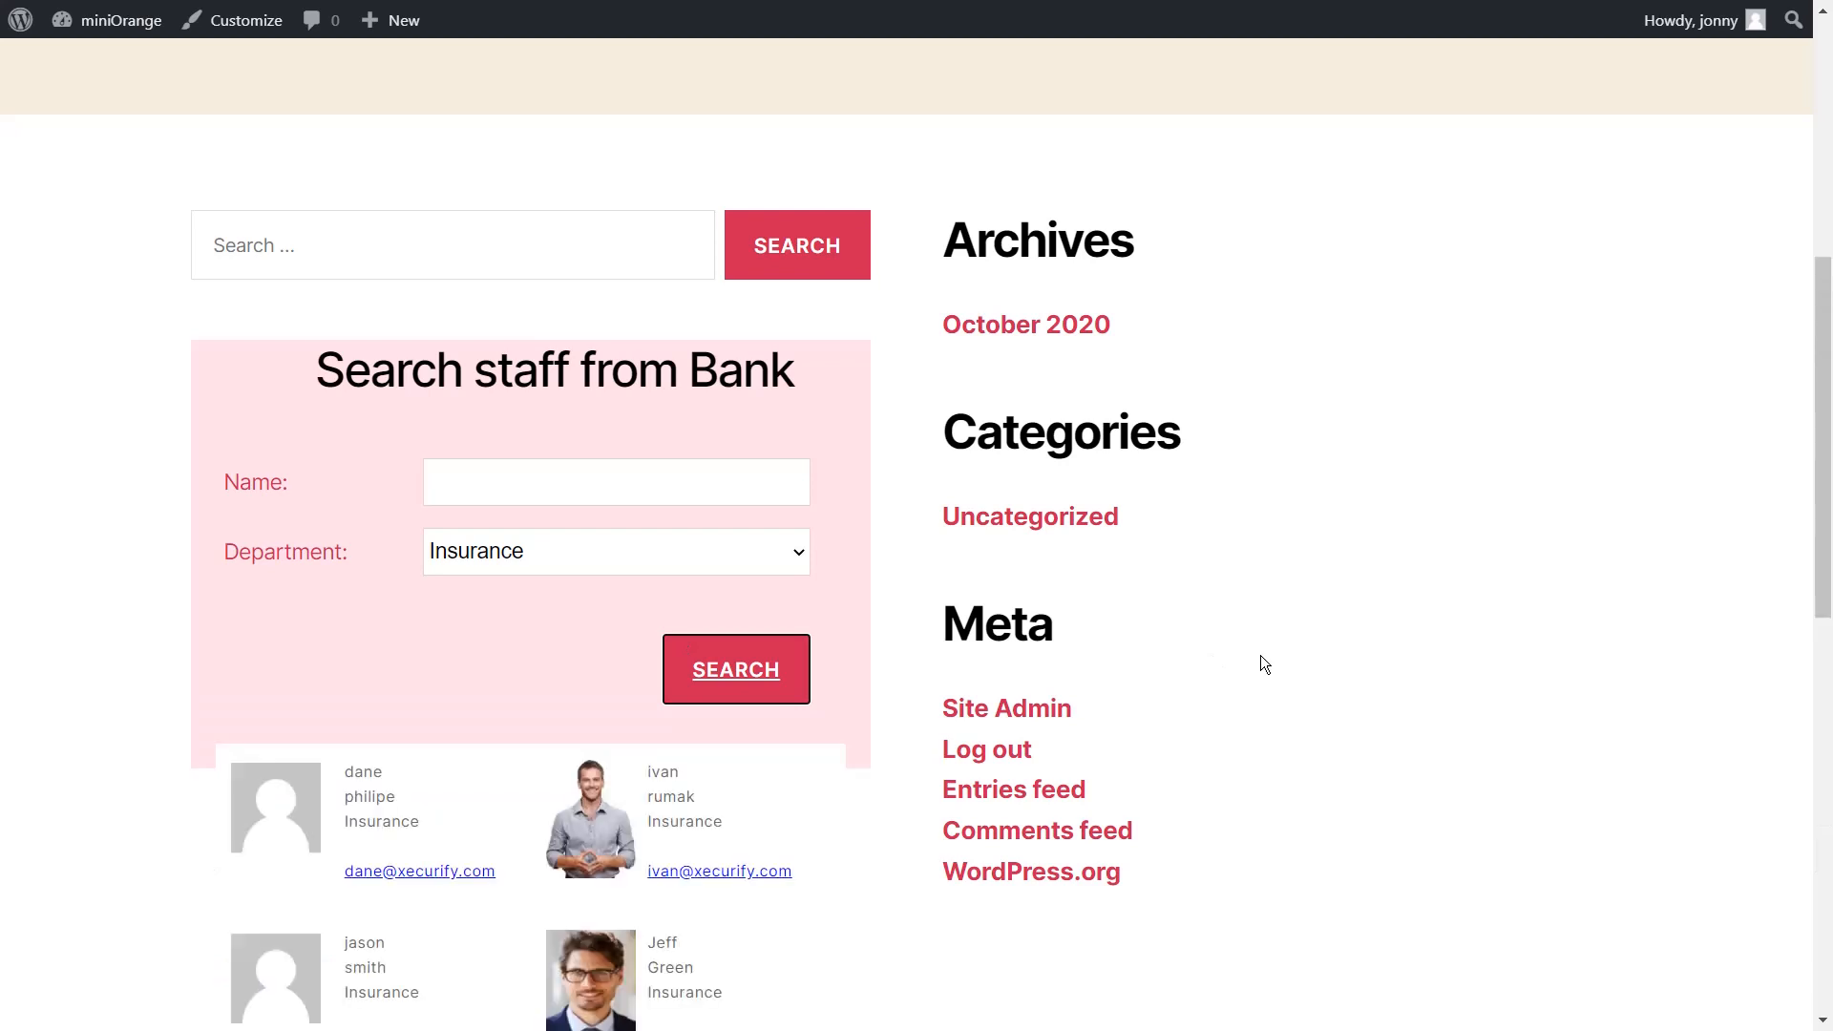
{"action": "scroll", "scroll_direction": "down", "scroll_amount": 3}
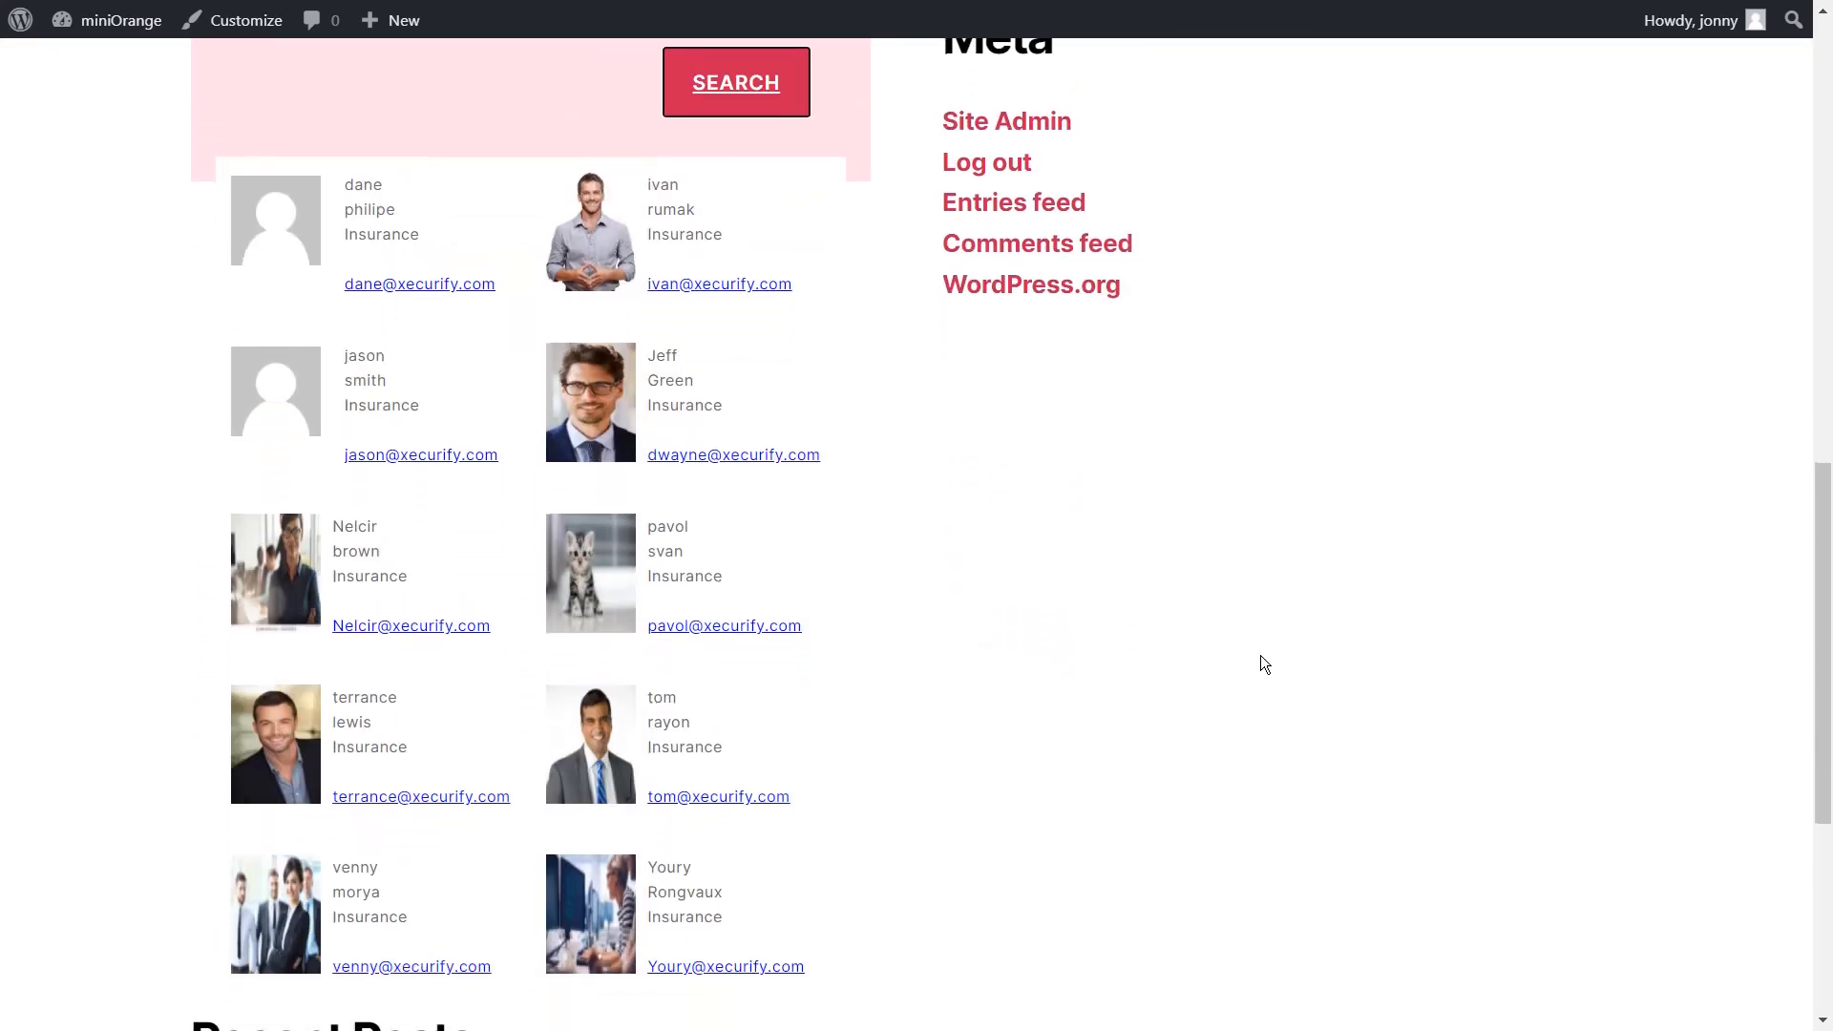
{"action": "scroll", "scroll_direction": "down", "scroll_amount": 3}
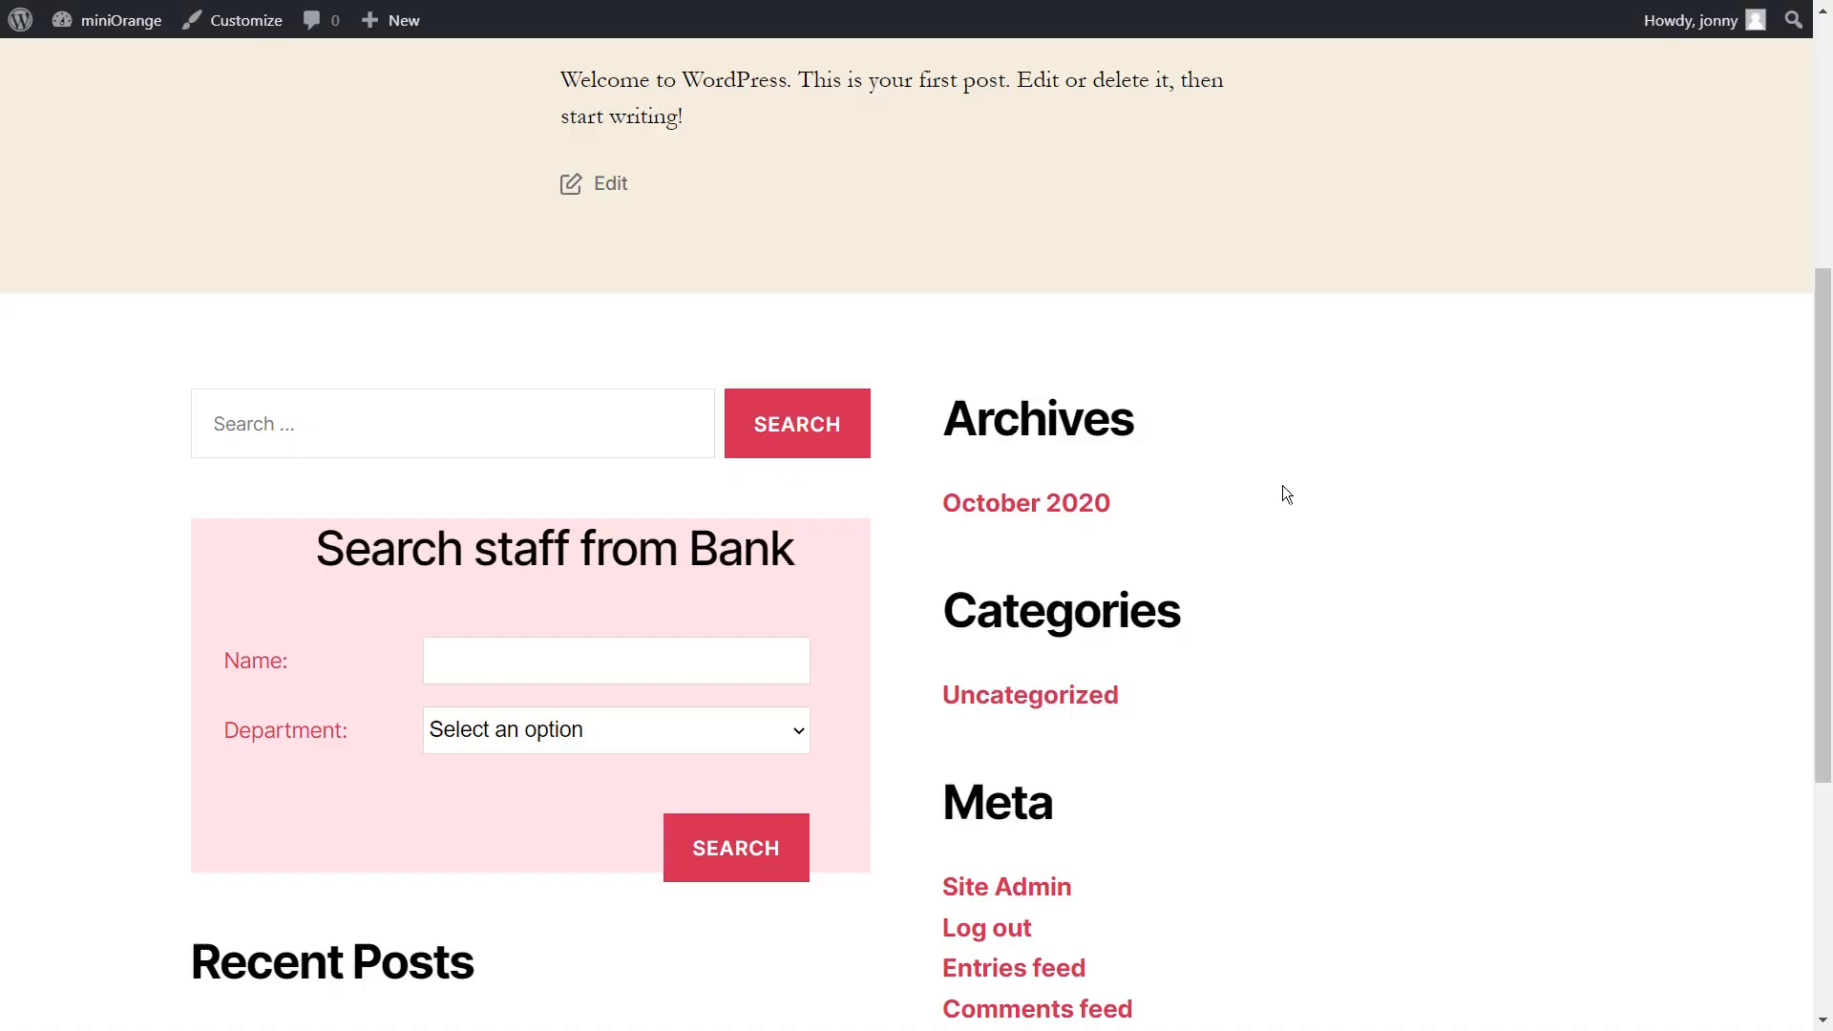
Search the footer staff widget by the name denny.
{"action": "type", "text": "denny"}
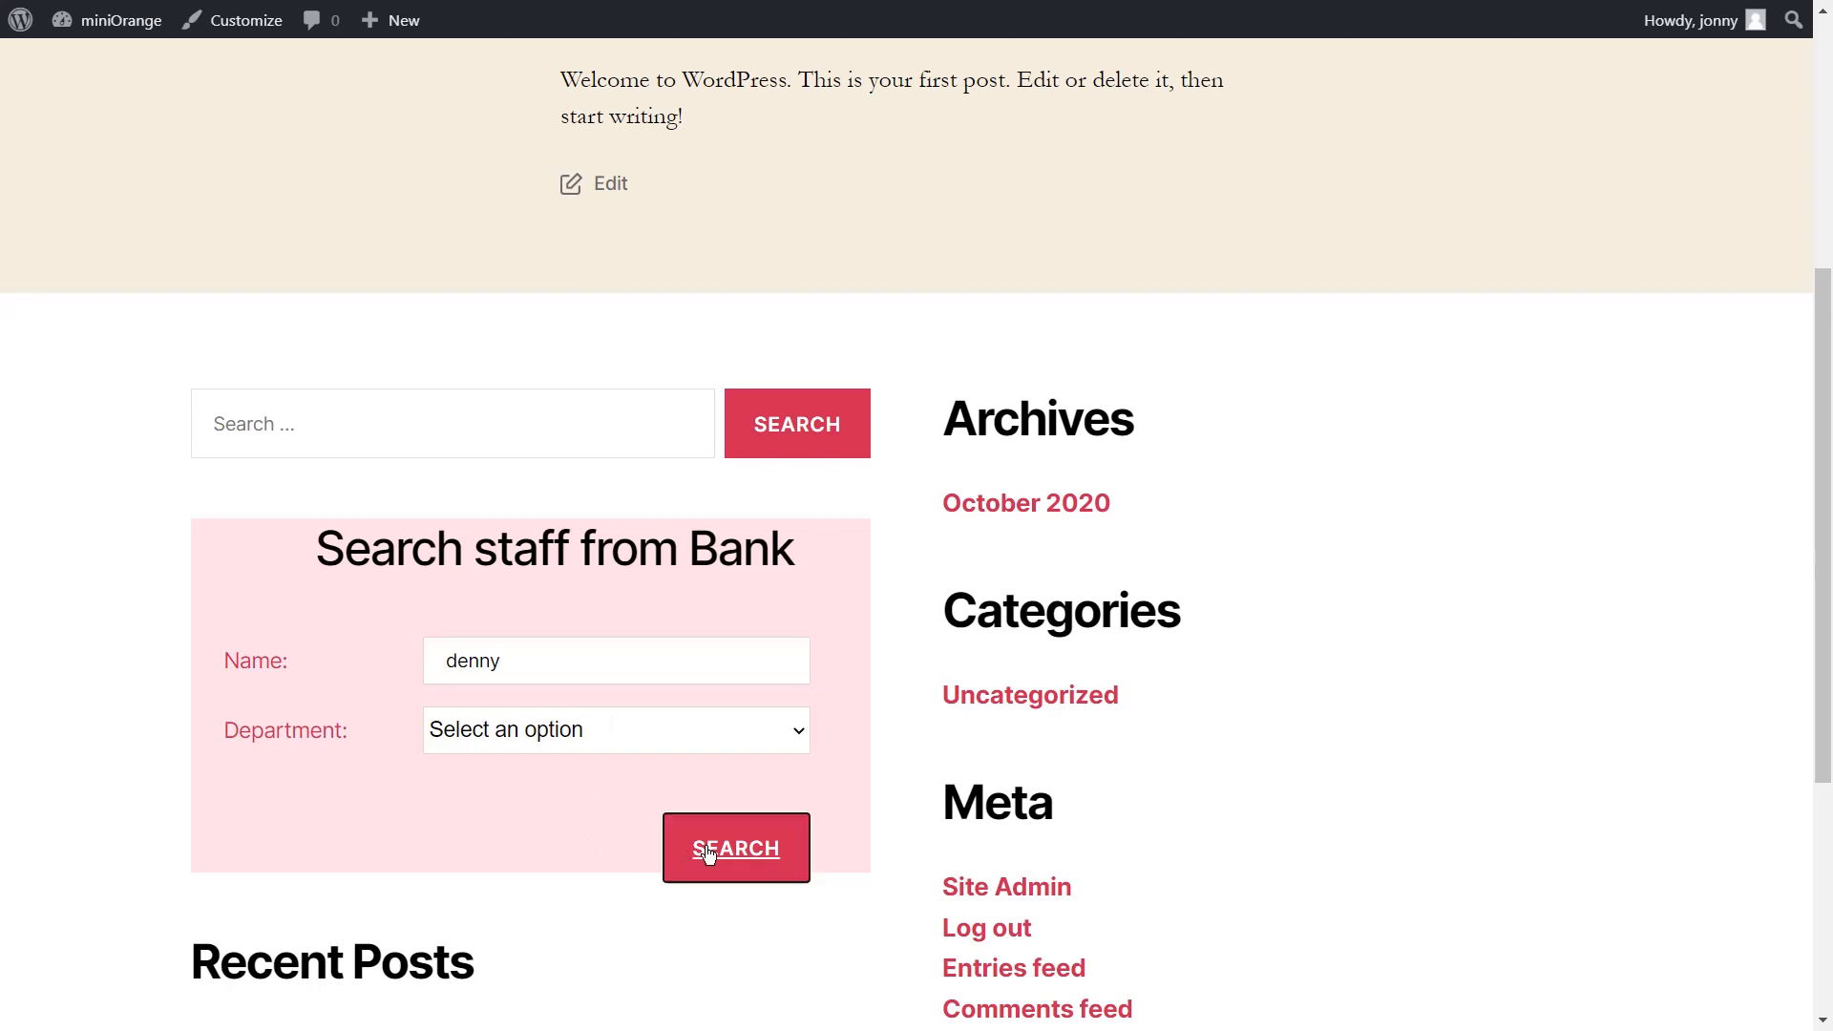
{"action": "left_click", "coordinate": [735, 848]}
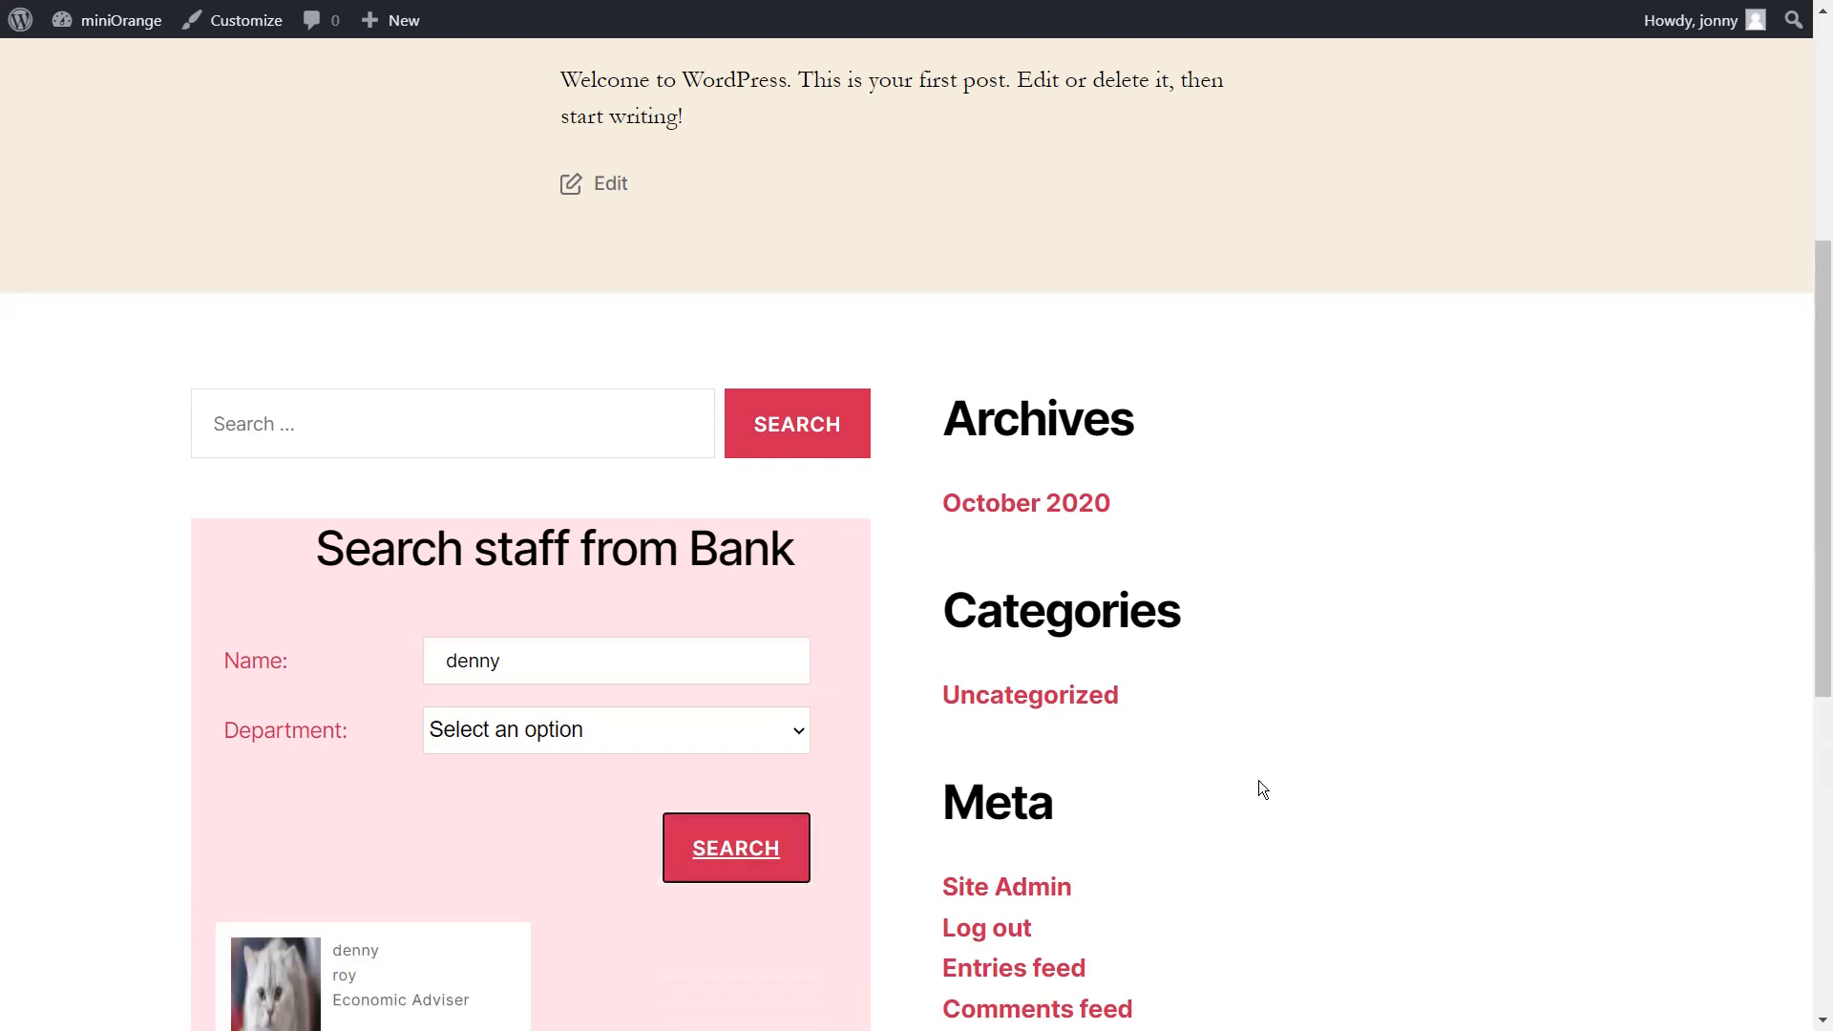